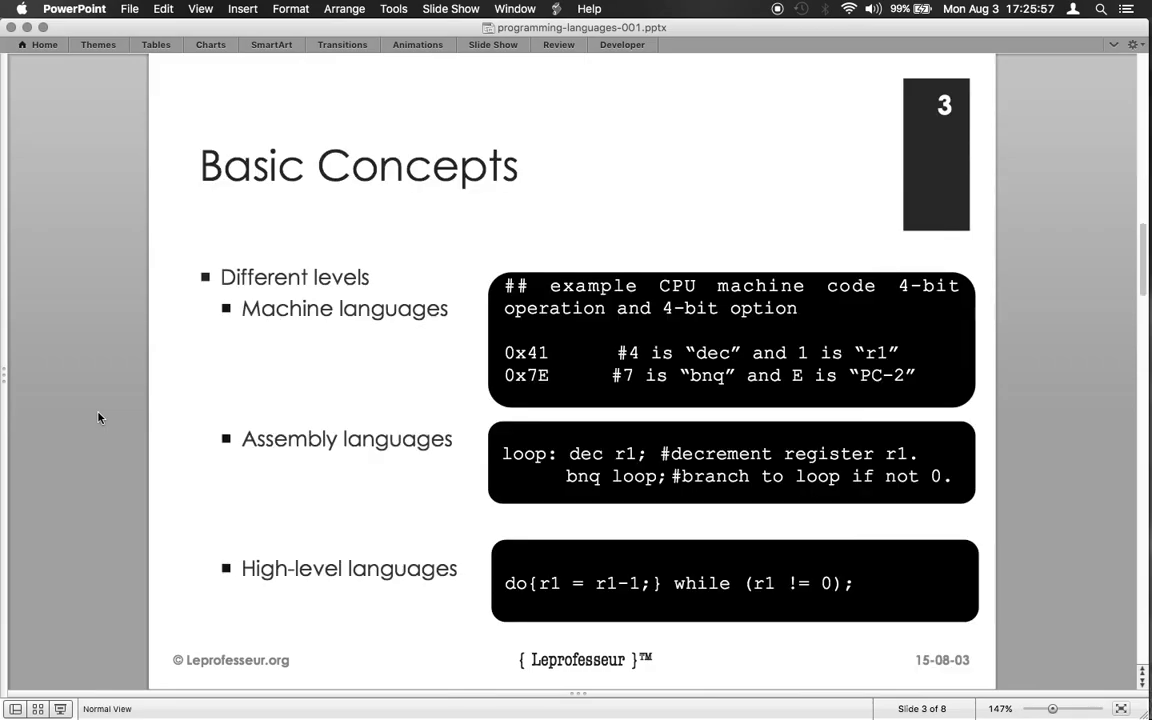
pyautogui.moveTo(38, 409)
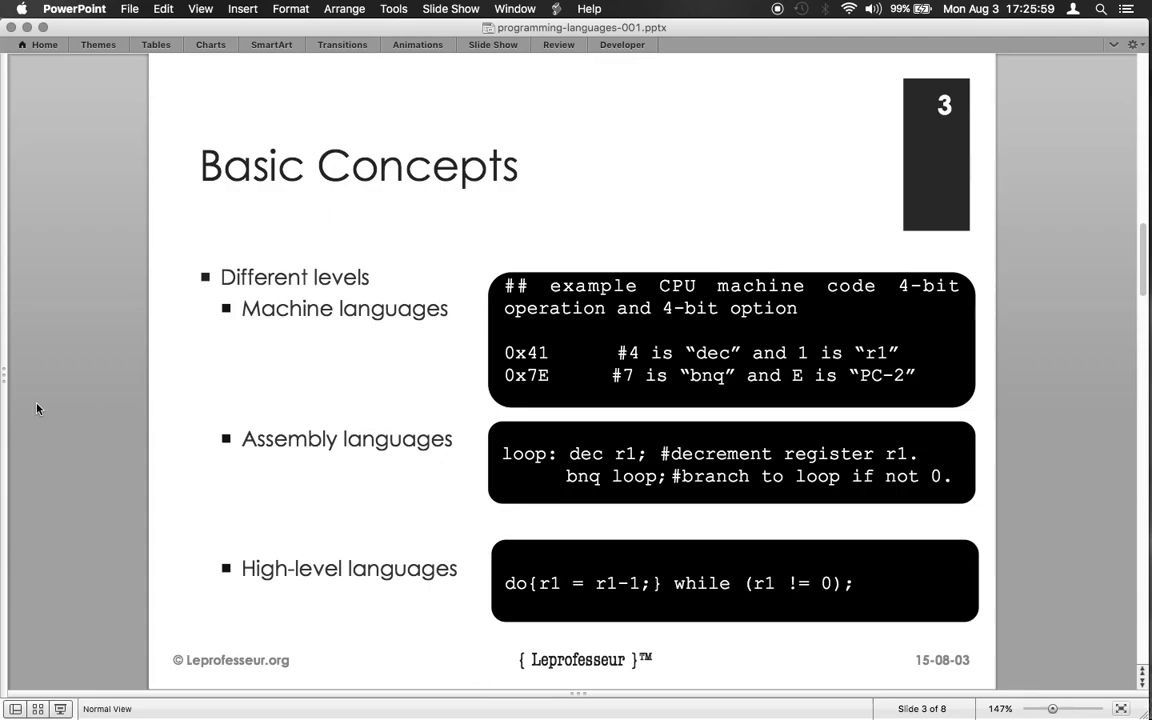
pyautogui.moveTo(30, 403)
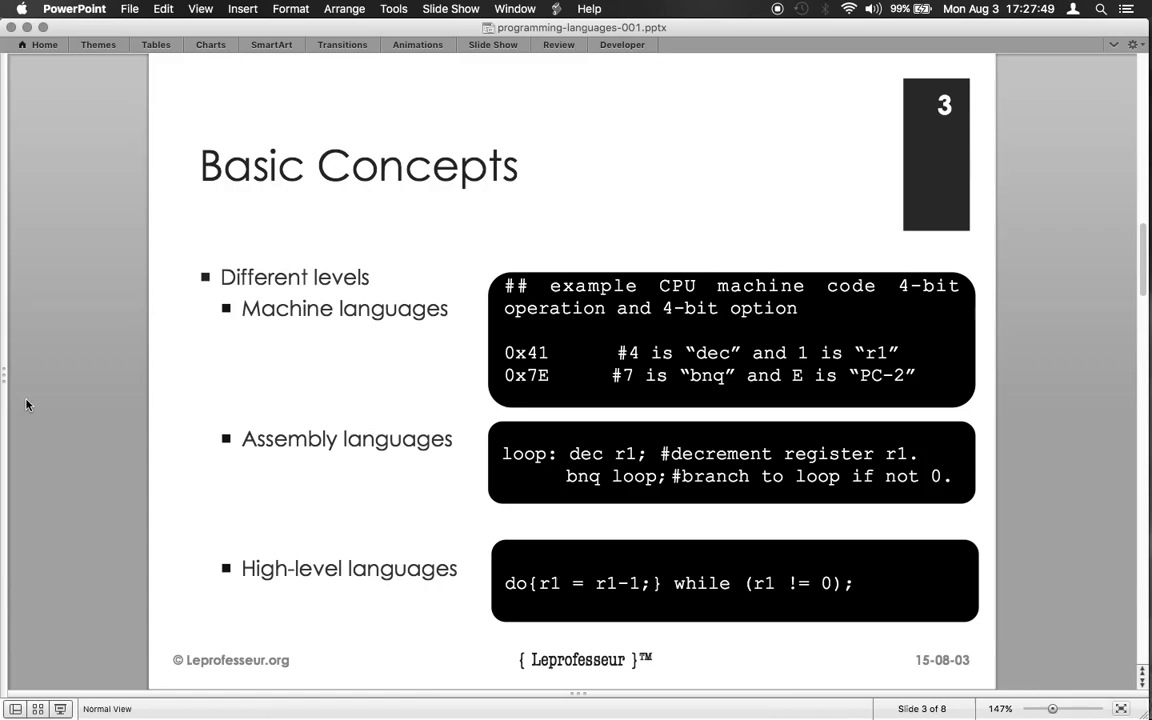
pyautogui.moveTo(515, 353)
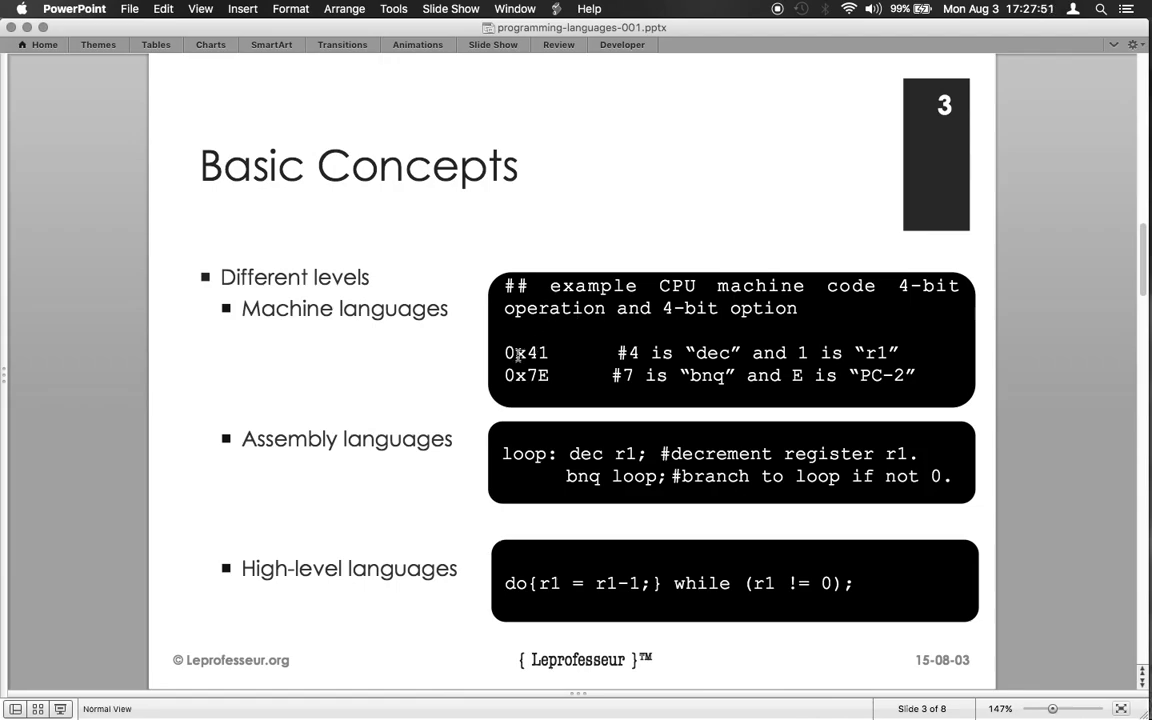
pyautogui.moveTo(585, 351)
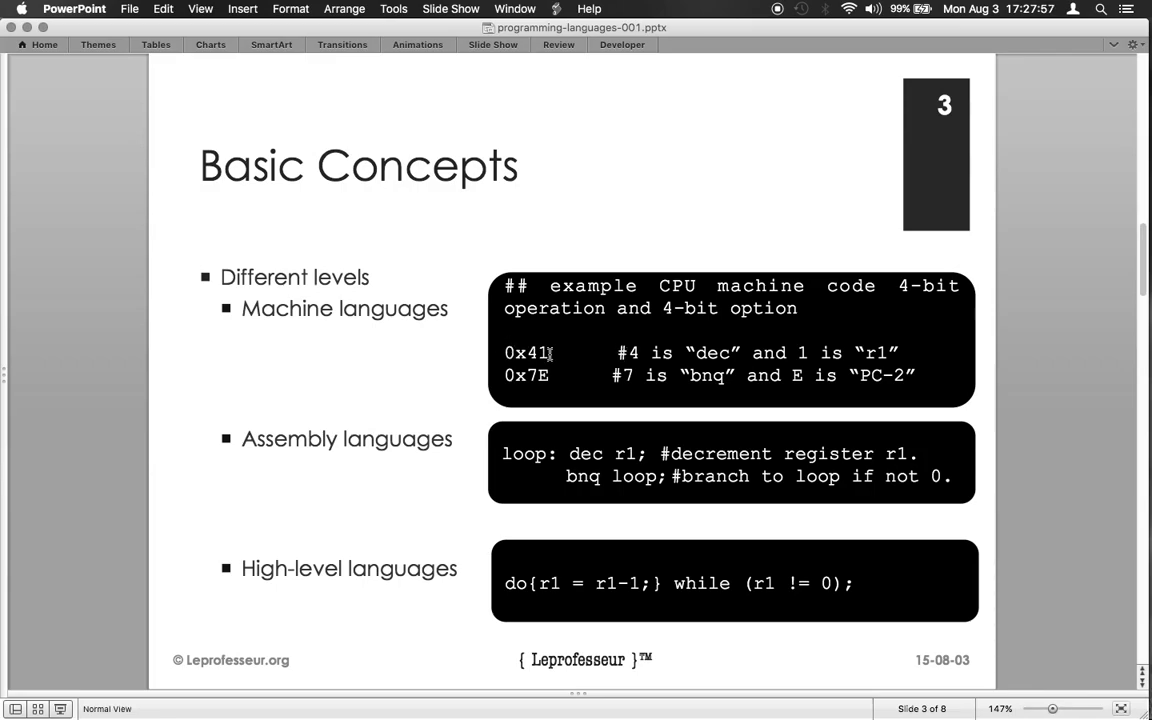
pyautogui.moveTo(573, 357)
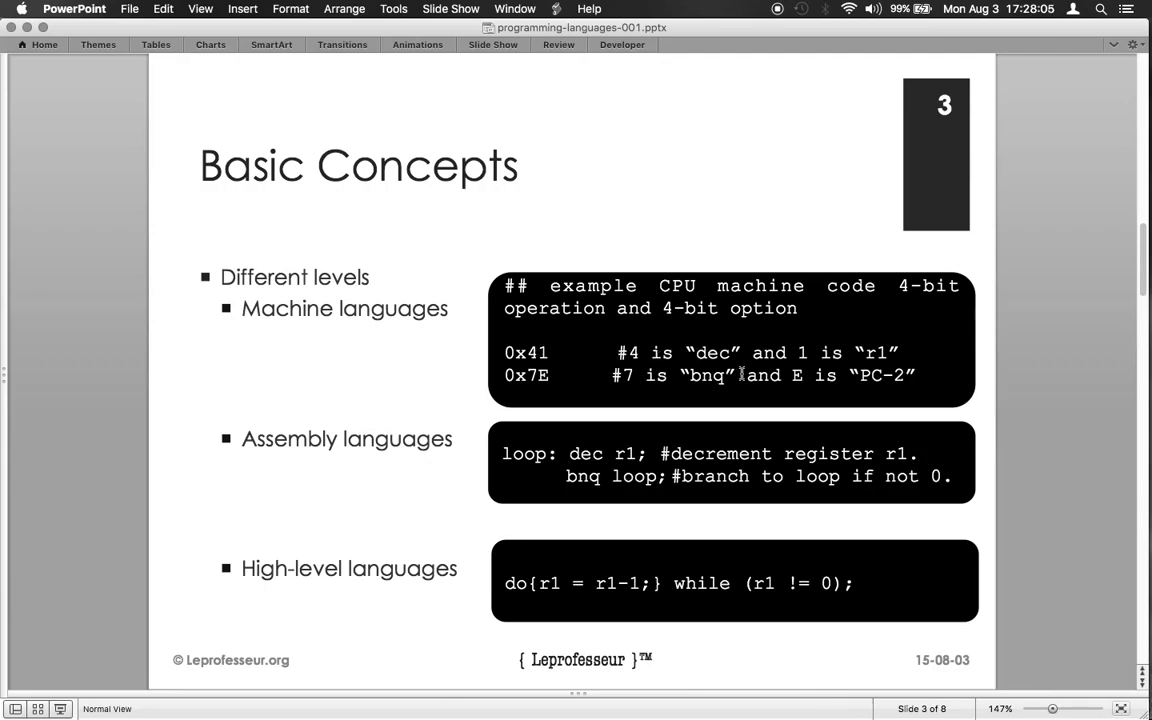
pyautogui.moveTo(732, 360)
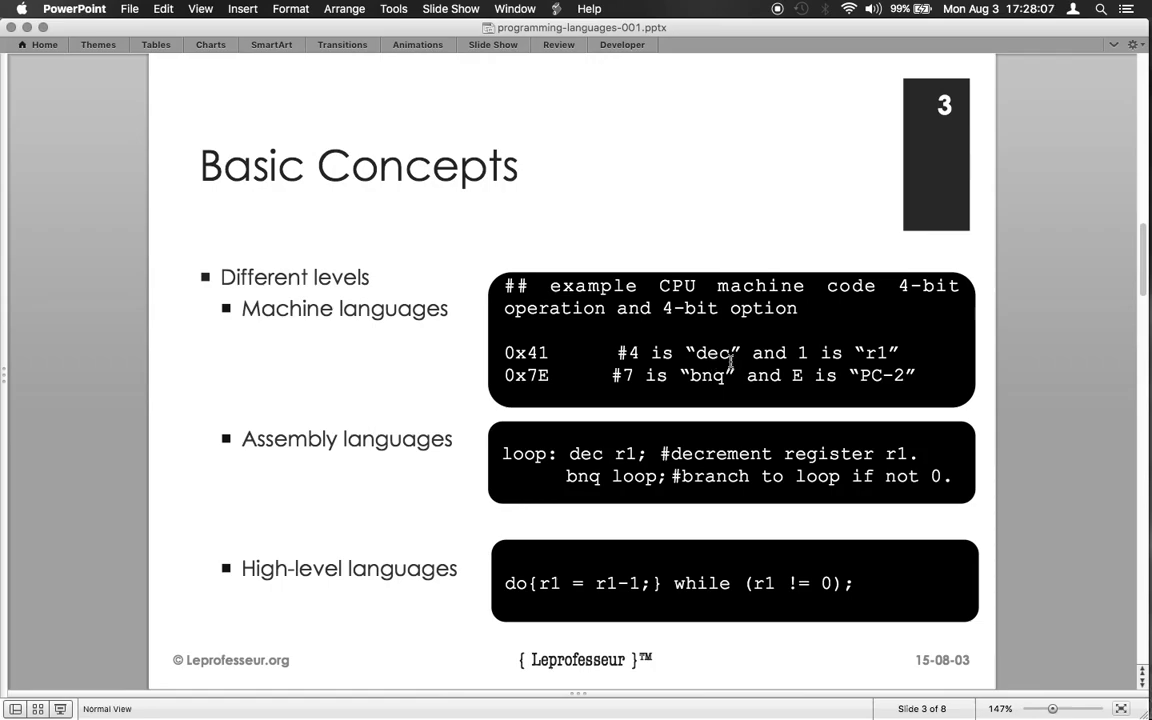
pyautogui.moveTo(510, 386)
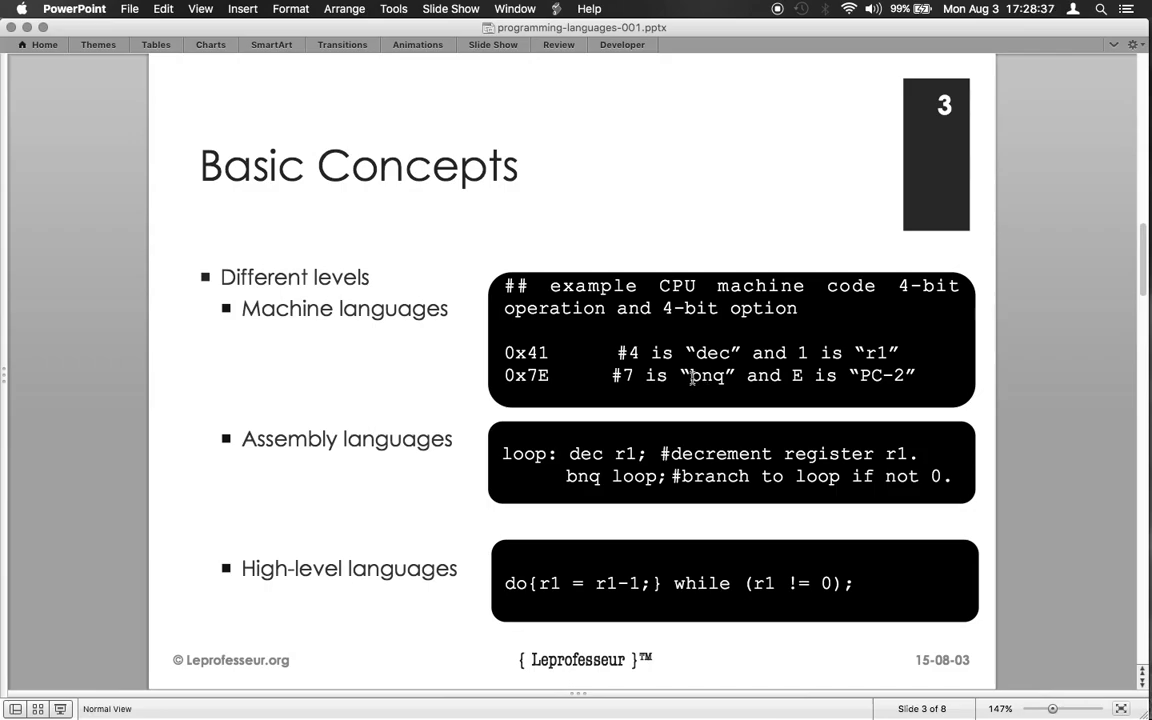
pyautogui.moveTo(717, 379)
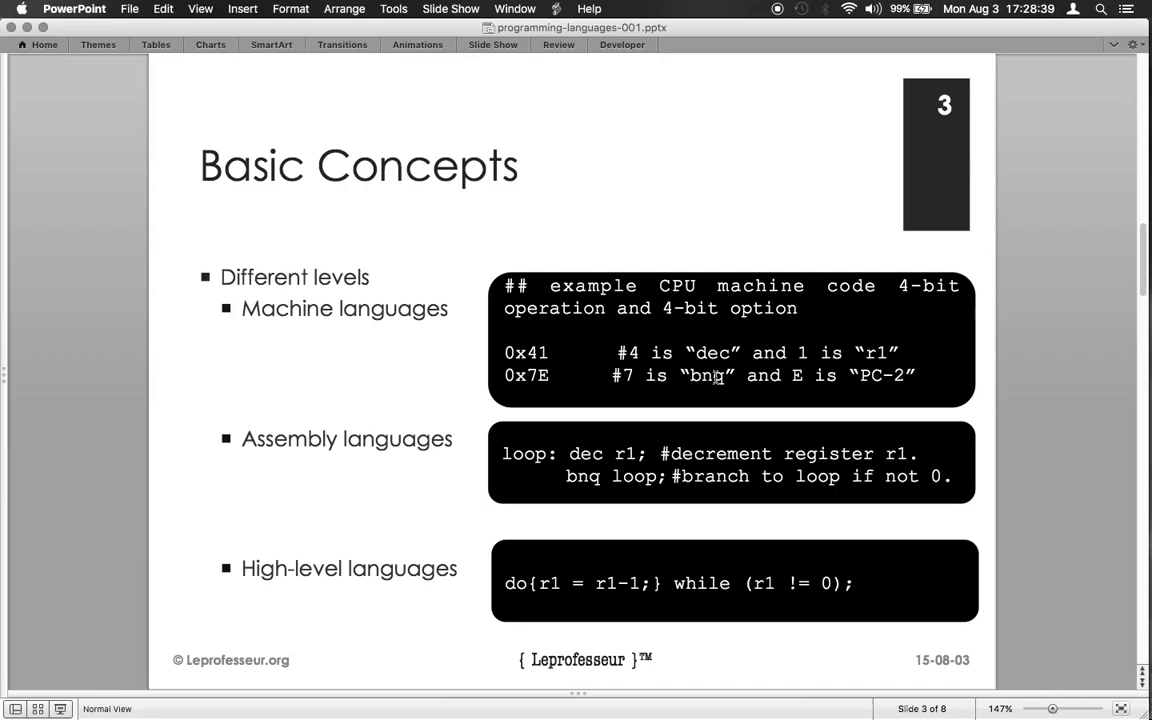
pyautogui.moveTo(587, 374)
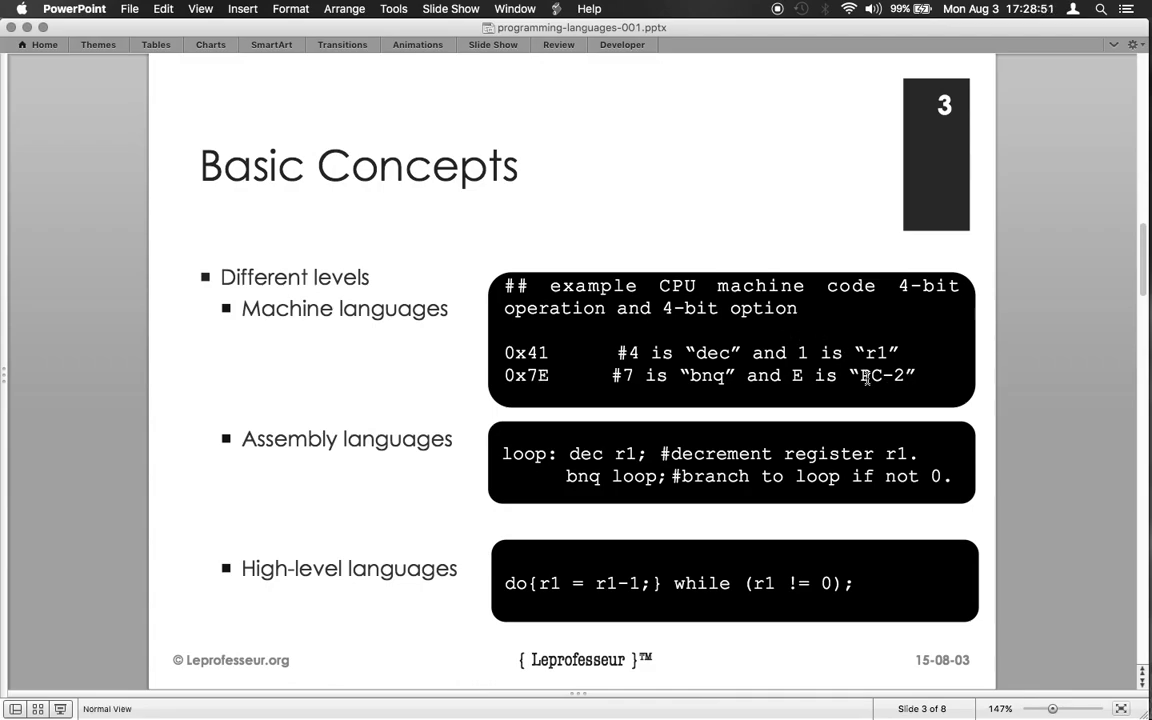
pyautogui.moveTo(387, 456)
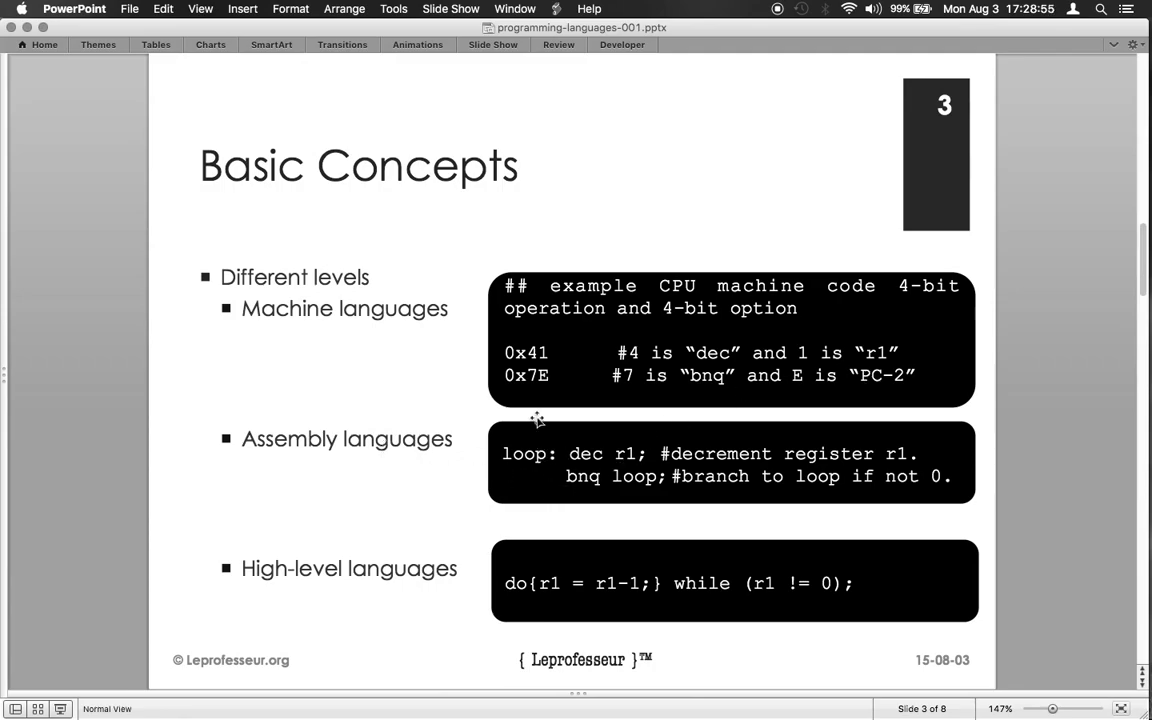
pyautogui.moveTo(537, 420)
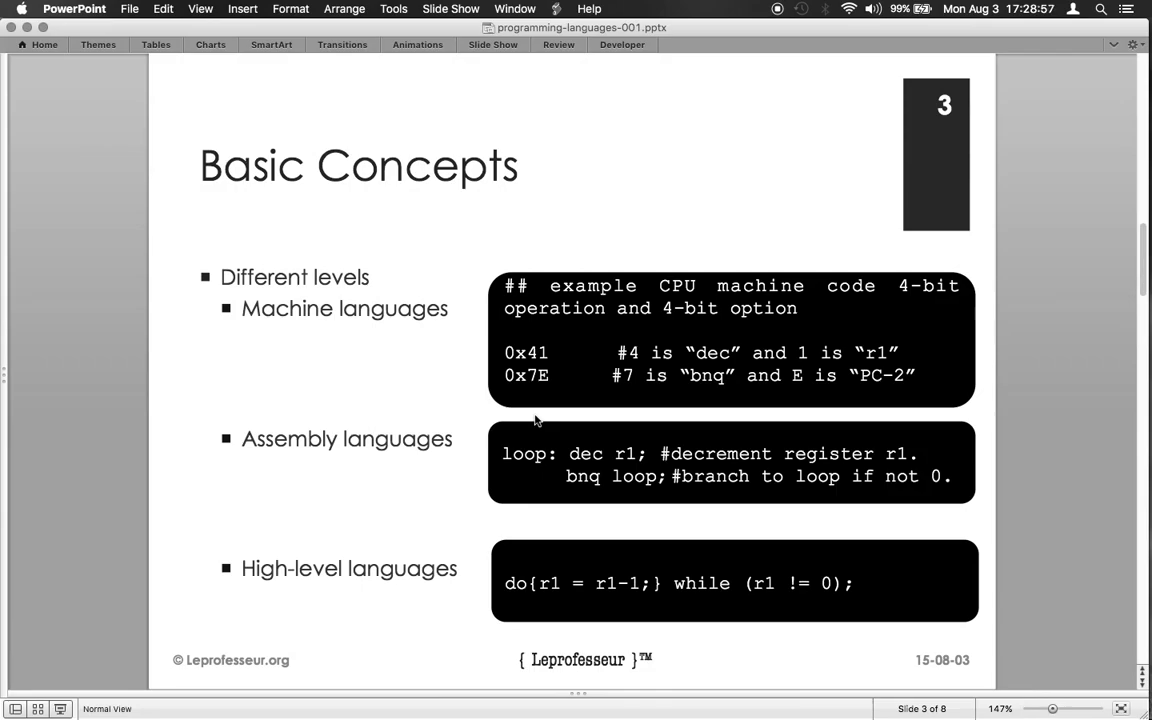
pyautogui.moveTo(568, 456)
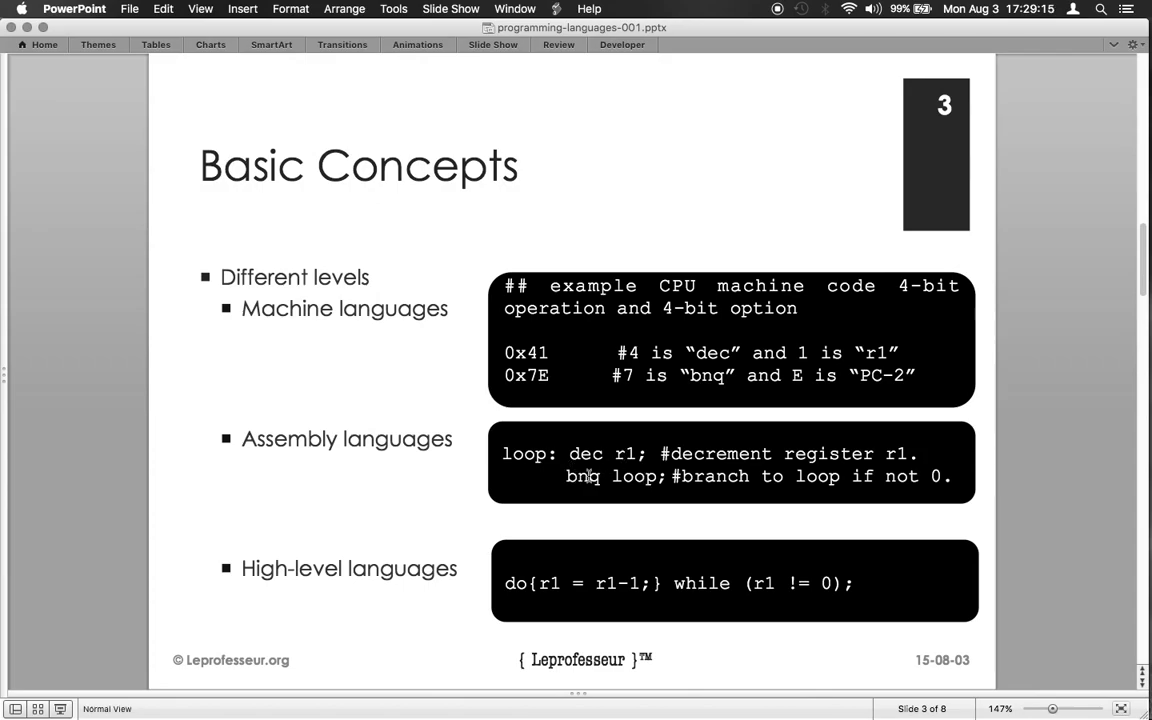
pyautogui.moveTo(635, 480)
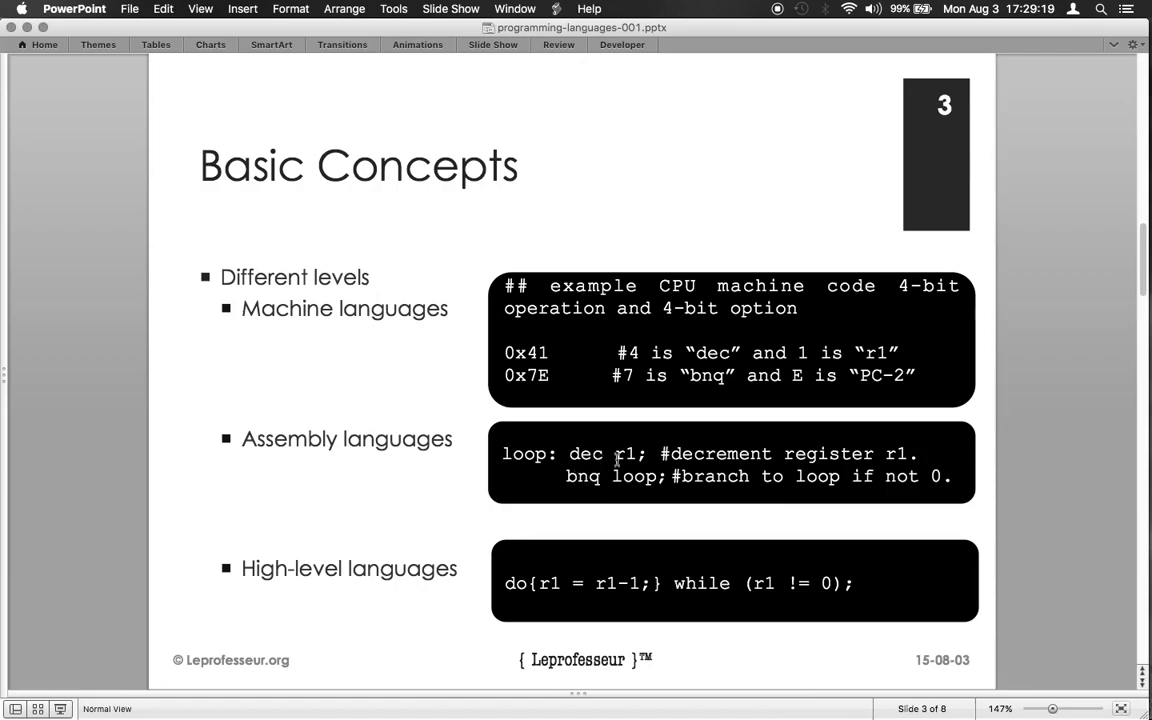
pyautogui.moveTo(600, 478)
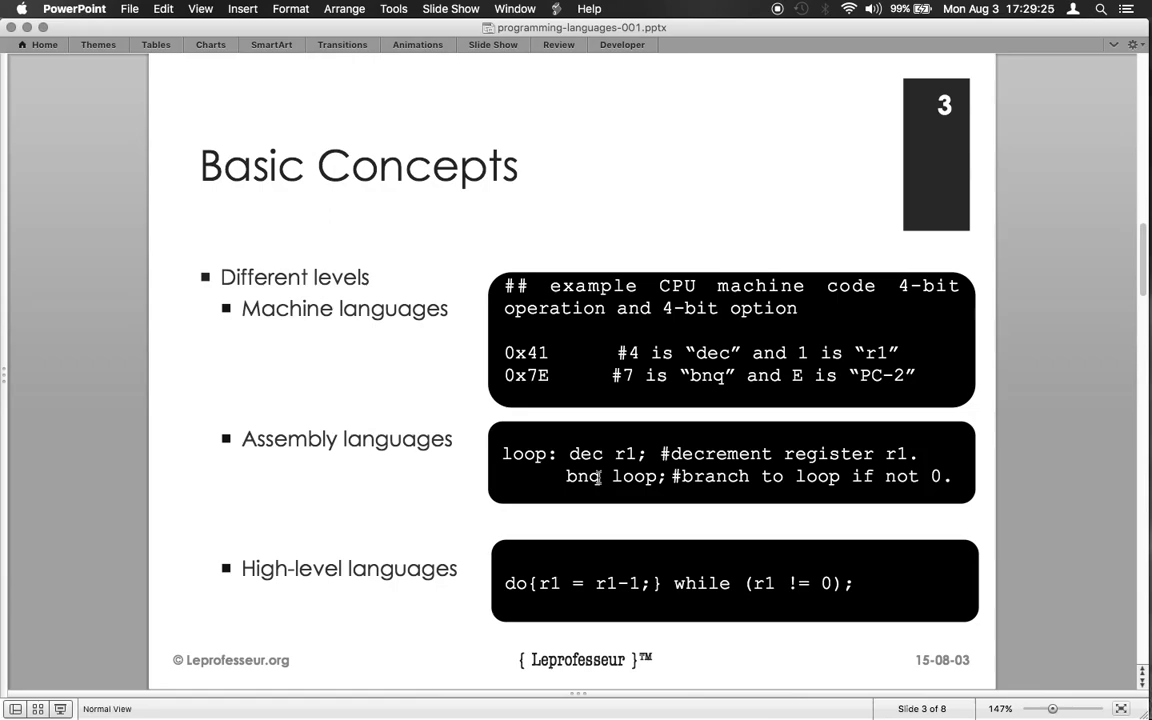
pyautogui.moveTo(574, 450)
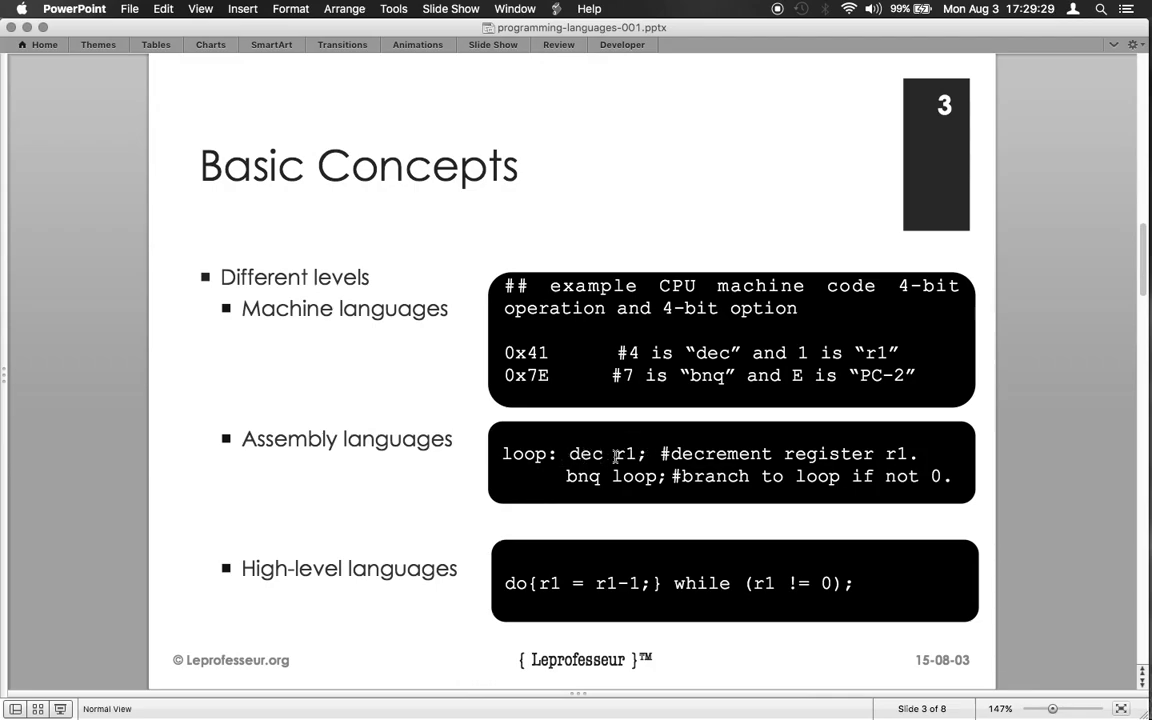
pyautogui.moveTo(476, 504)
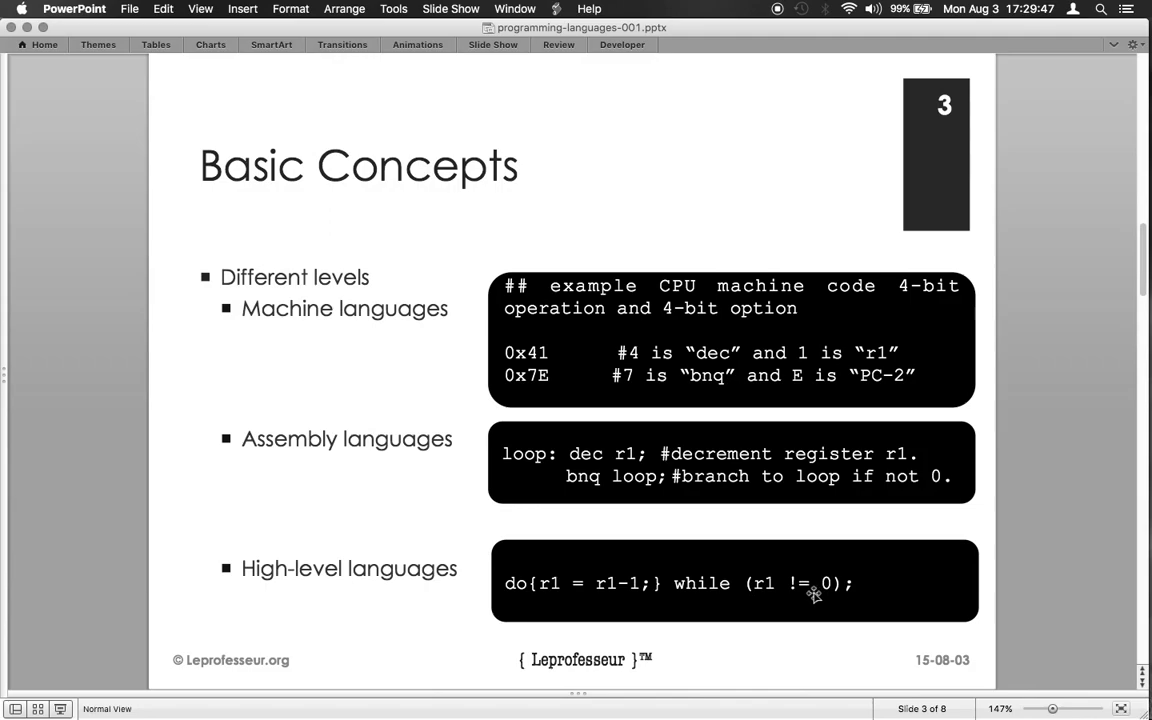
pyautogui.moveTo(807, 584)
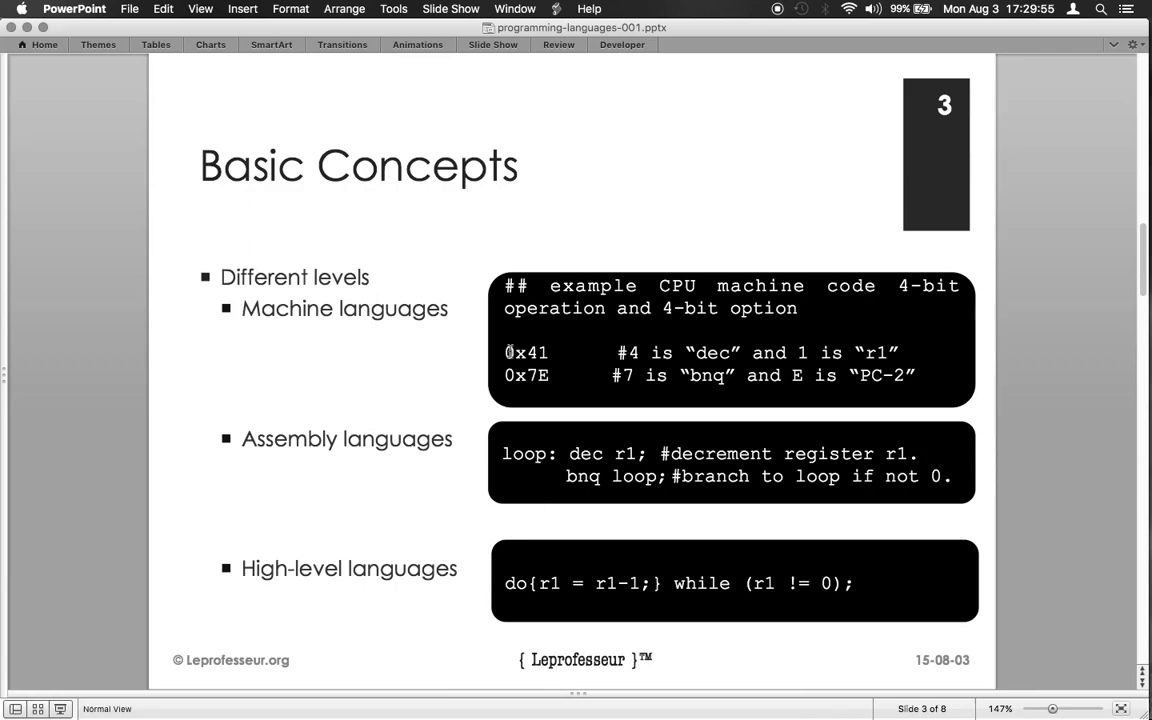
pyautogui.moveTo(590, 353)
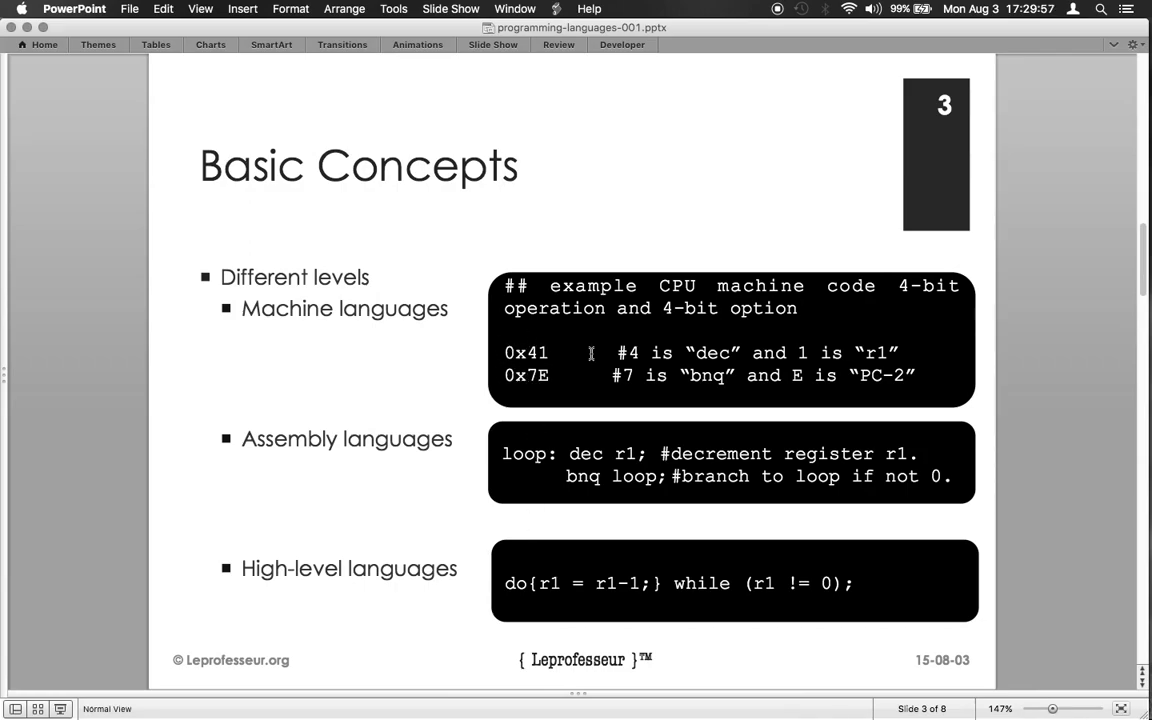
pyautogui.moveTo(513, 463)
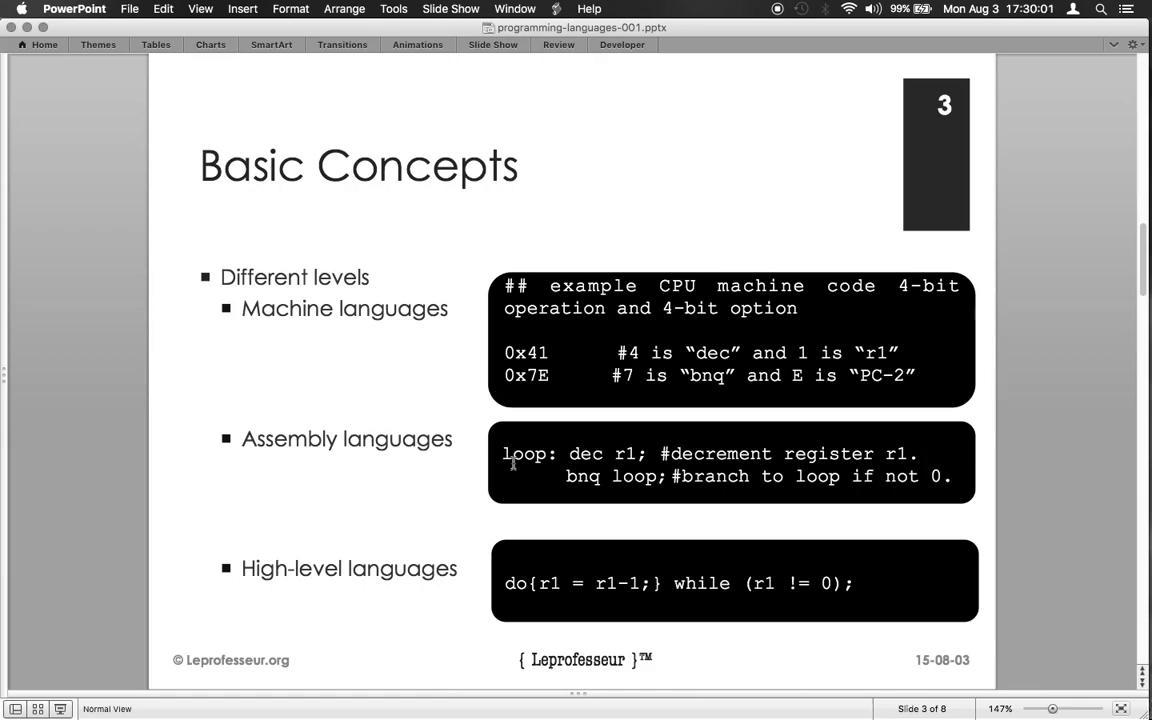
pyautogui.moveTo(578, 520)
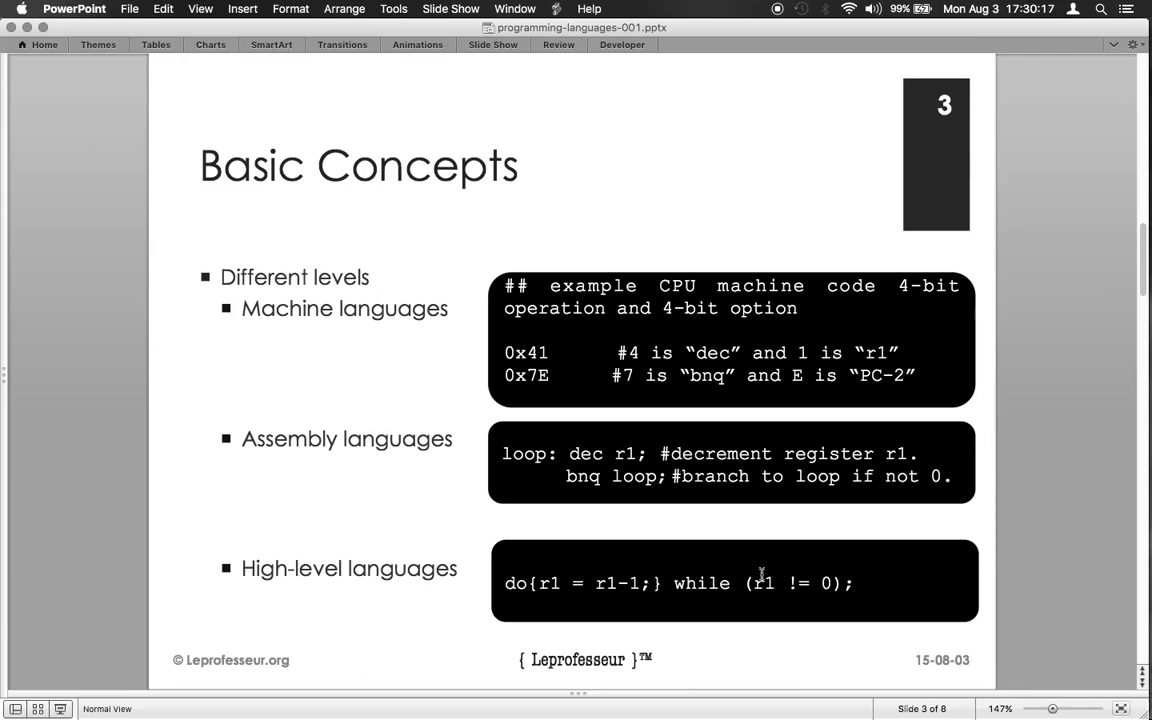
pyautogui.moveTo(855, 583)
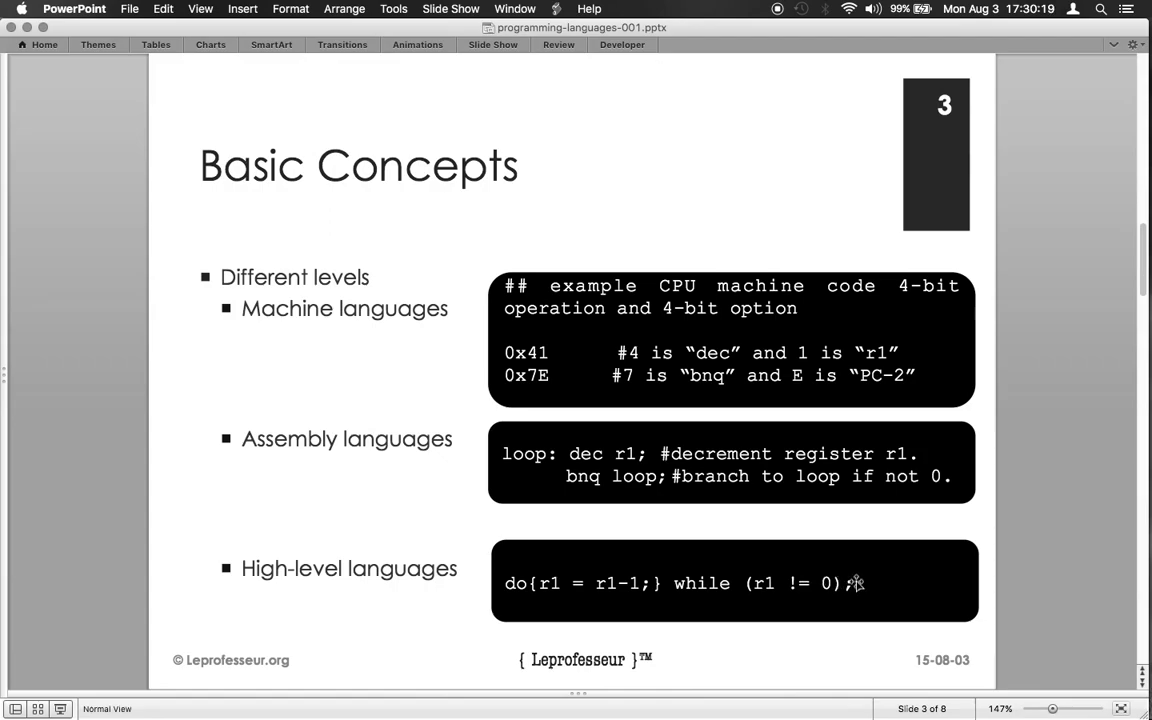
pyautogui.moveTo(881, 587)
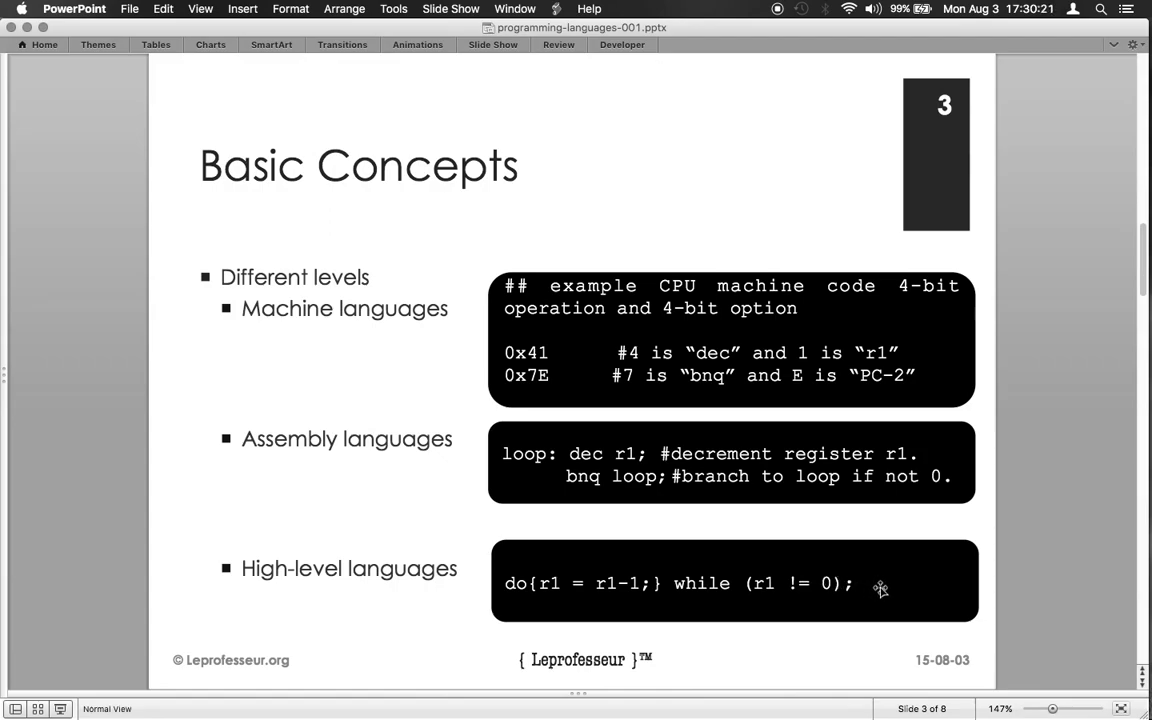
pyautogui.moveTo(996, 546)
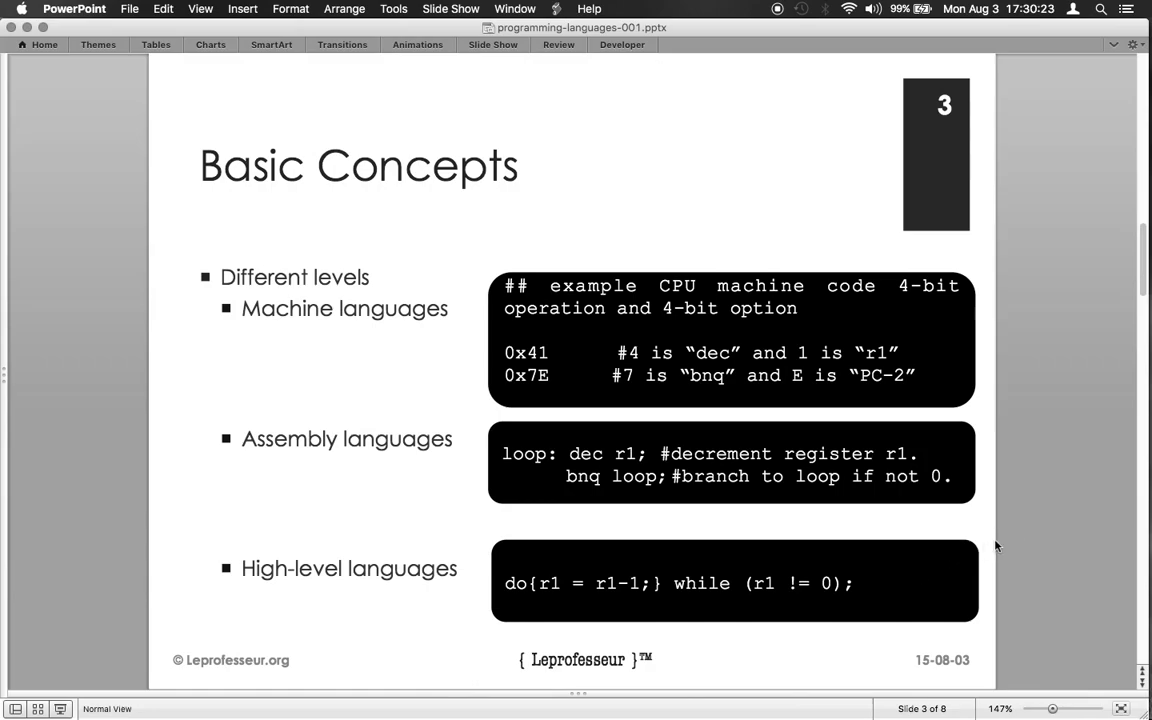
pyautogui.moveTo(1018, 538)
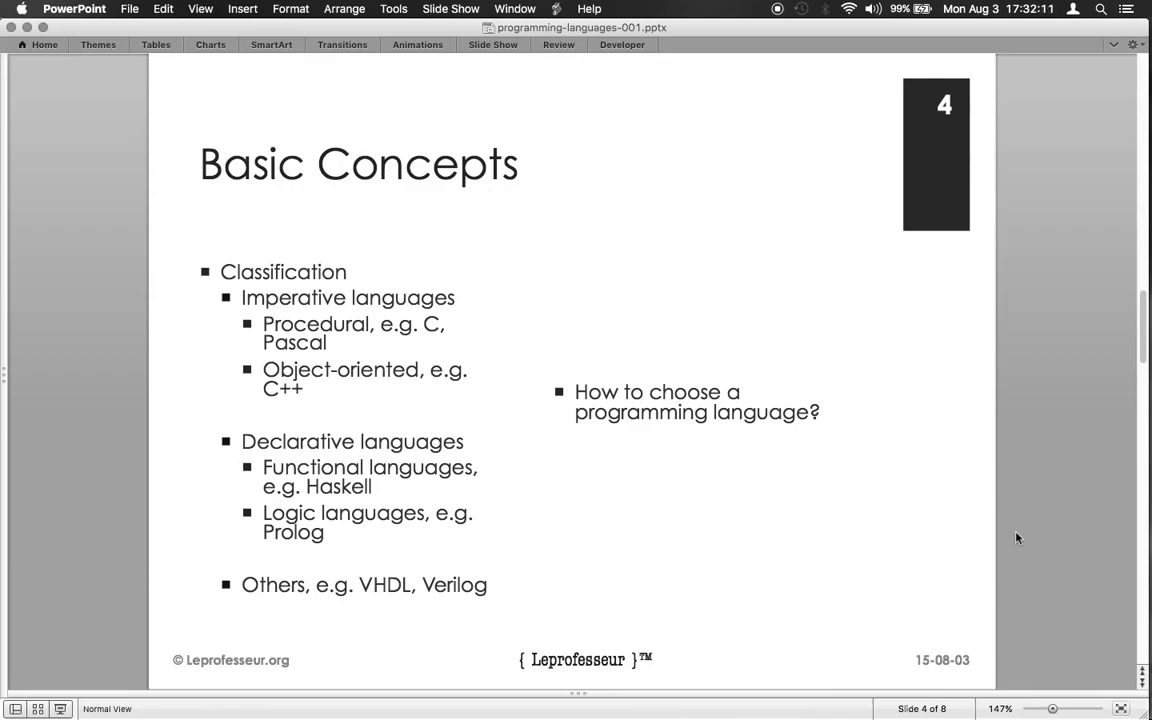
pyautogui.moveTo(698, 525)
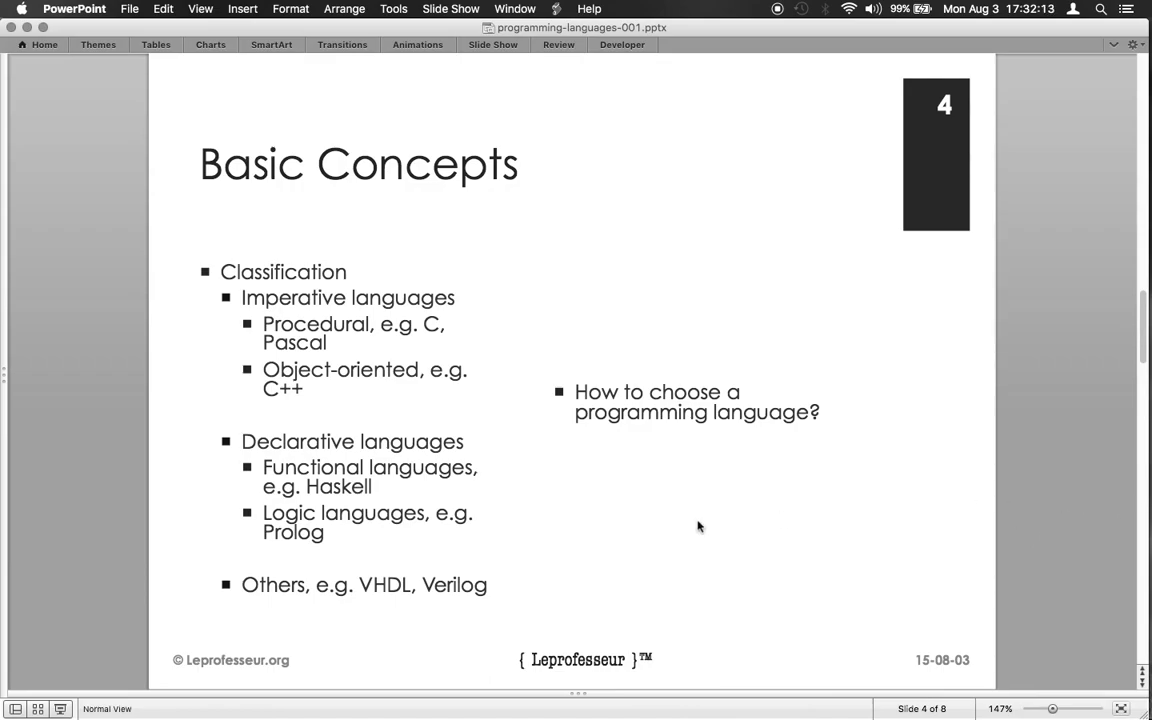
pyautogui.moveTo(494, 478)
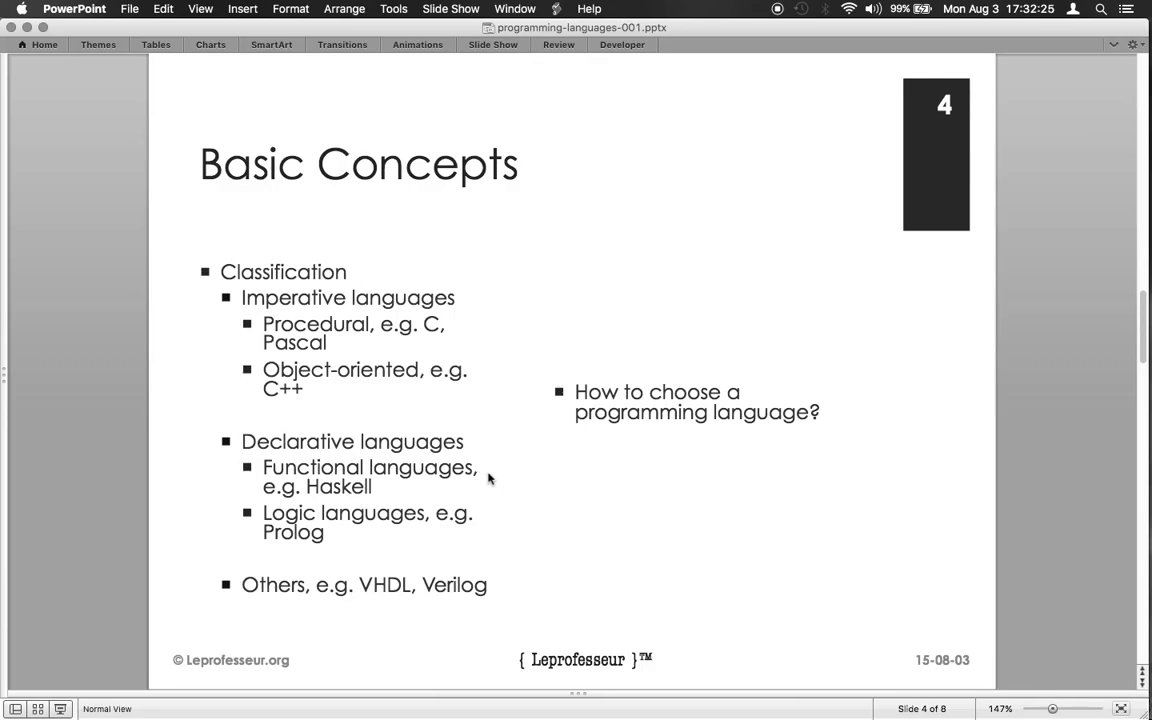
pyautogui.moveTo(373, 558)
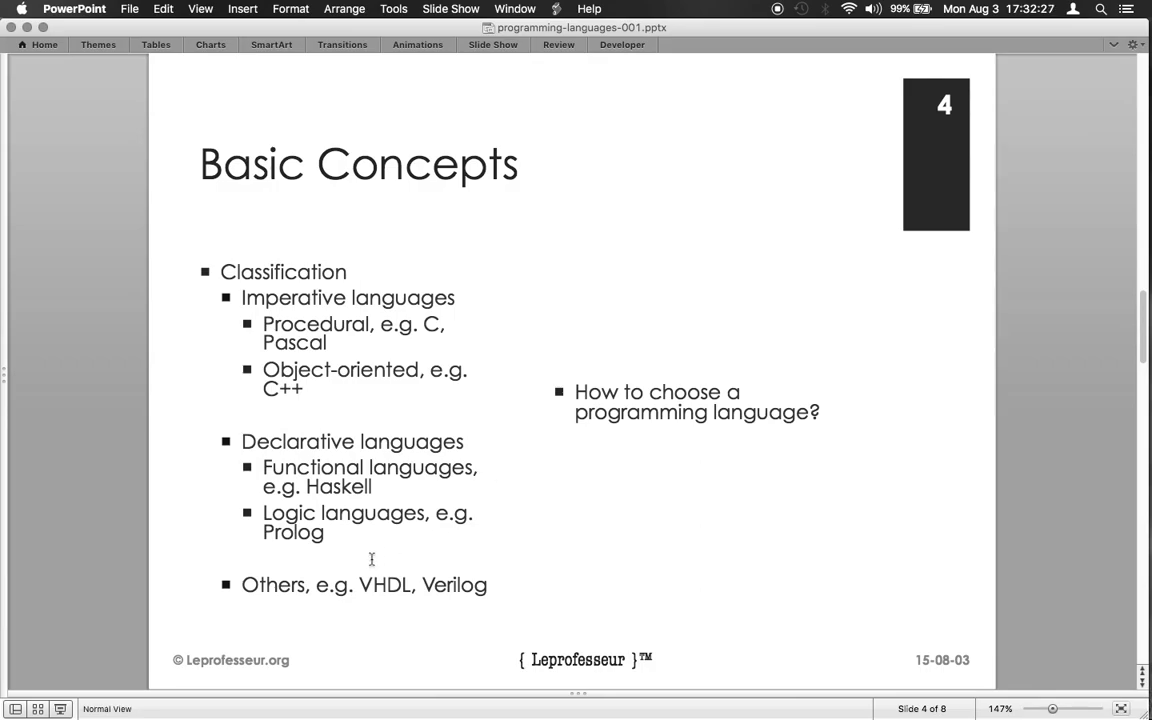
pyautogui.moveTo(335, 566)
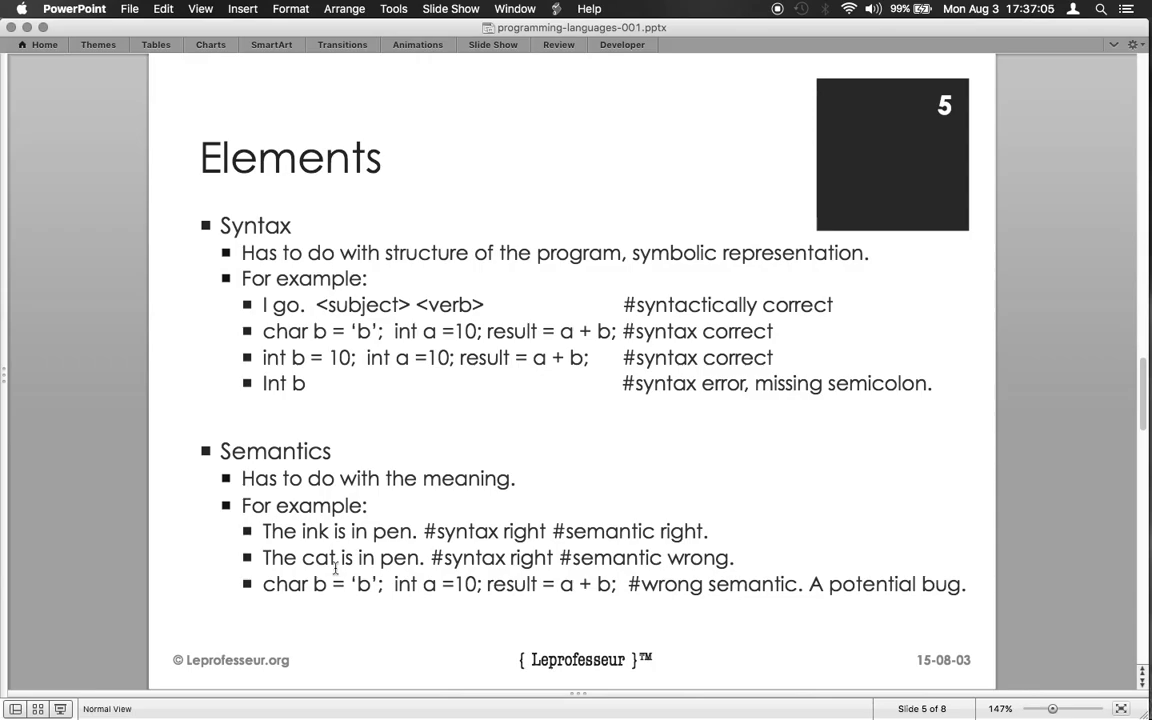
pyautogui.moveTo(318, 359)
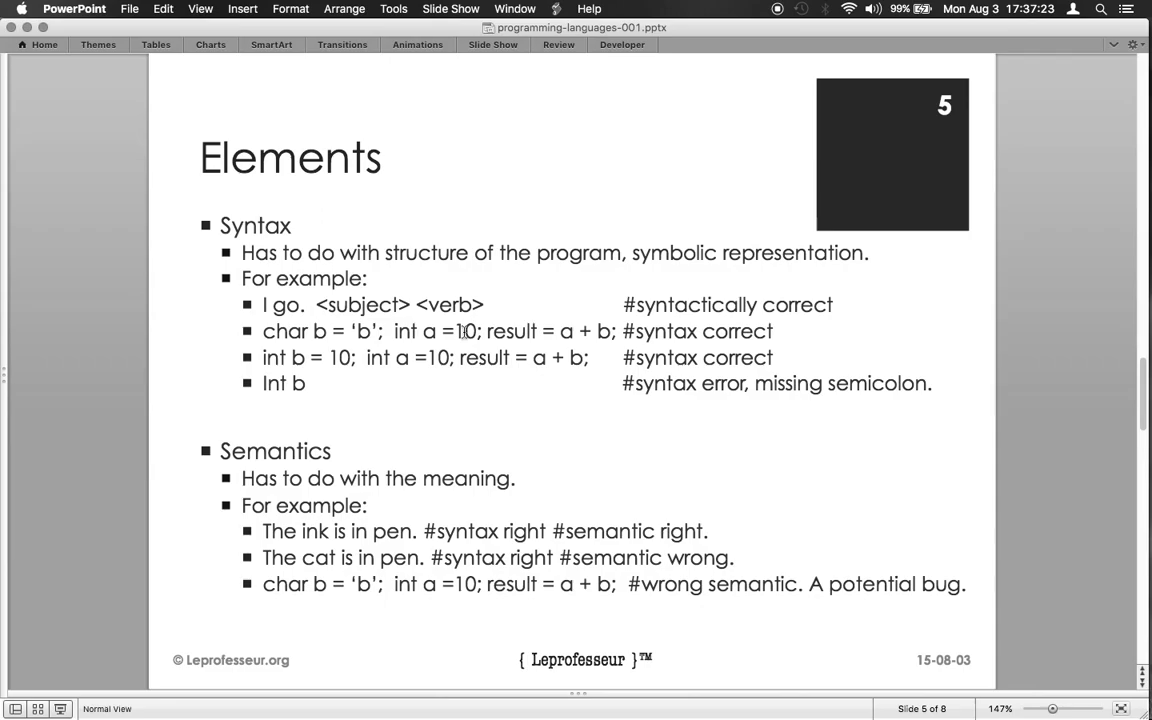
pyautogui.moveTo(497, 331)
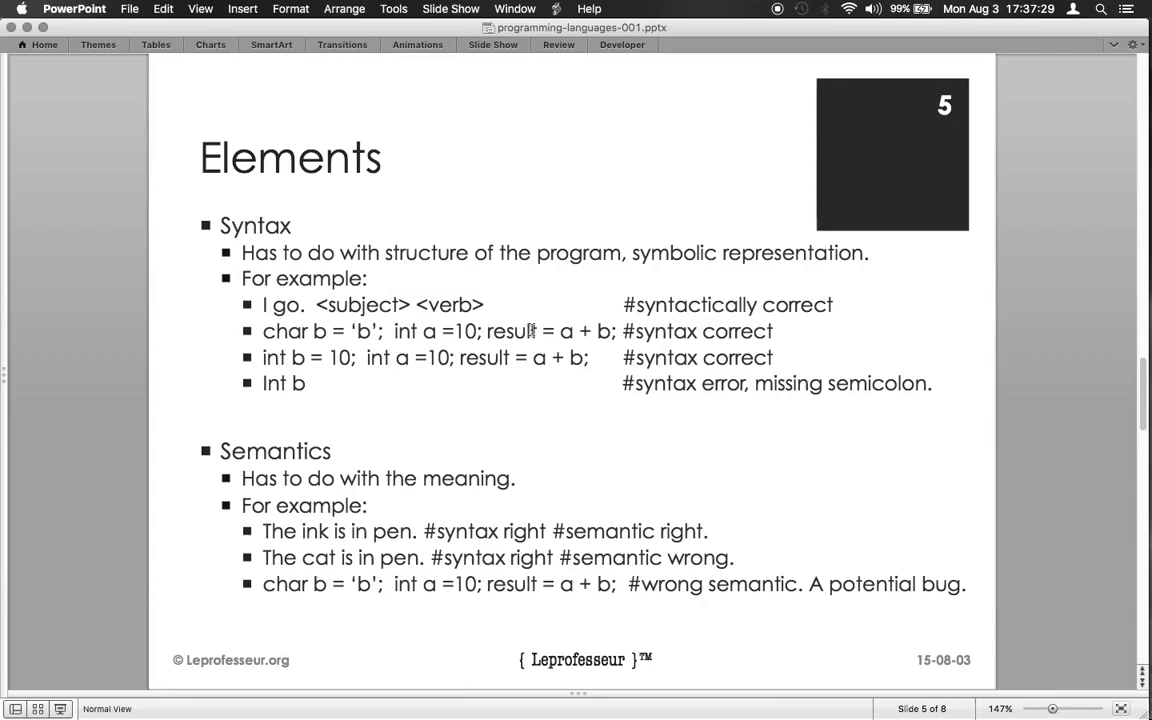
pyautogui.moveTo(560, 331)
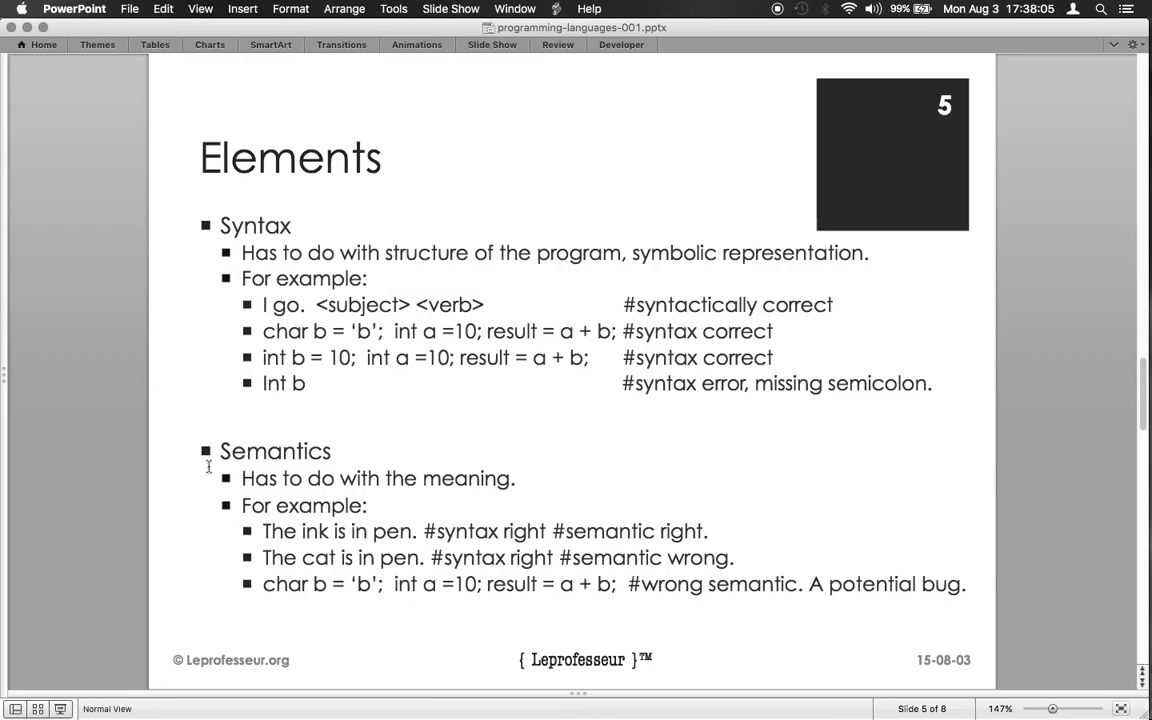
pyautogui.moveTo(334, 449)
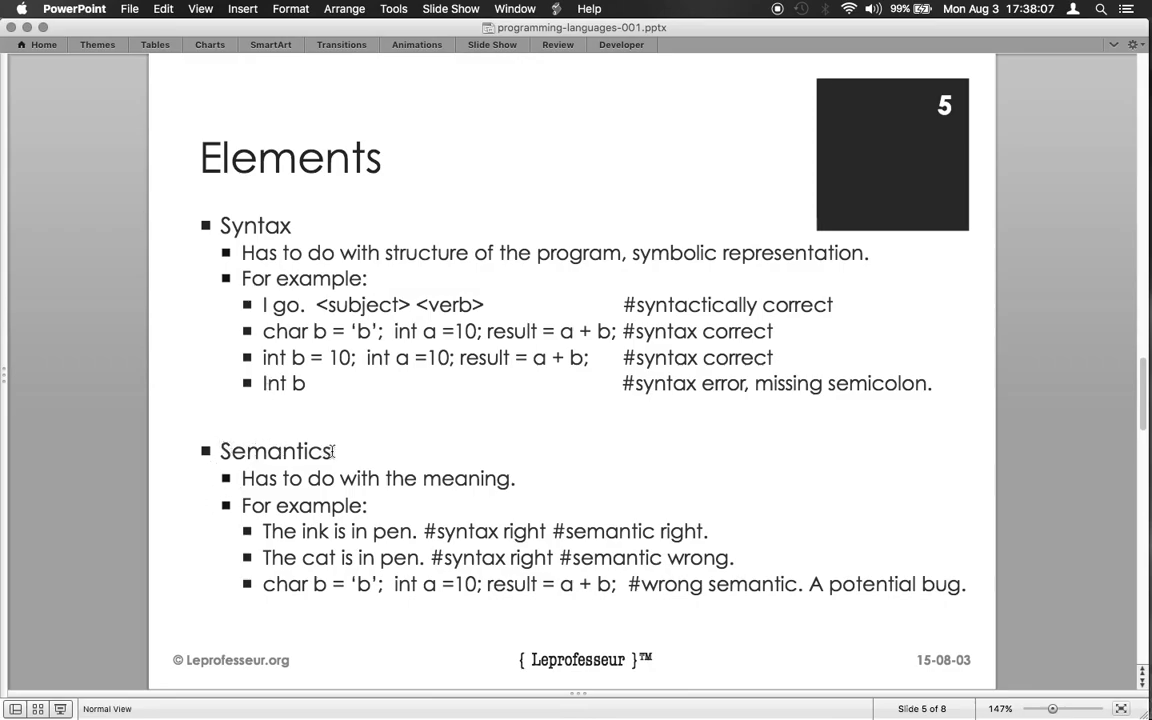
pyautogui.moveTo(309, 468)
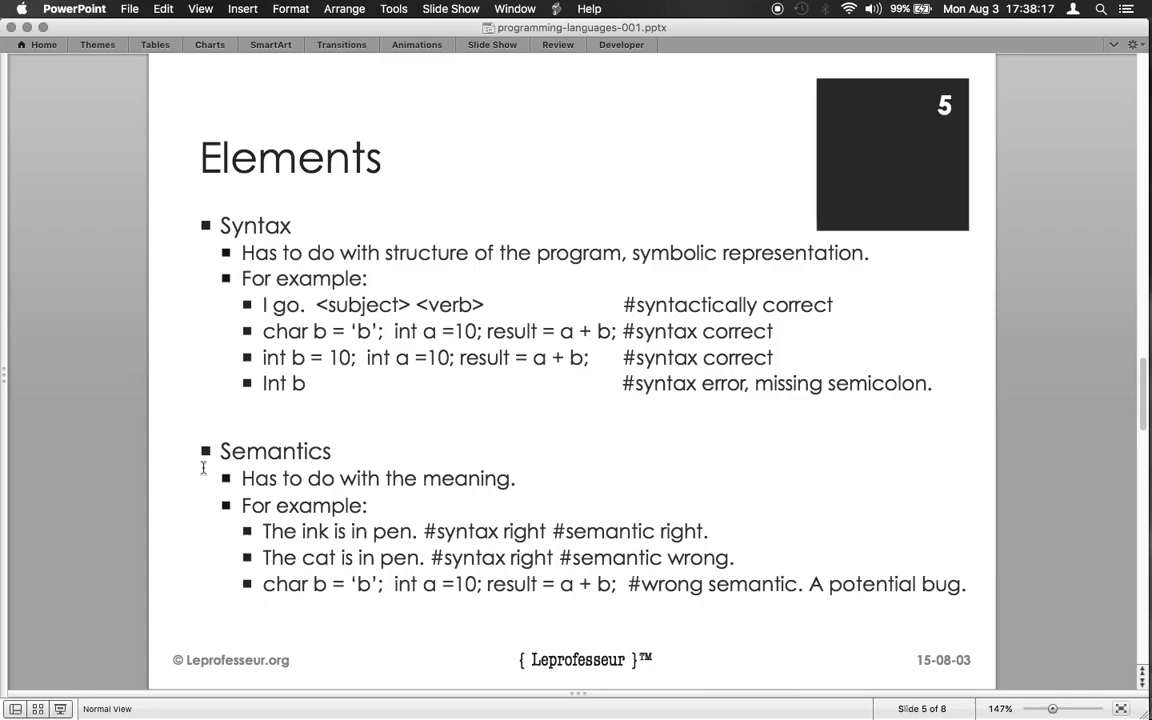
pyautogui.moveTo(311, 466)
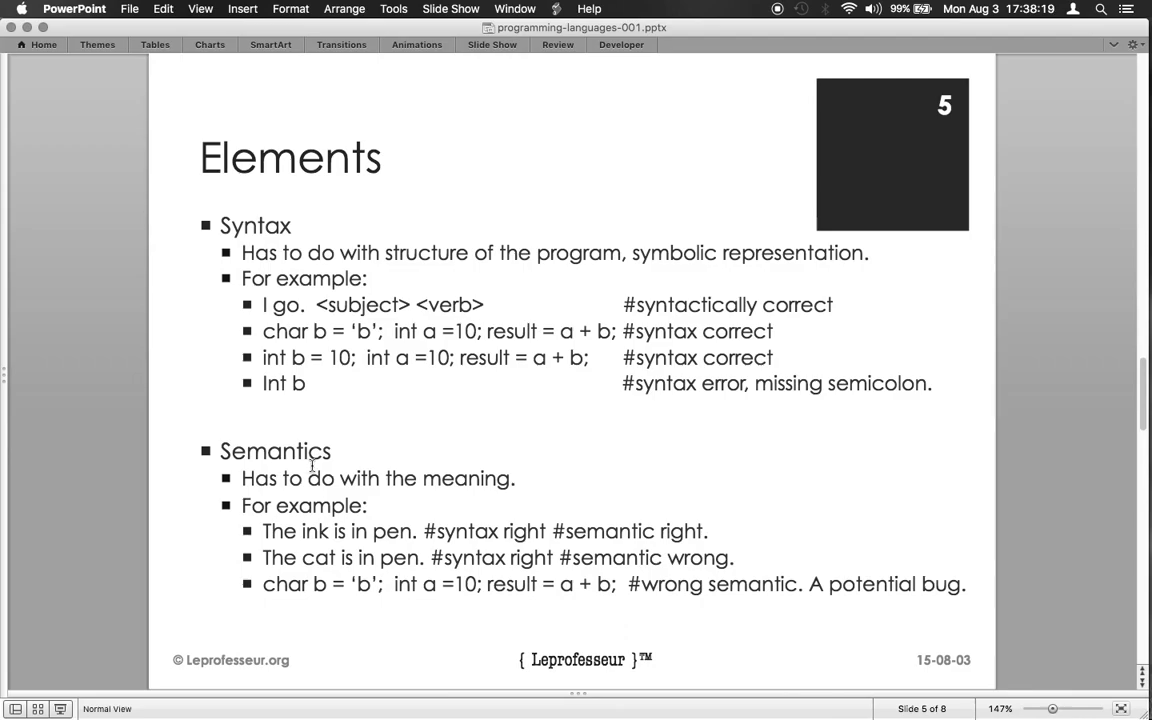
pyautogui.moveTo(263, 533)
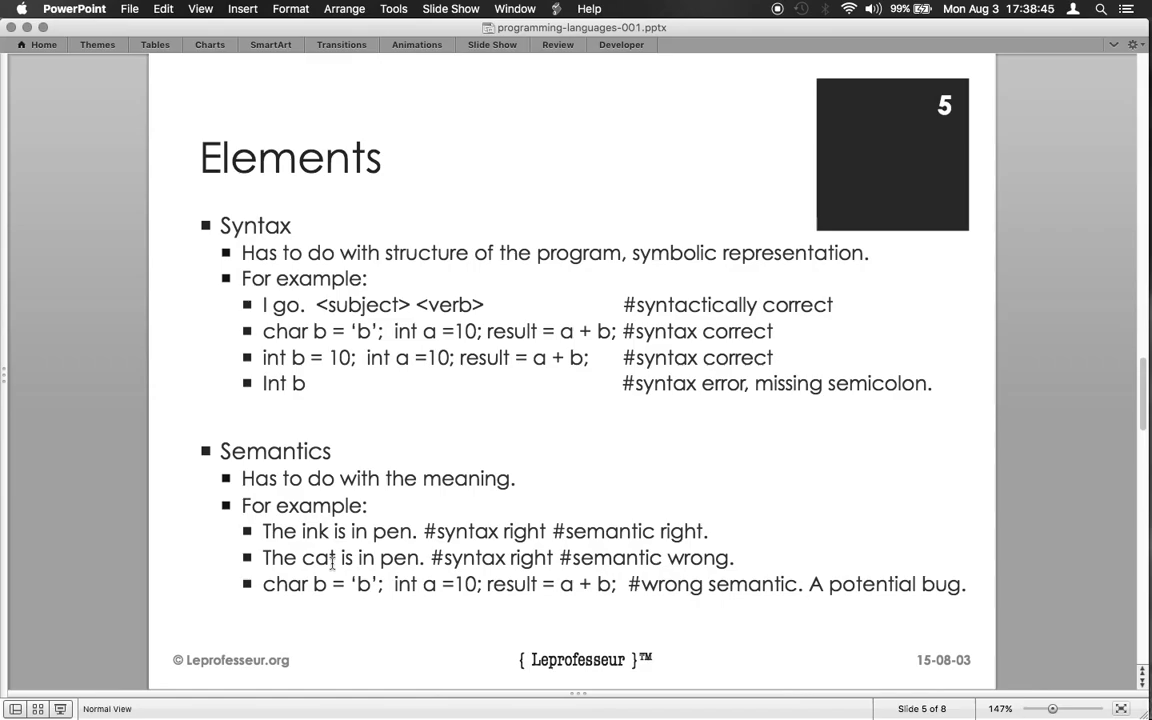
pyautogui.moveTo(298, 580)
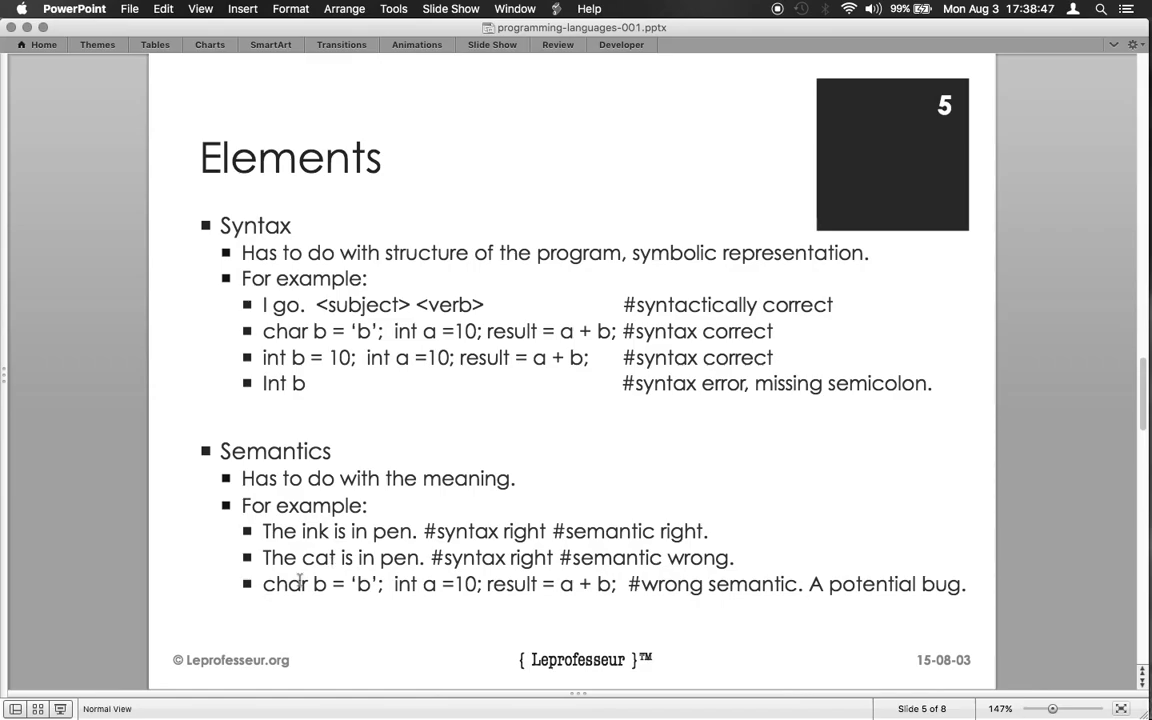
pyautogui.moveTo(318, 588)
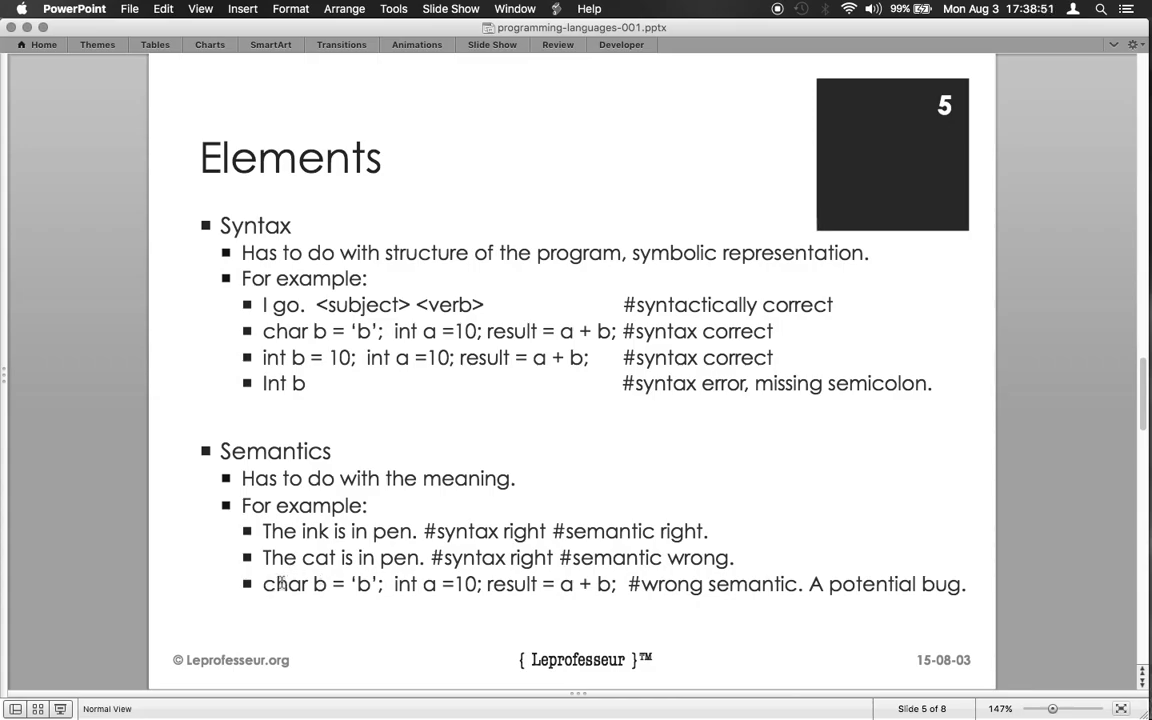
pyautogui.moveTo(300, 600)
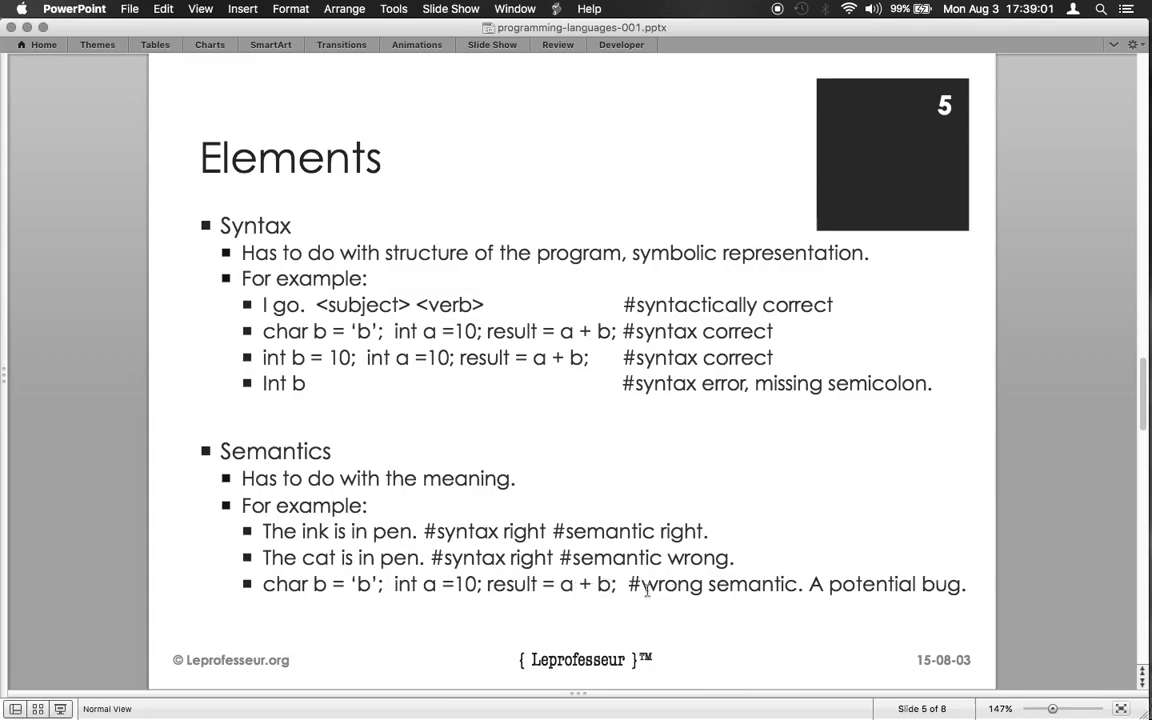
pyautogui.moveTo(378, 602)
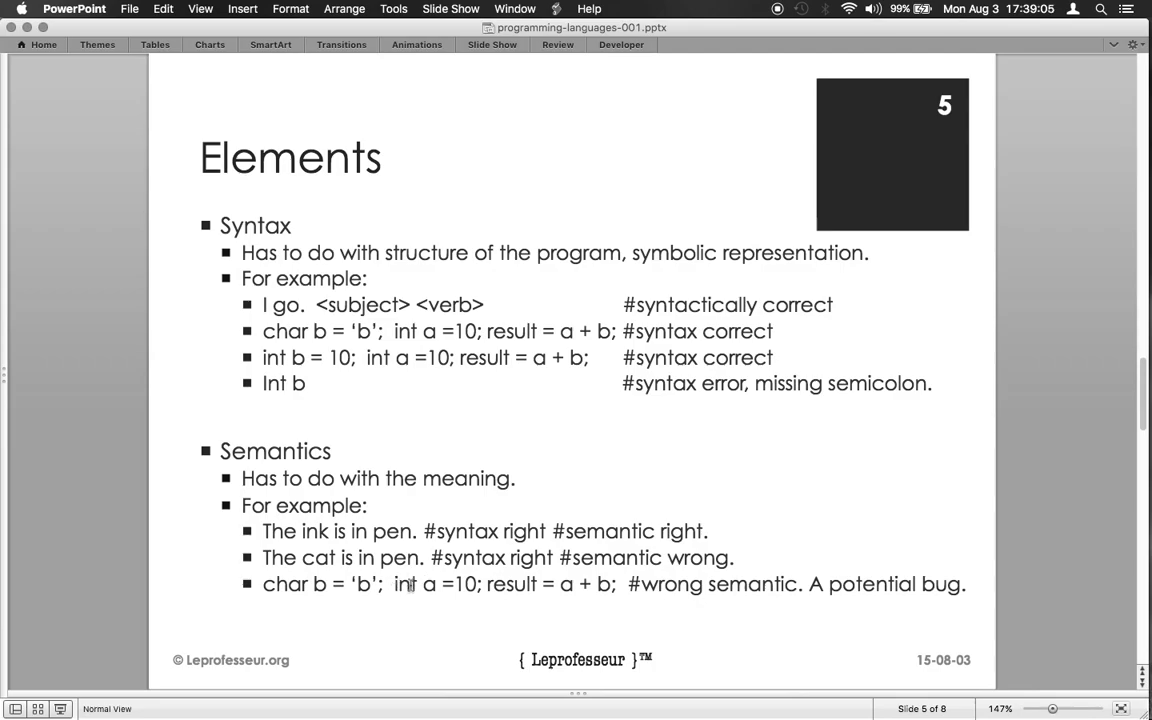
pyautogui.moveTo(283, 584)
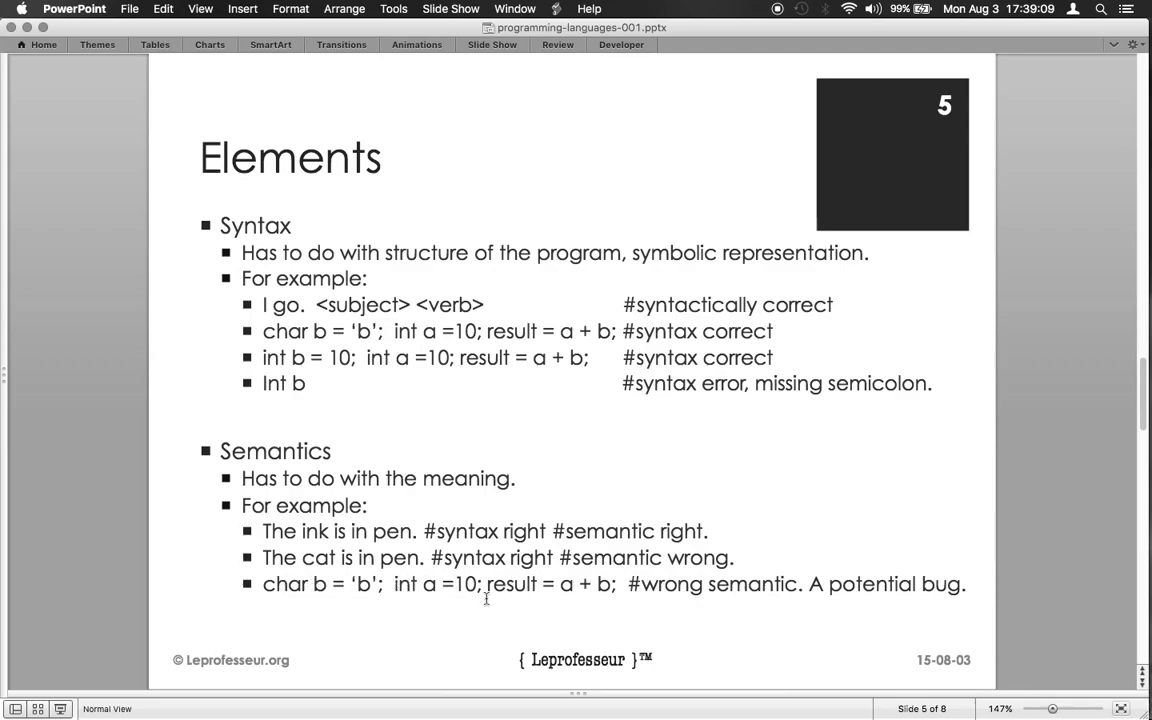
pyautogui.moveTo(518, 594)
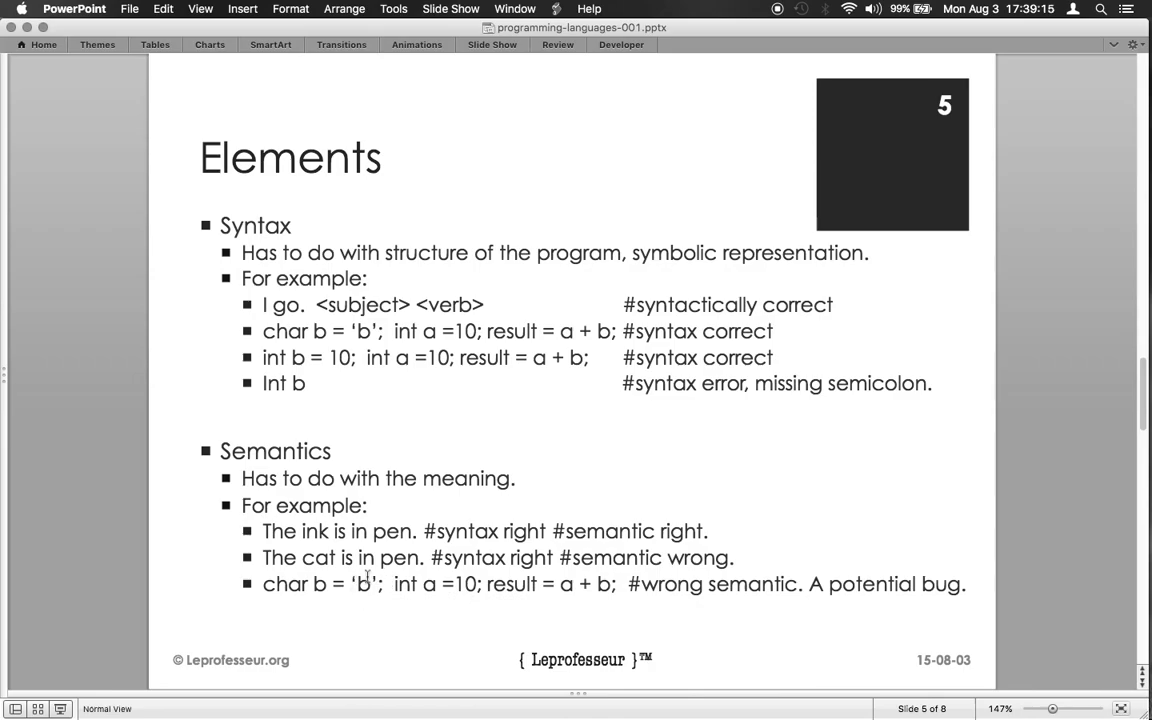
pyautogui.moveTo(433, 554)
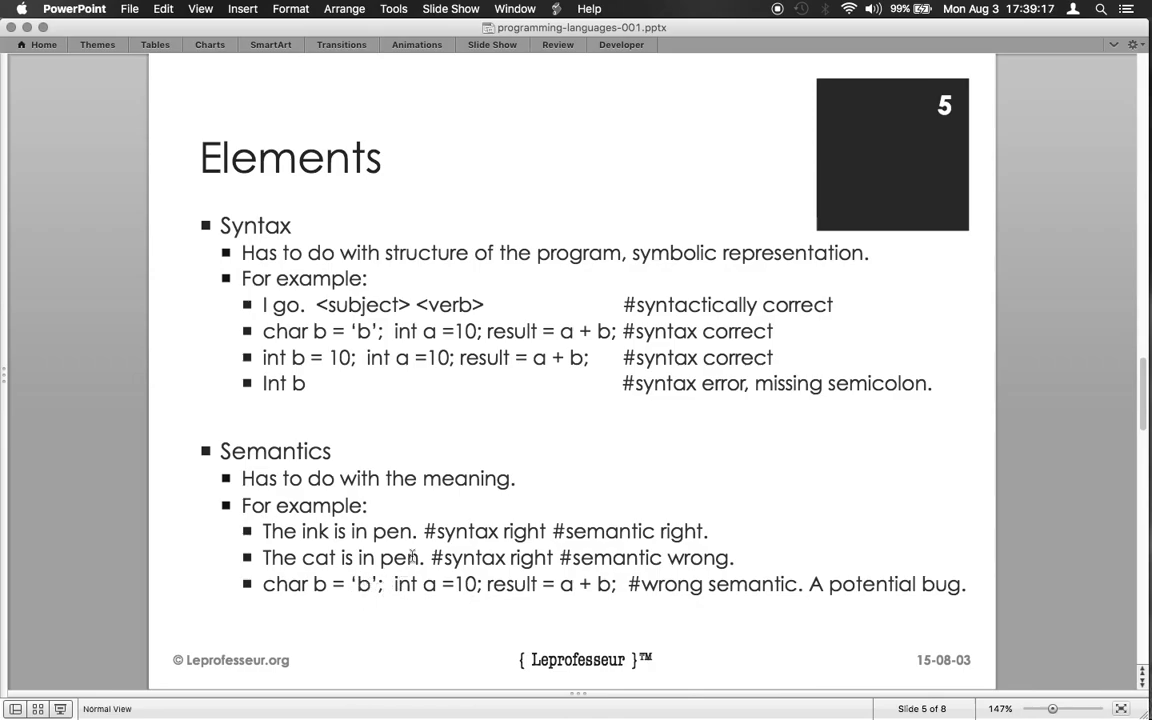
pyautogui.moveTo(430, 593)
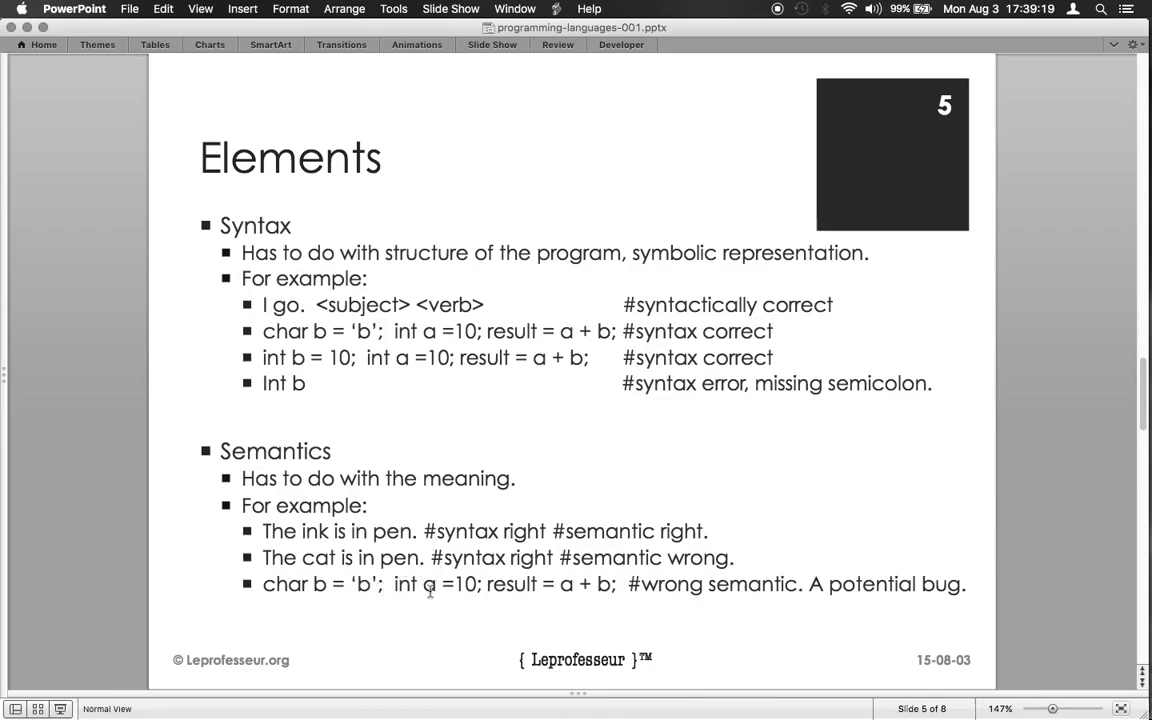
pyautogui.moveTo(366, 598)
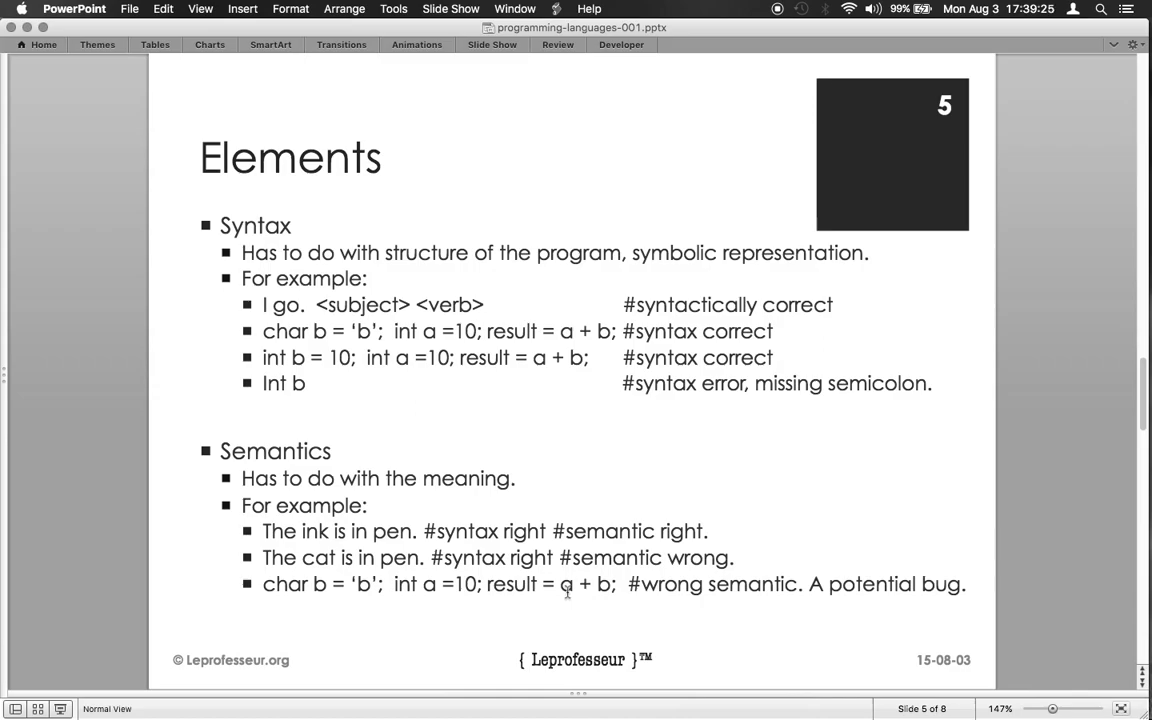
pyautogui.moveTo(625, 588)
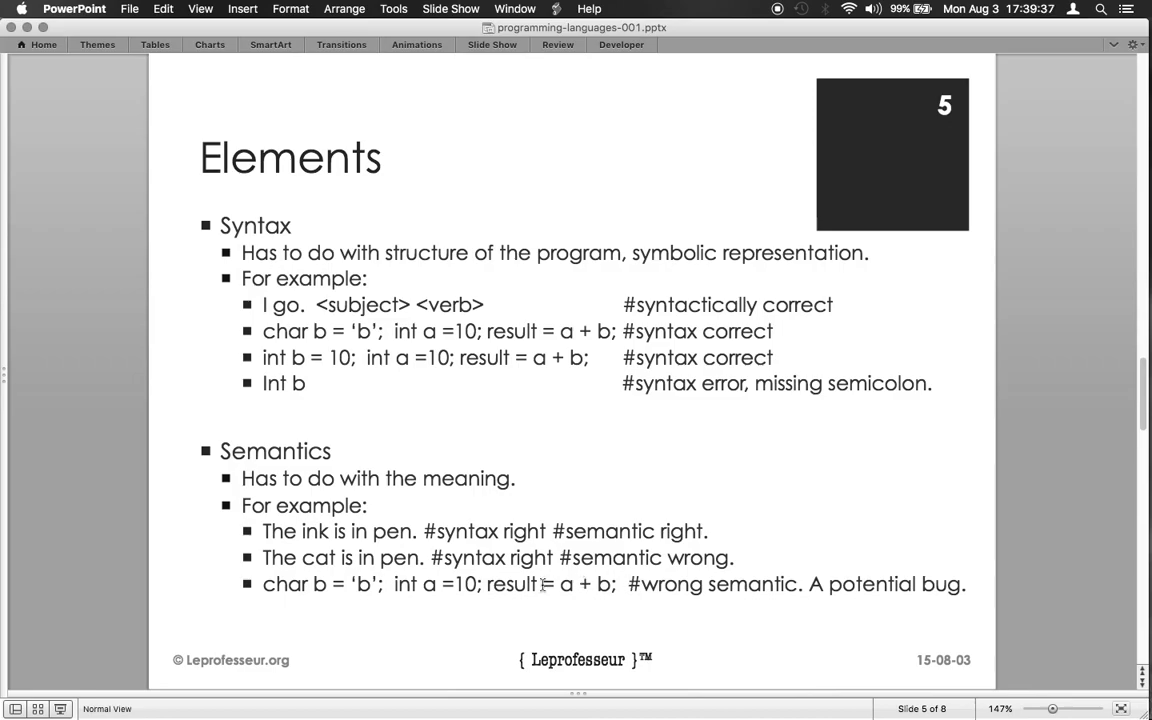
pyautogui.moveTo(740, 580)
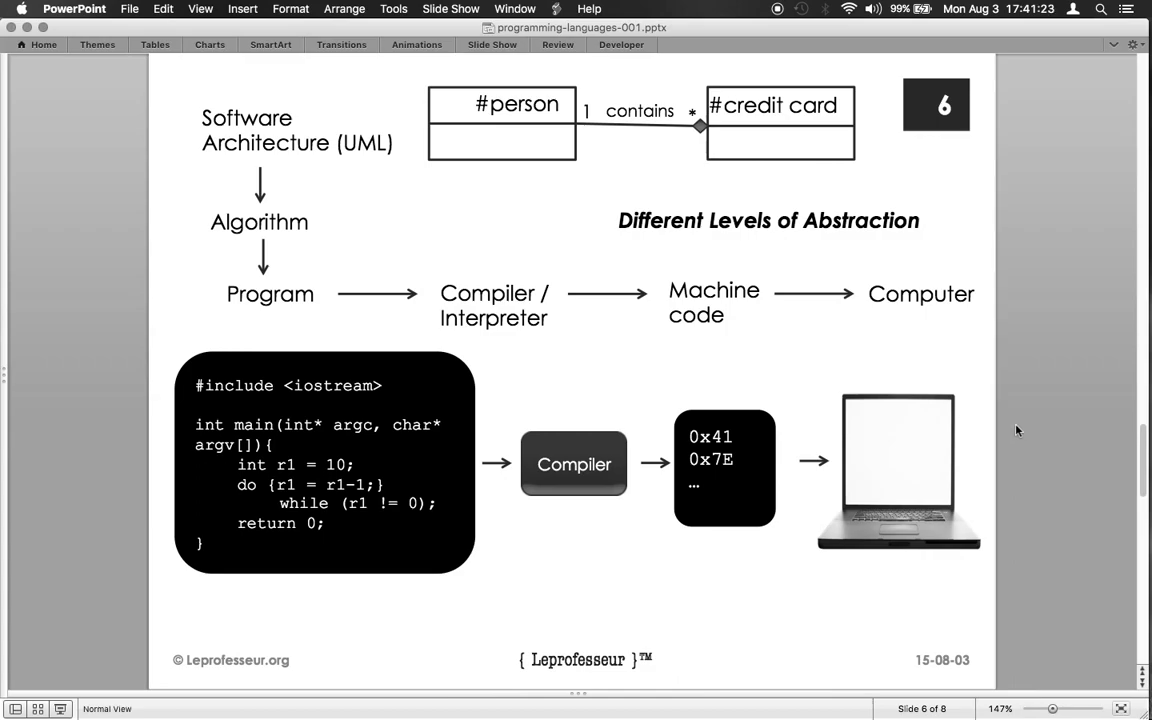
pyautogui.moveTo(610, 127)
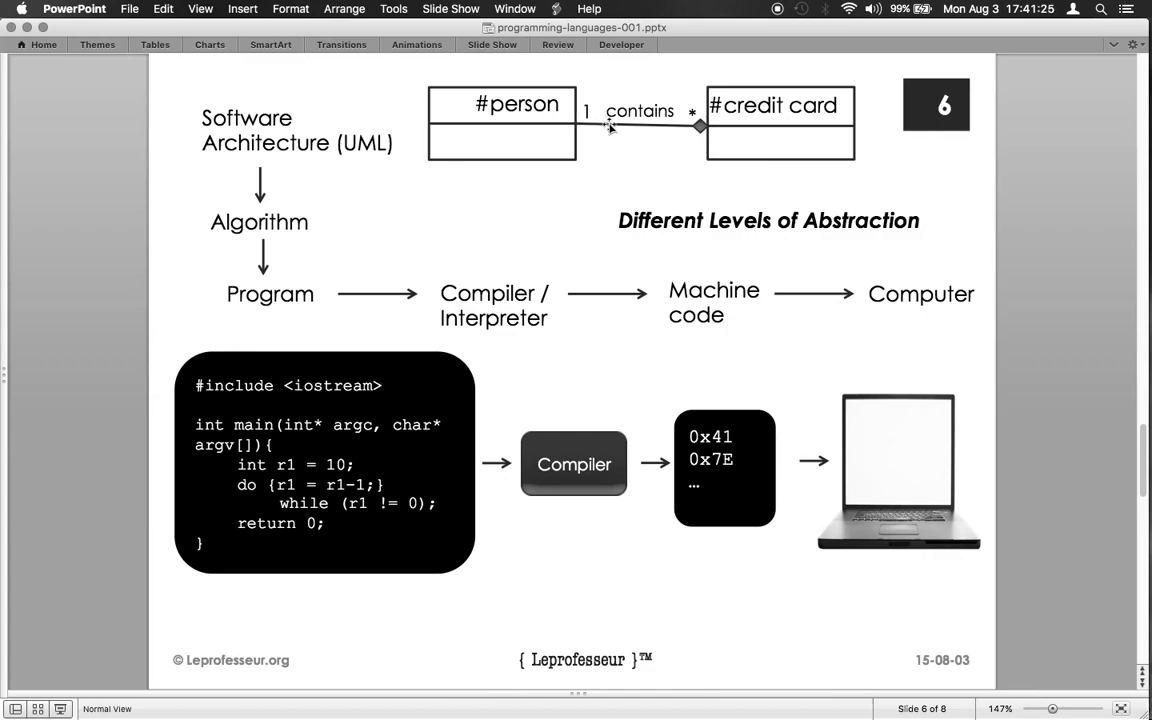
pyautogui.moveTo(810, 127)
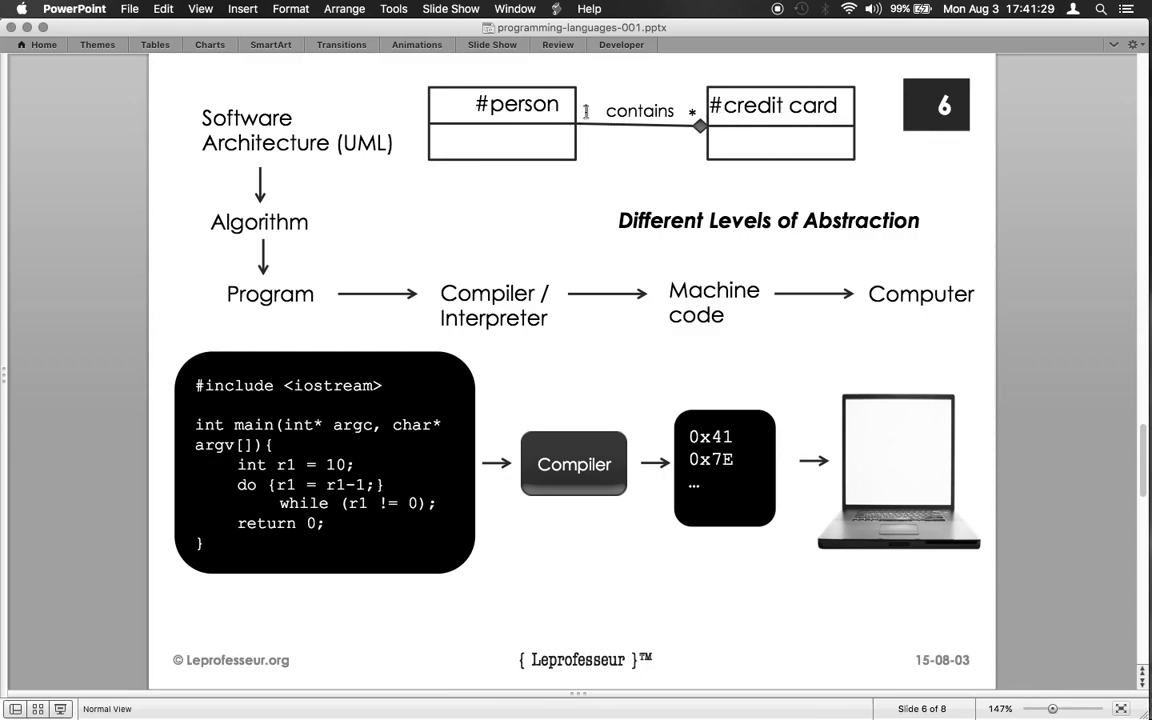
pyautogui.moveTo(613, 126)
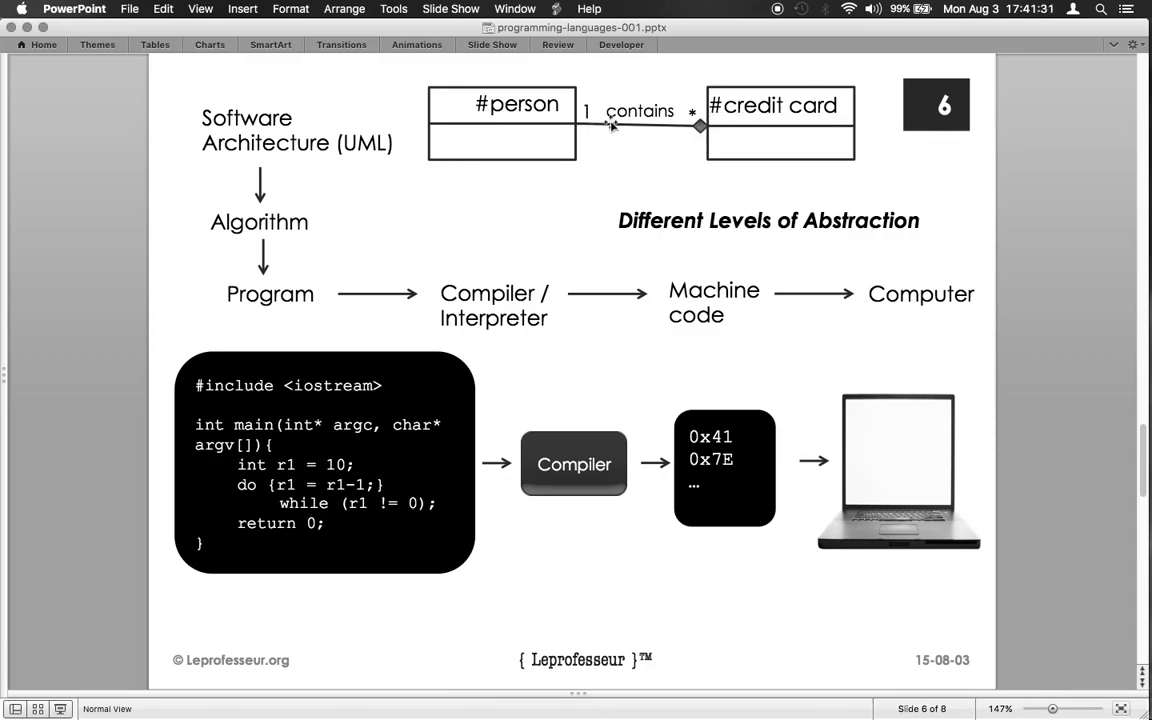
pyautogui.moveTo(518, 144)
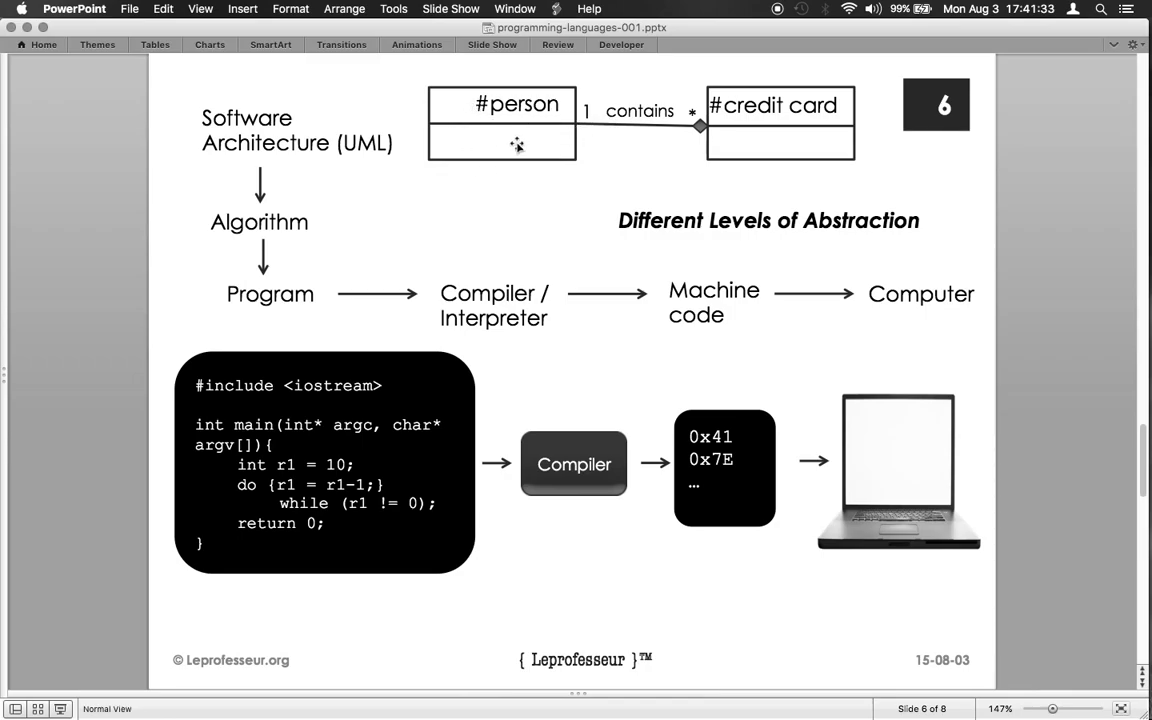
pyautogui.moveTo(481, 126)
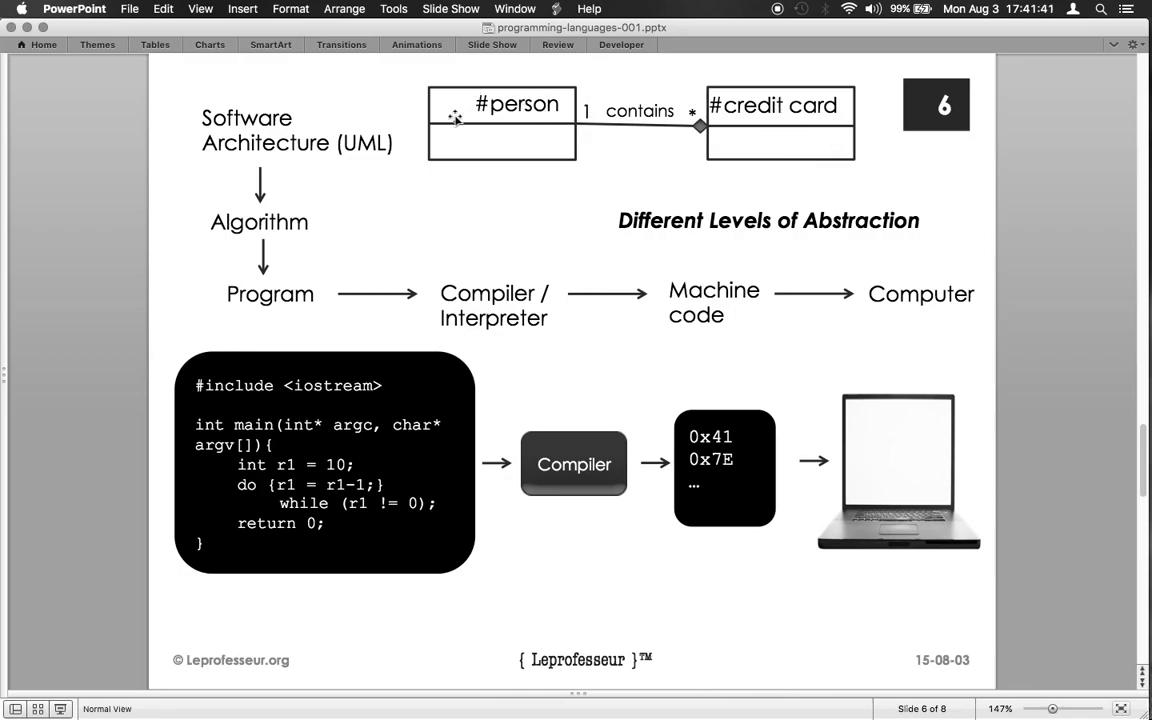
pyautogui.moveTo(488, 120)
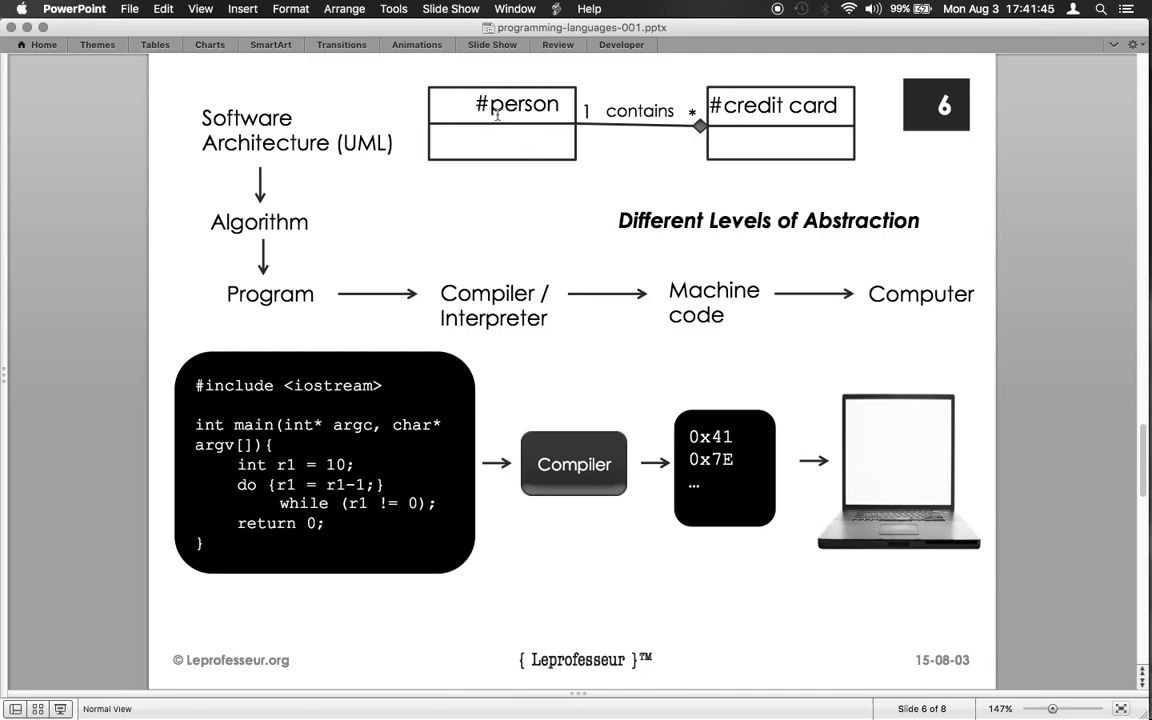
pyautogui.moveTo(594, 119)
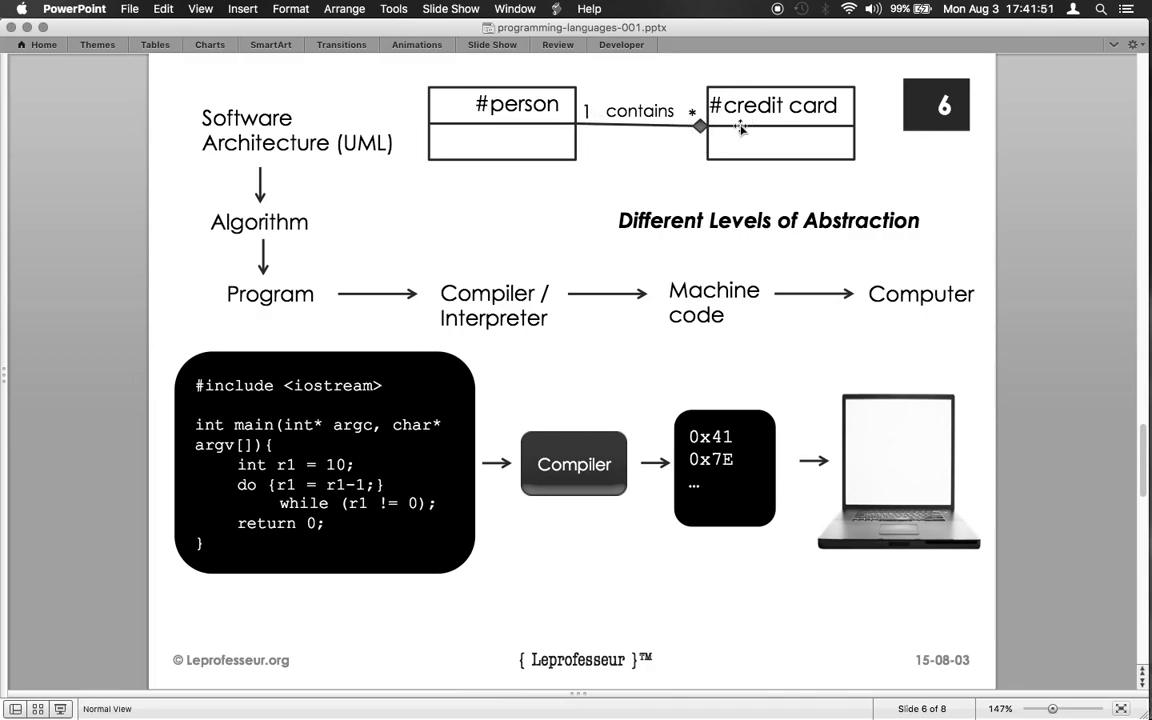
pyautogui.moveTo(265, 135)
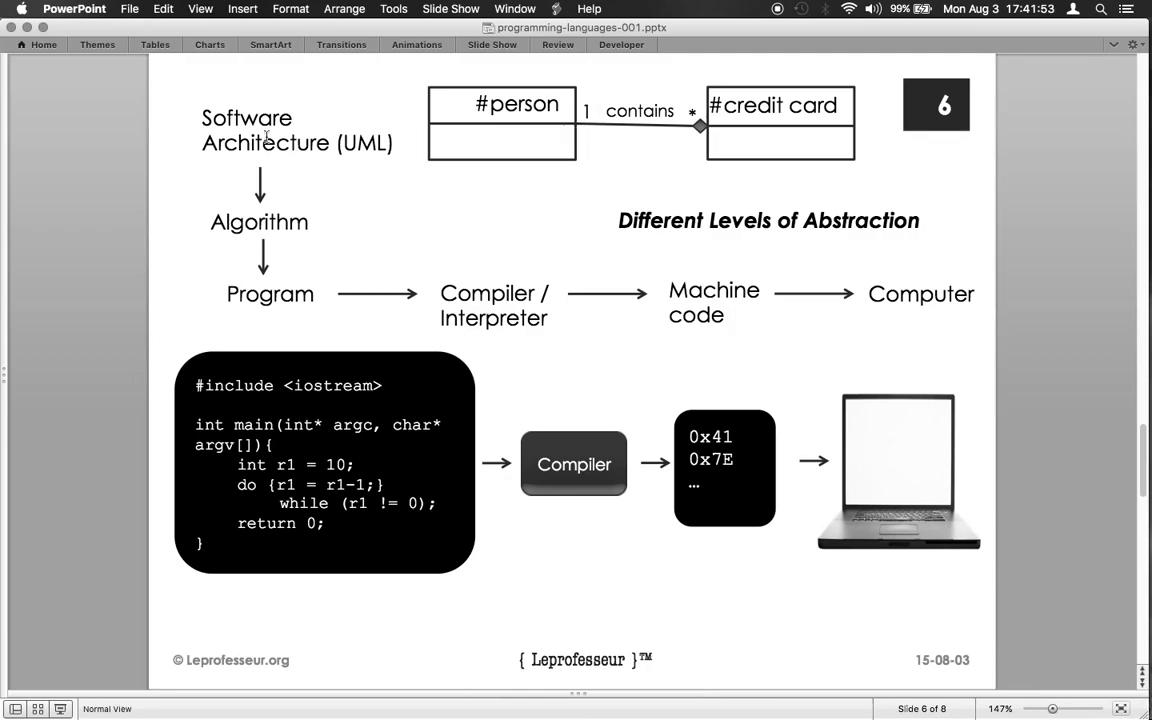
pyautogui.moveTo(477, 140)
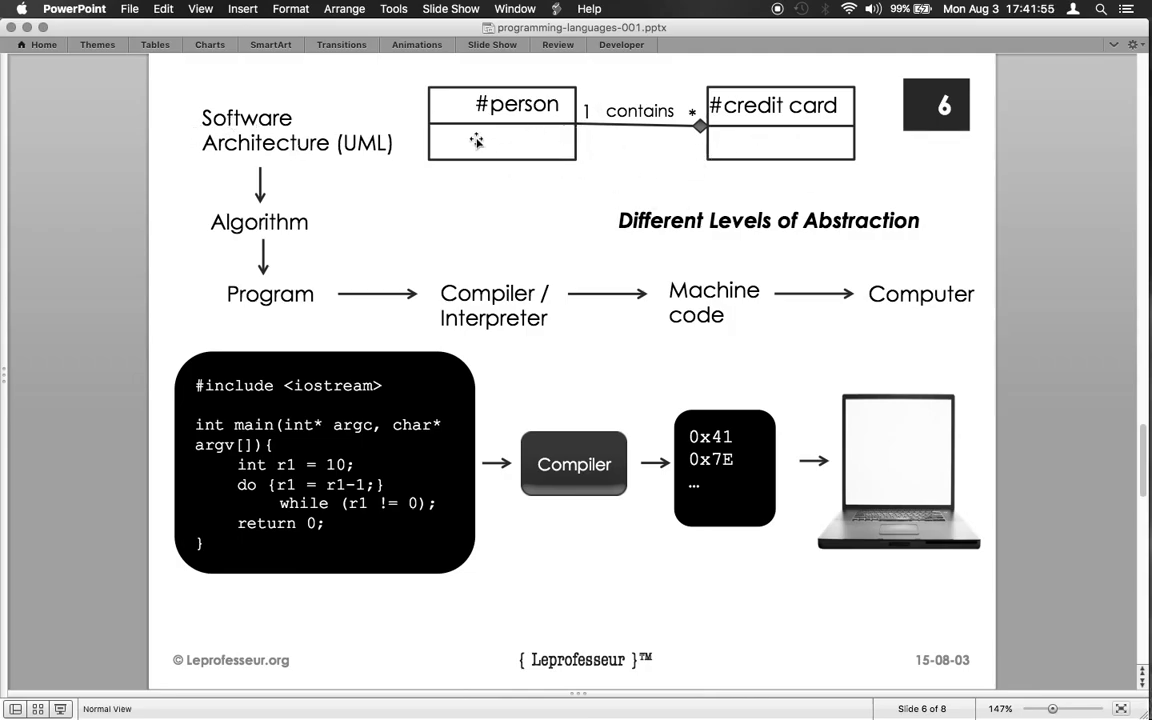
pyautogui.moveTo(366, 160)
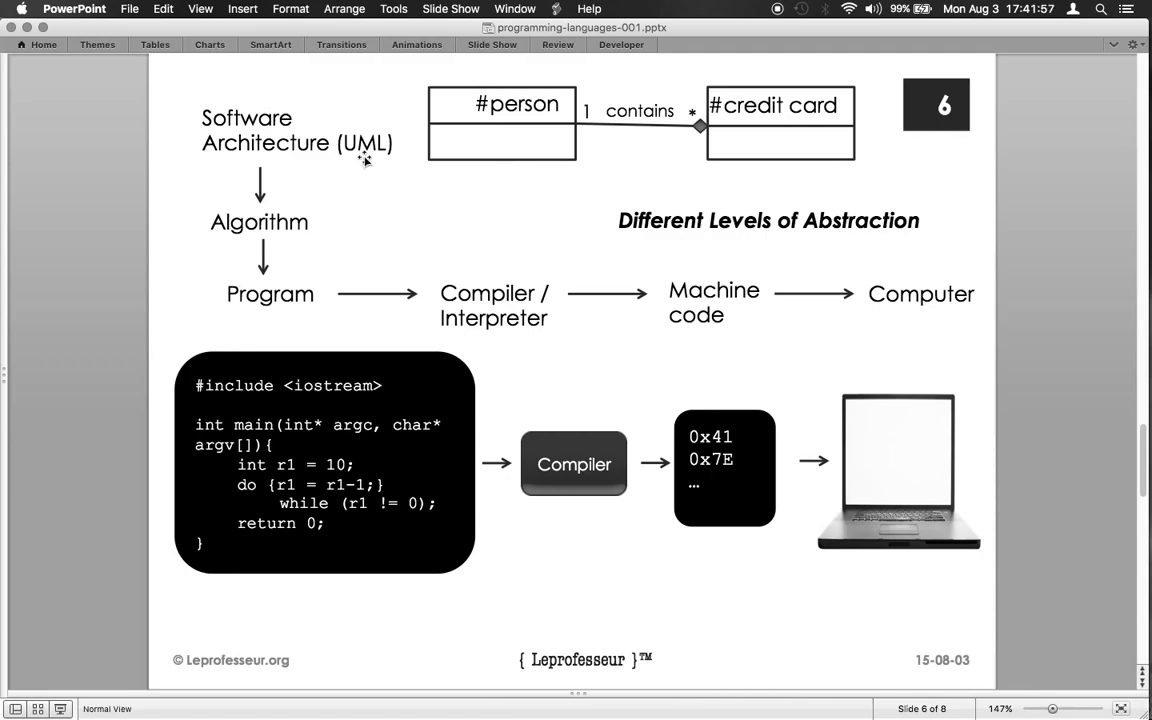
pyautogui.moveTo(308, 160)
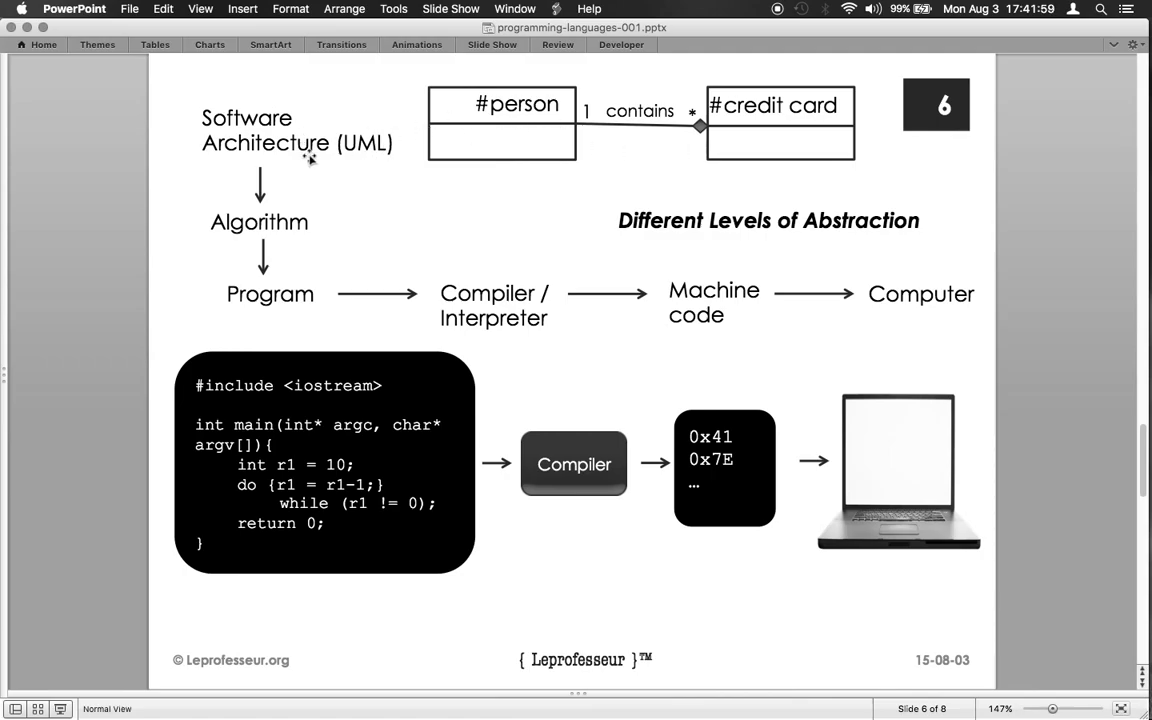
pyautogui.moveTo(502, 158)
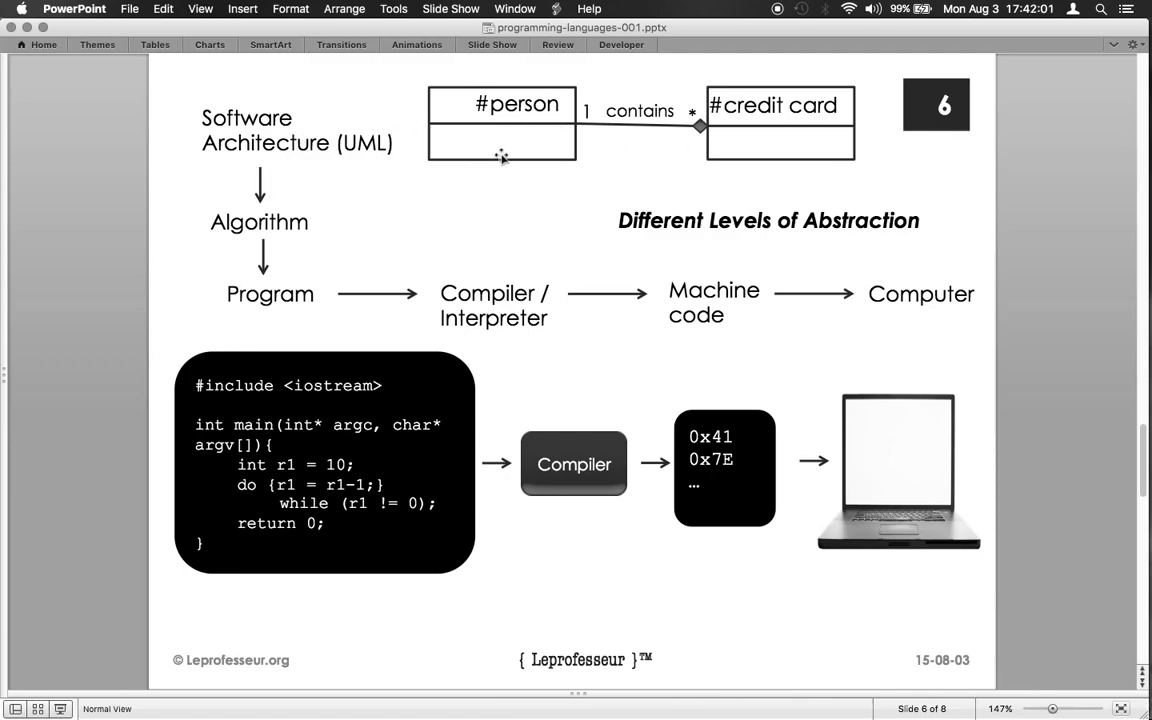
pyautogui.moveTo(212, 216)
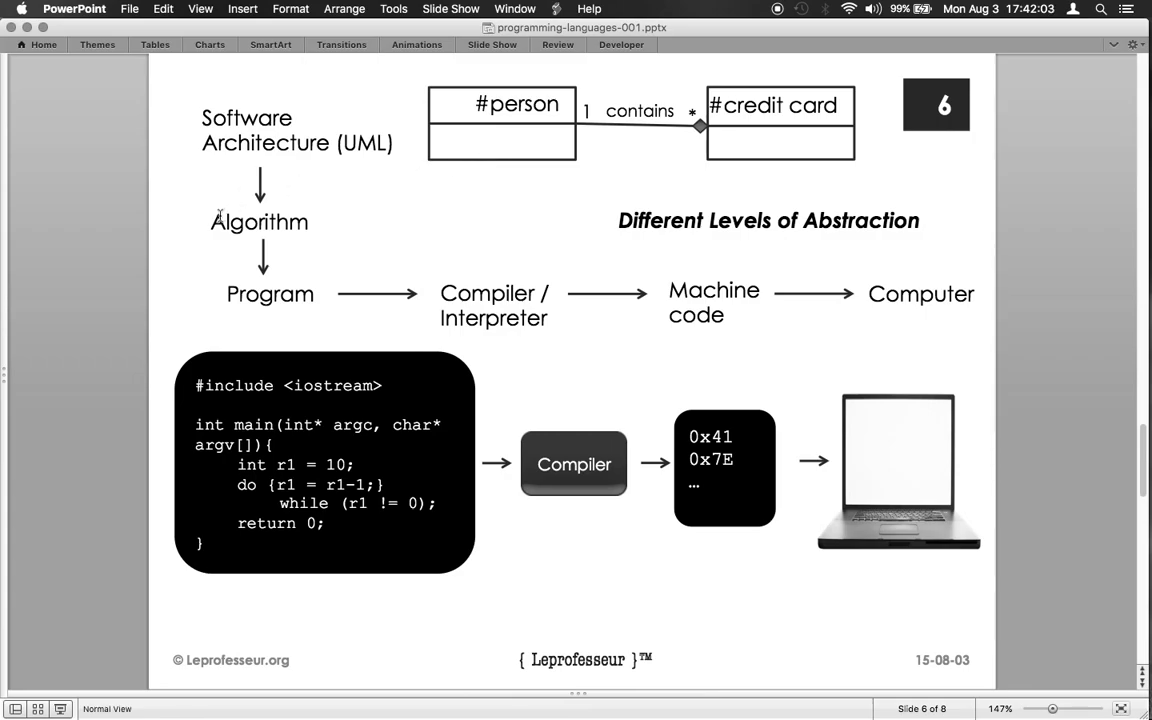
pyautogui.moveTo(317, 212)
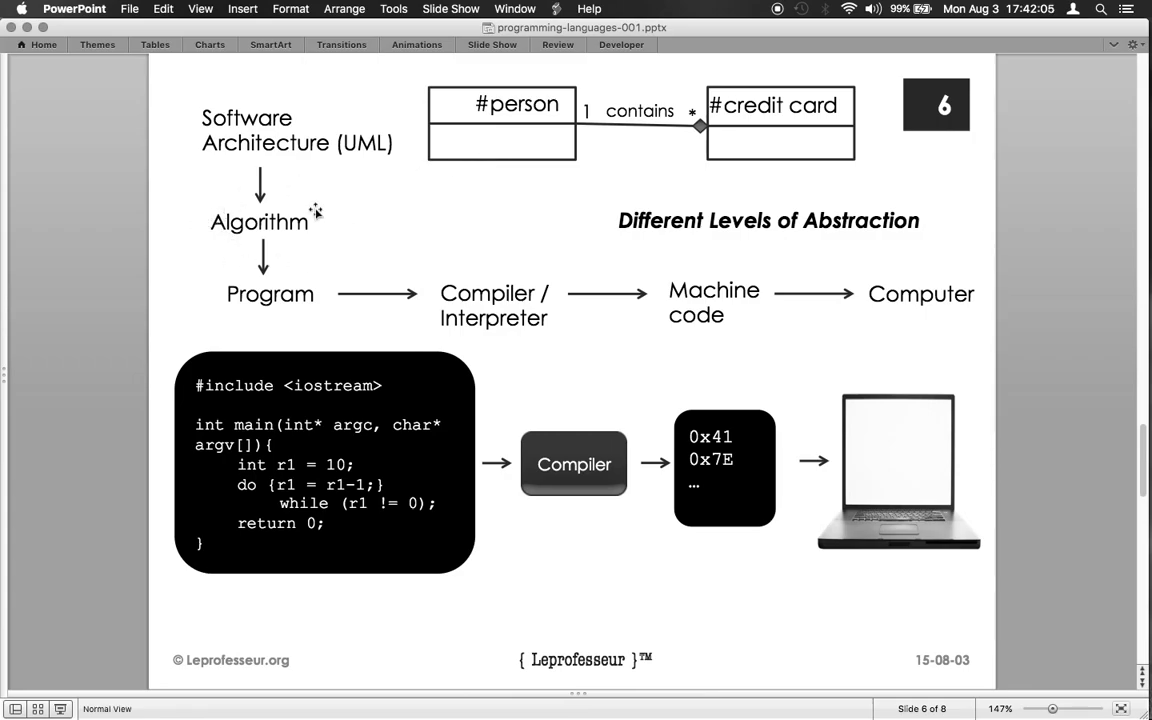
pyautogui.moveTo(587, 95)
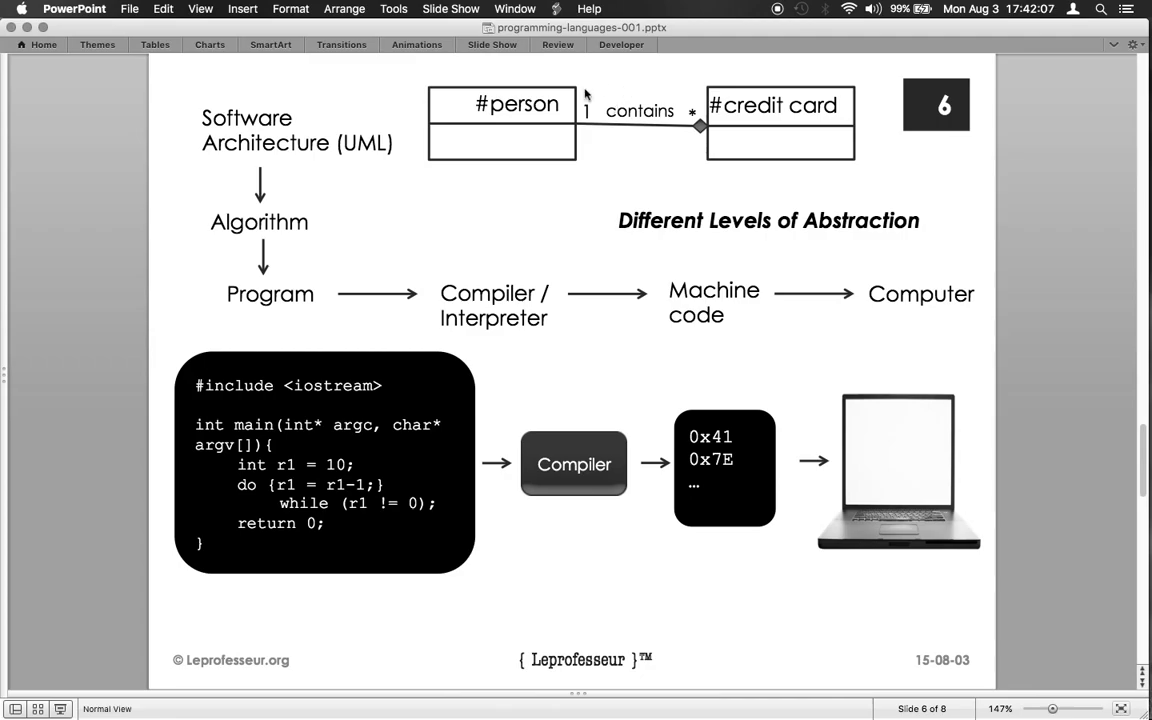
pyautogui.moveTo(324, 182)
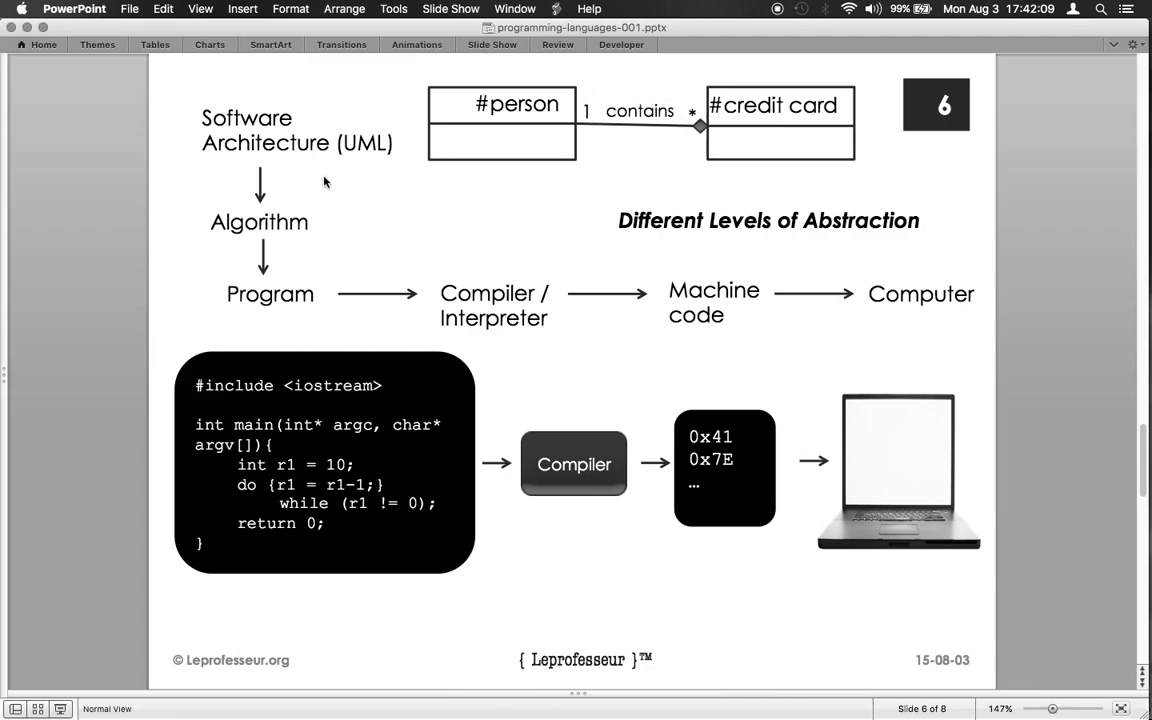
pyautogui.moveTo(297, 219)
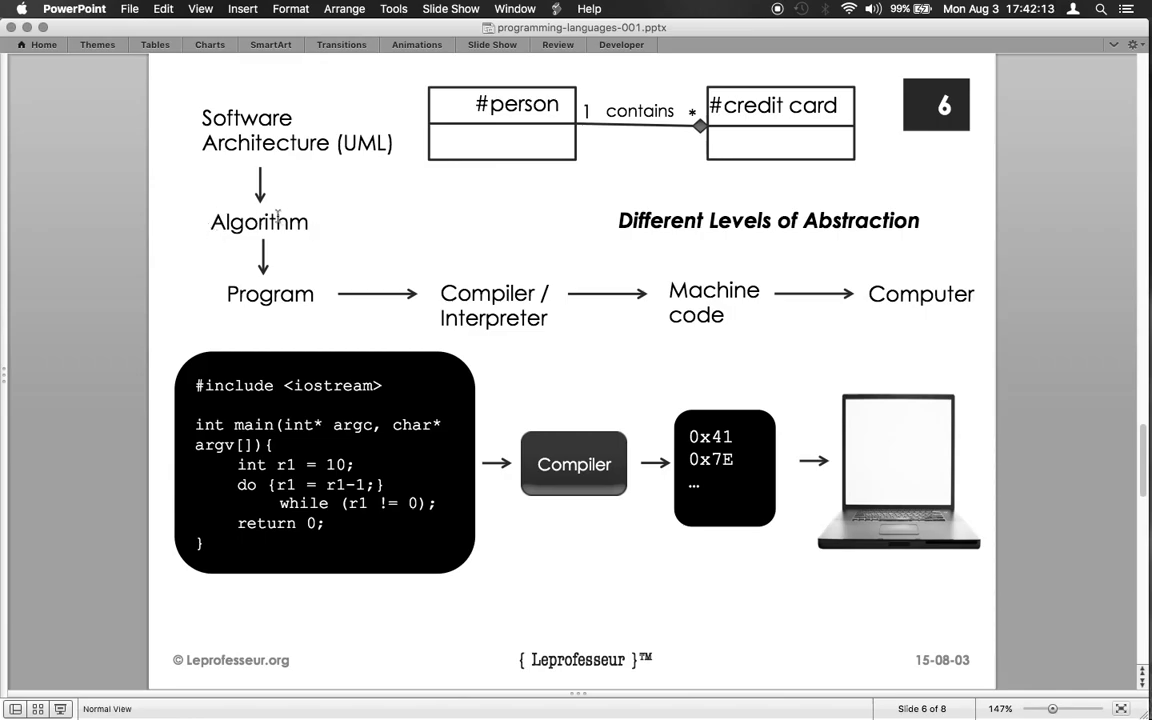
pyautogui.moveTo(249, 214)
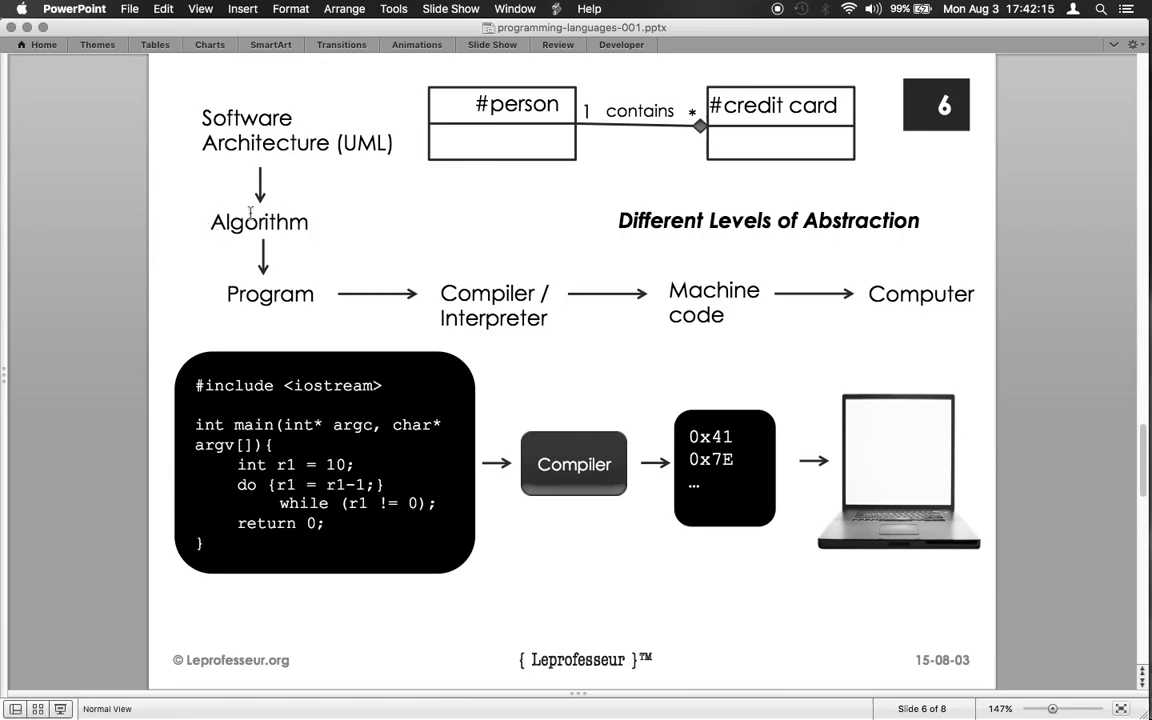
pyautogui.moveTo(333, 236)
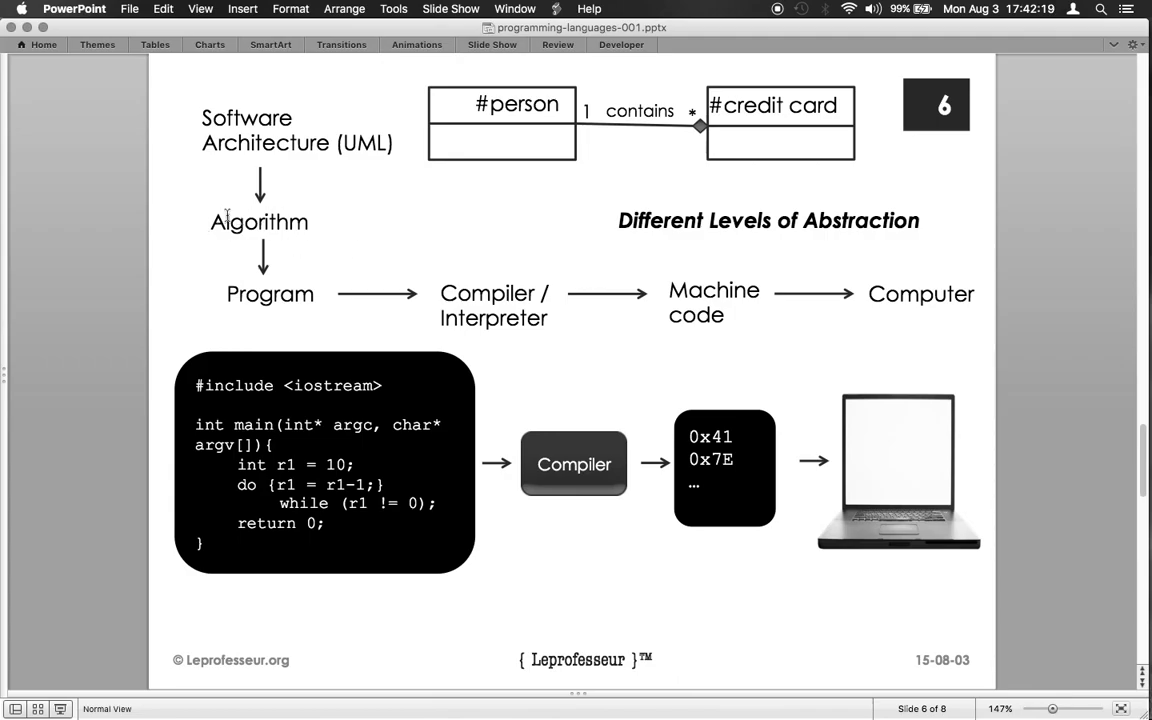
pyautogui.moveTo(283, 238)
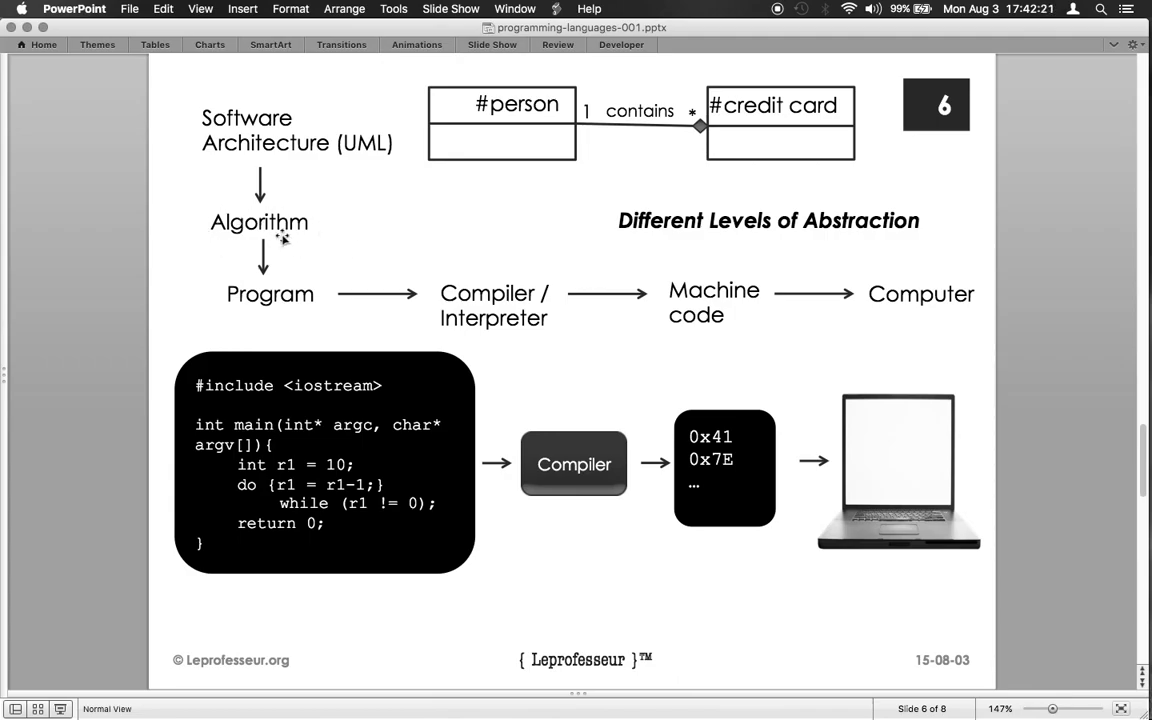
pyautogui.moveTo(208, 307)
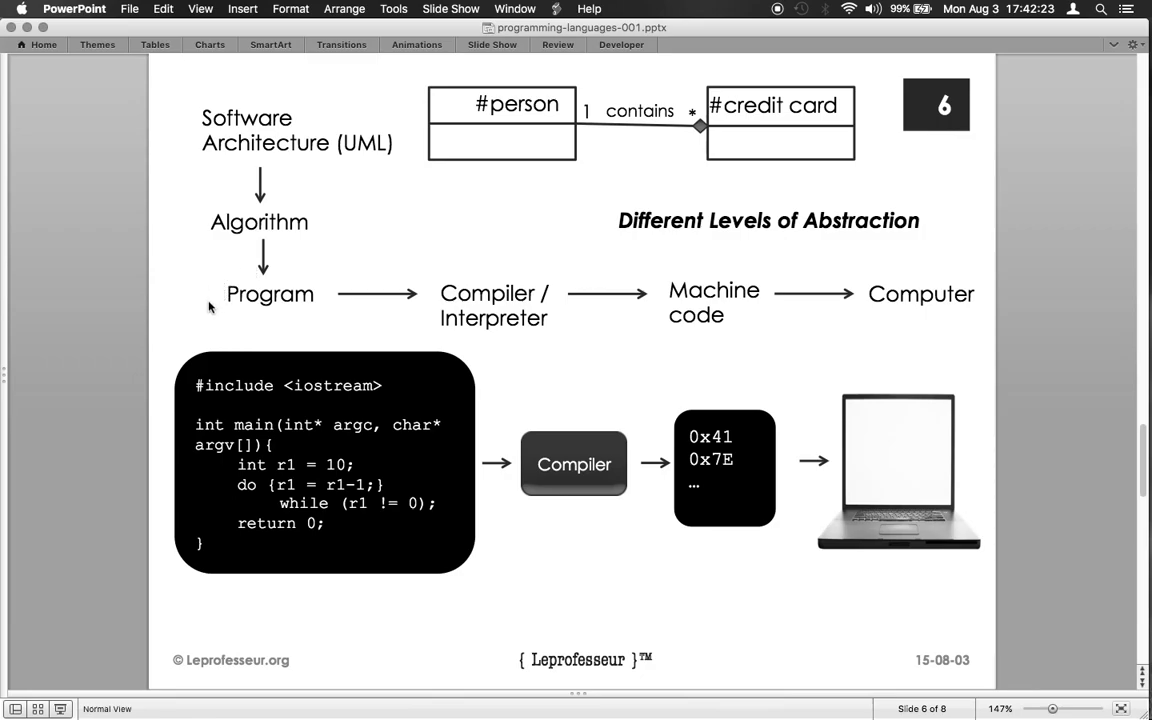
pyautogui.moveTo(291, 289)
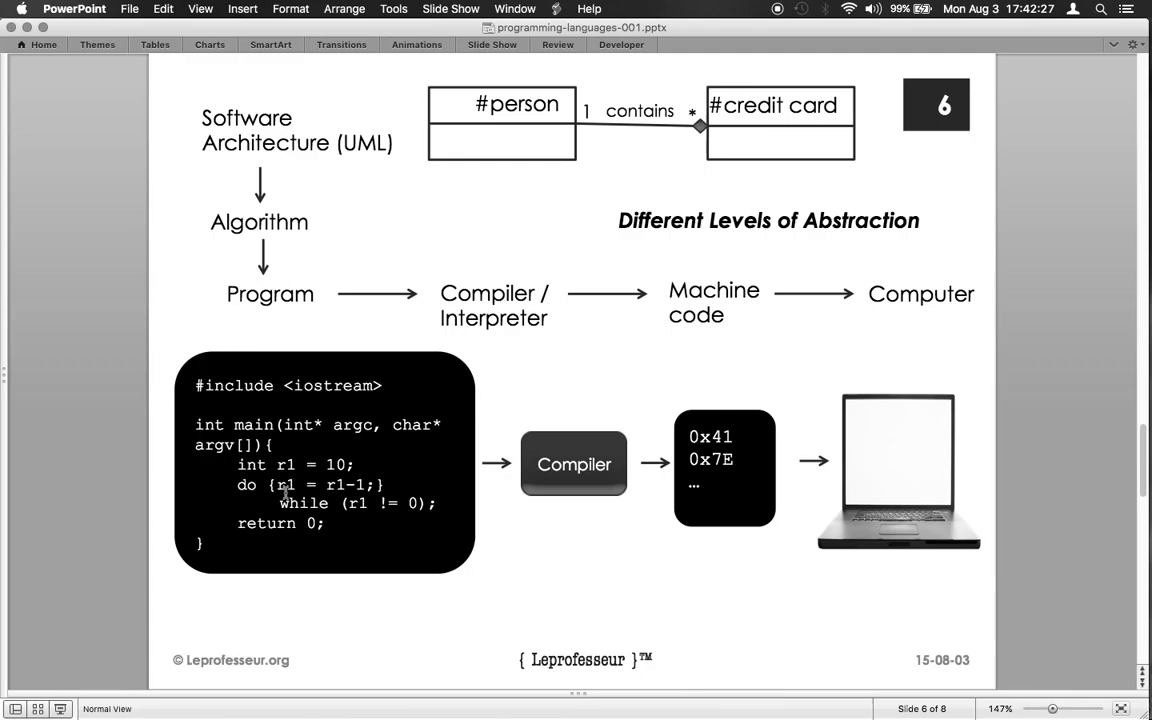
pyautogui.moveTo(277, 297)
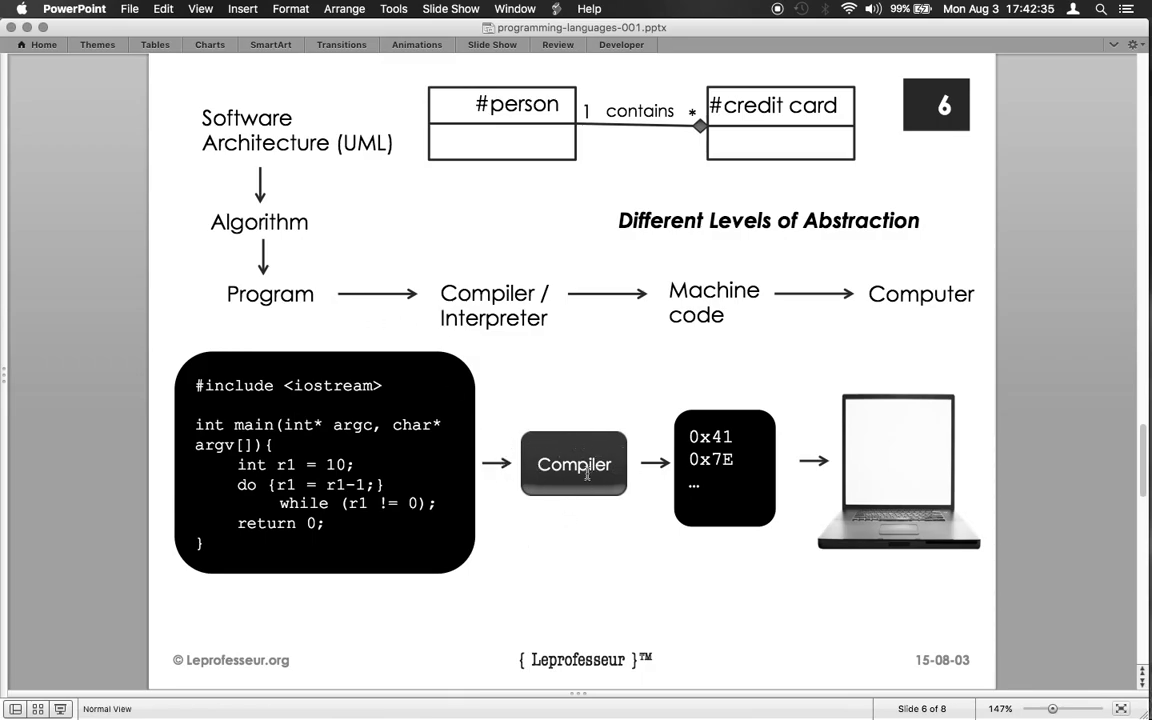
pyautogui.moveTo(337, 482)
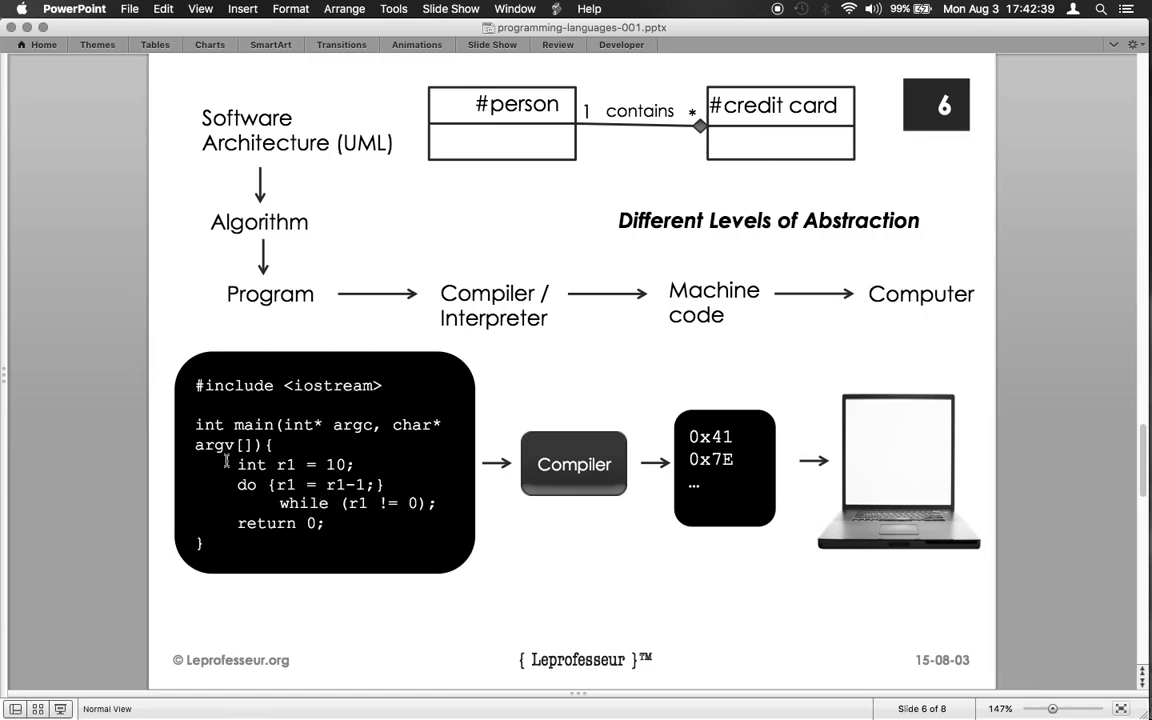
pyautogui.moveTo(359, 386)
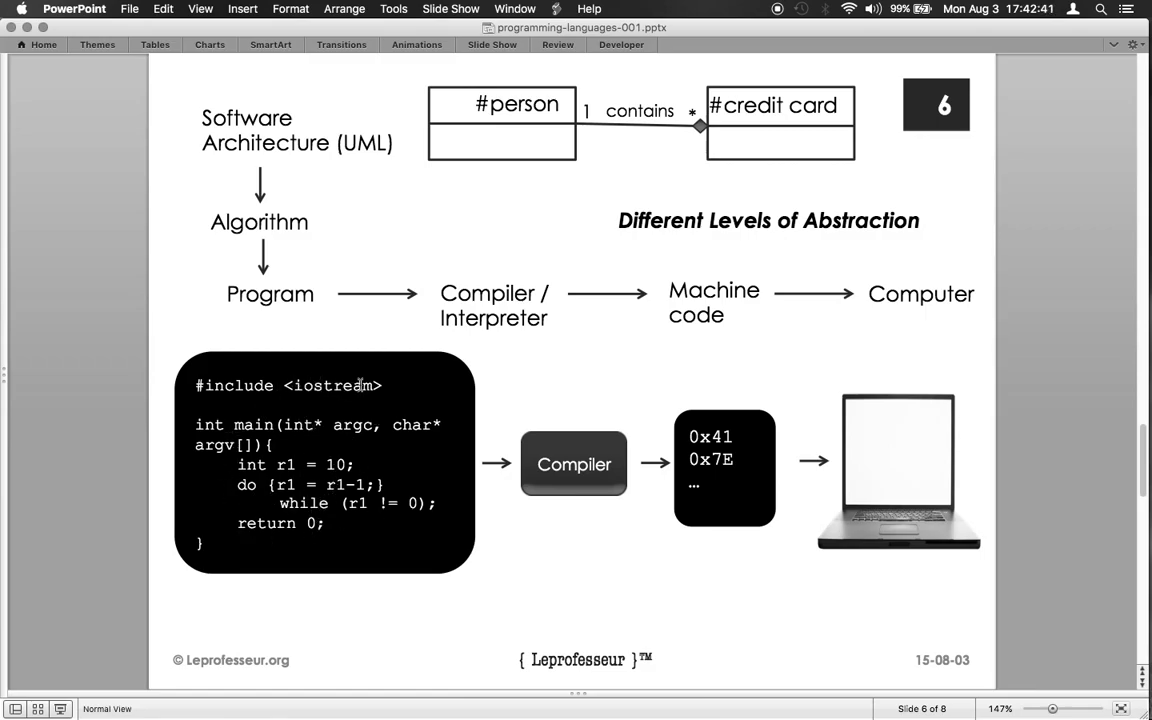
pyautogui.moveTo(548, 359)
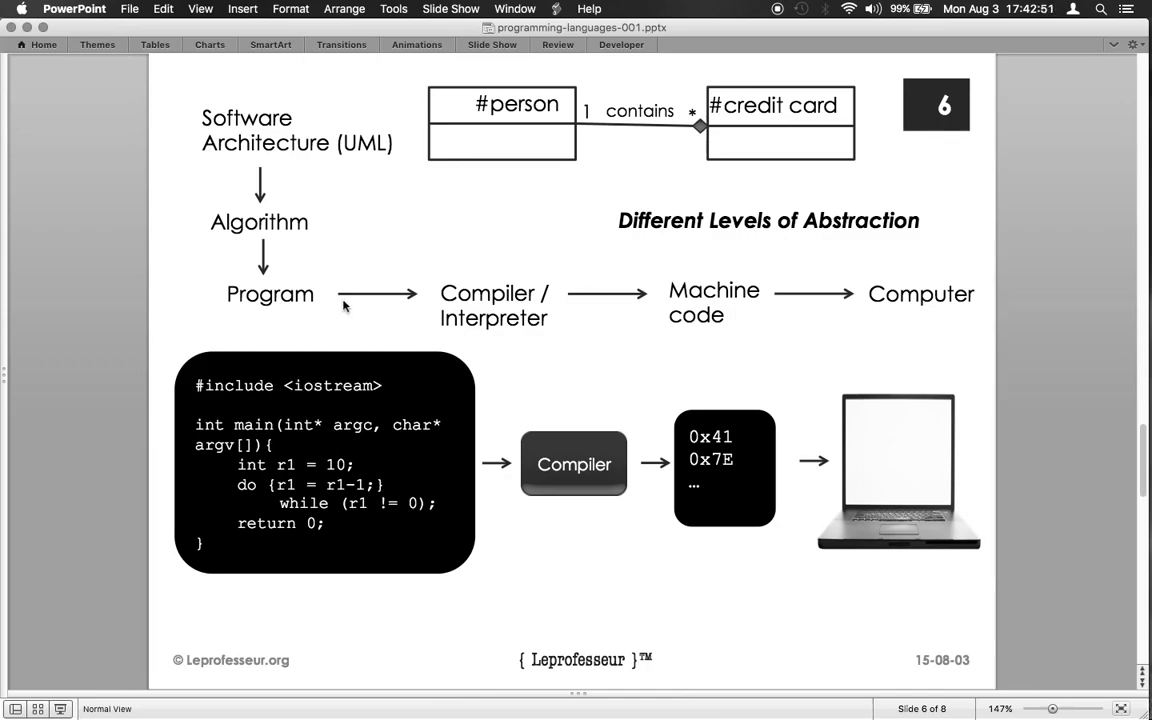
pyautogui.moveTo(458, 348)
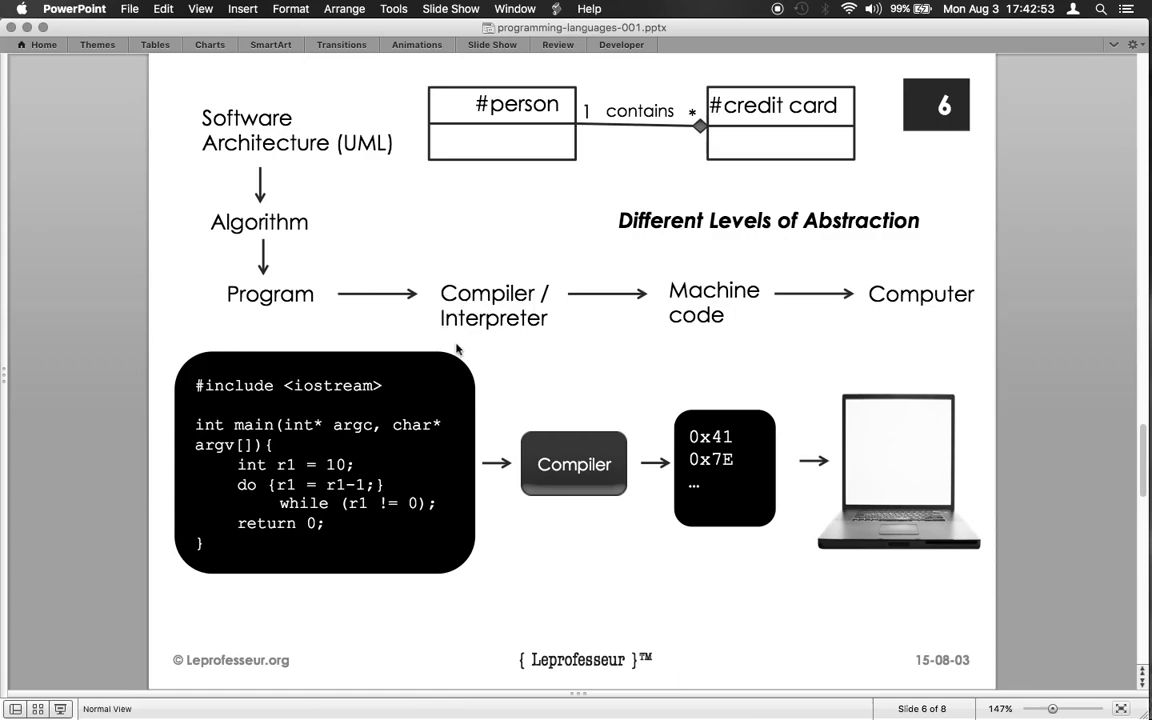
pyautogui.moveTo(520, 307)
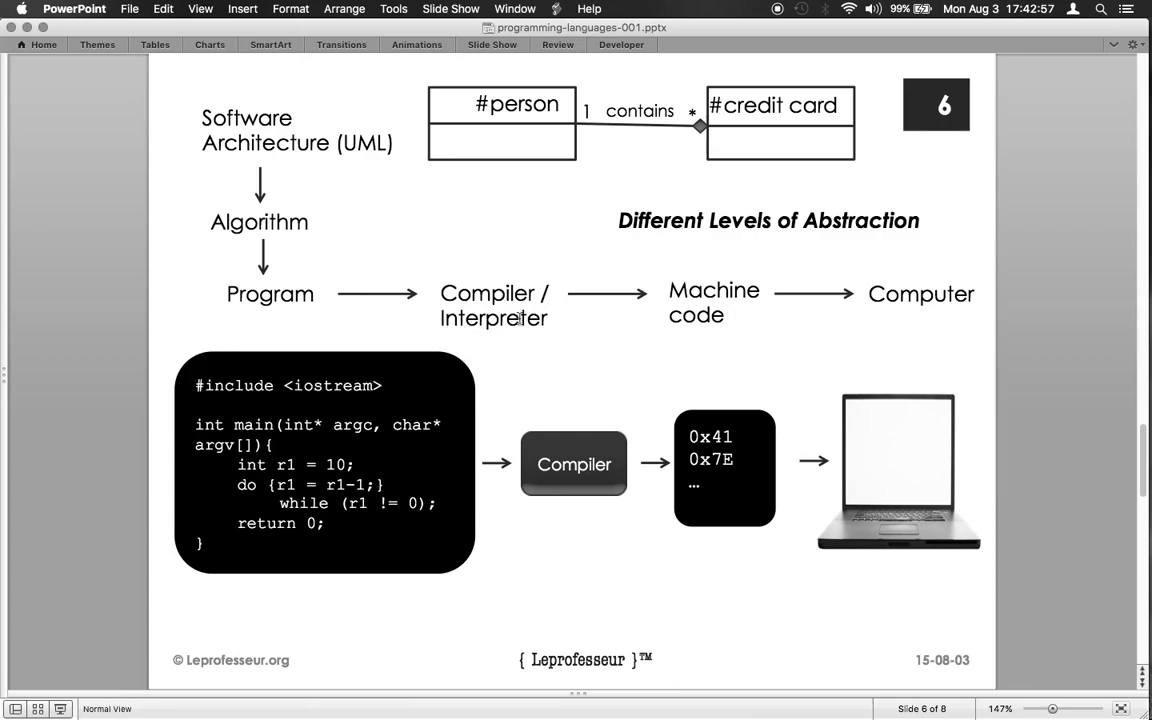
pyautogui.moveTo(236, 465)
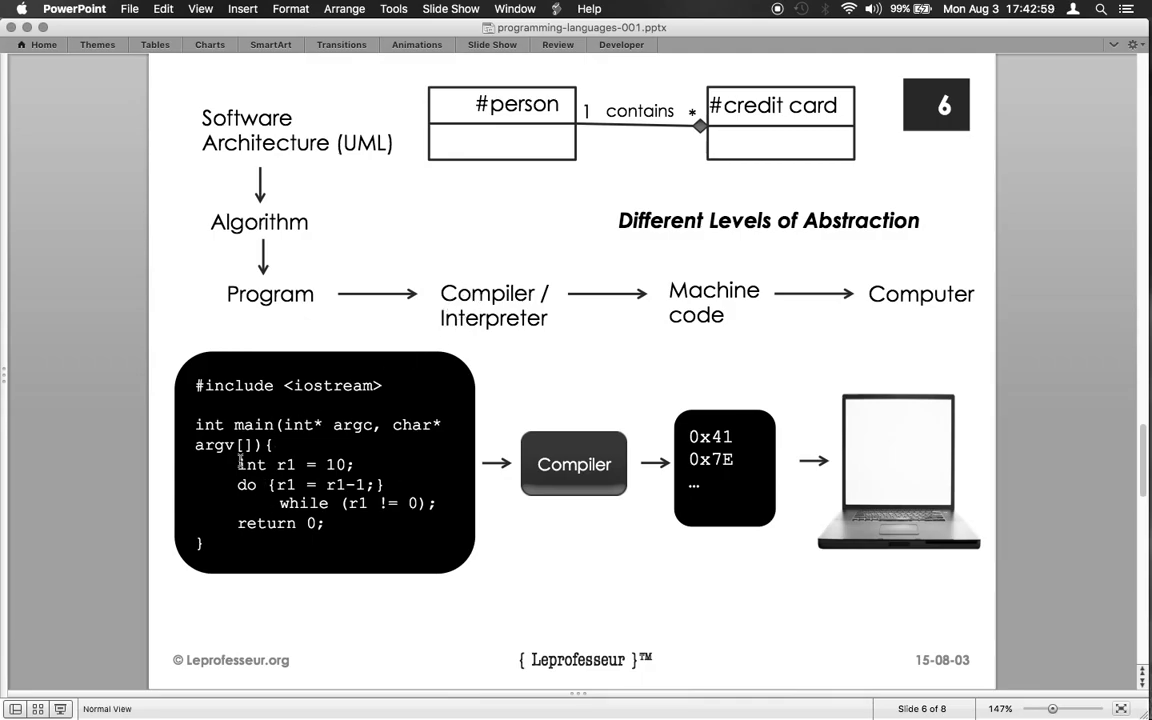
pyautogui.moveTo(607, 343)
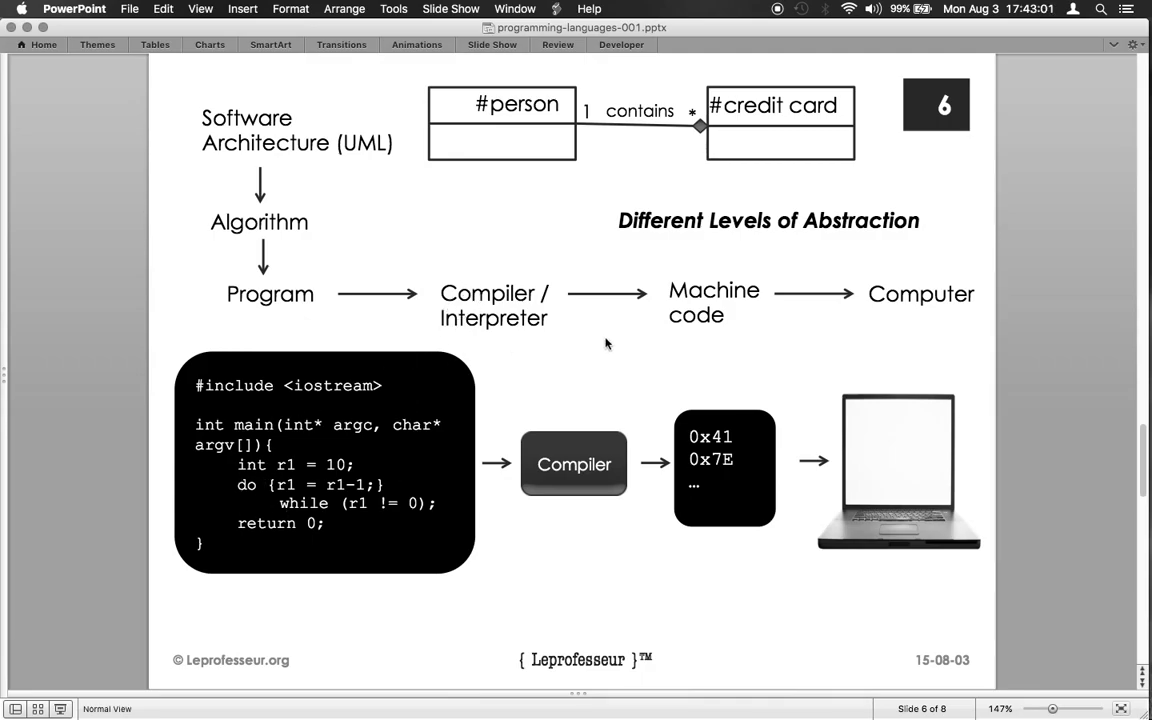
pyautogui.moveTo(318, 328)
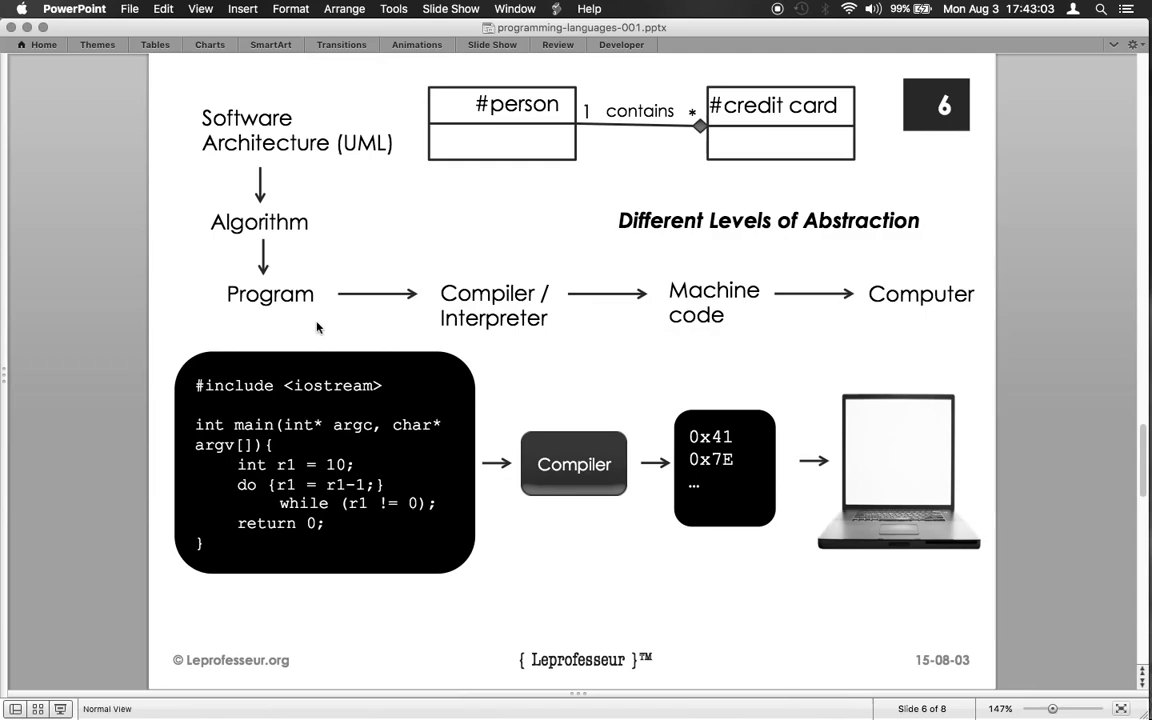
pyautogui.moveTo(364, 341)
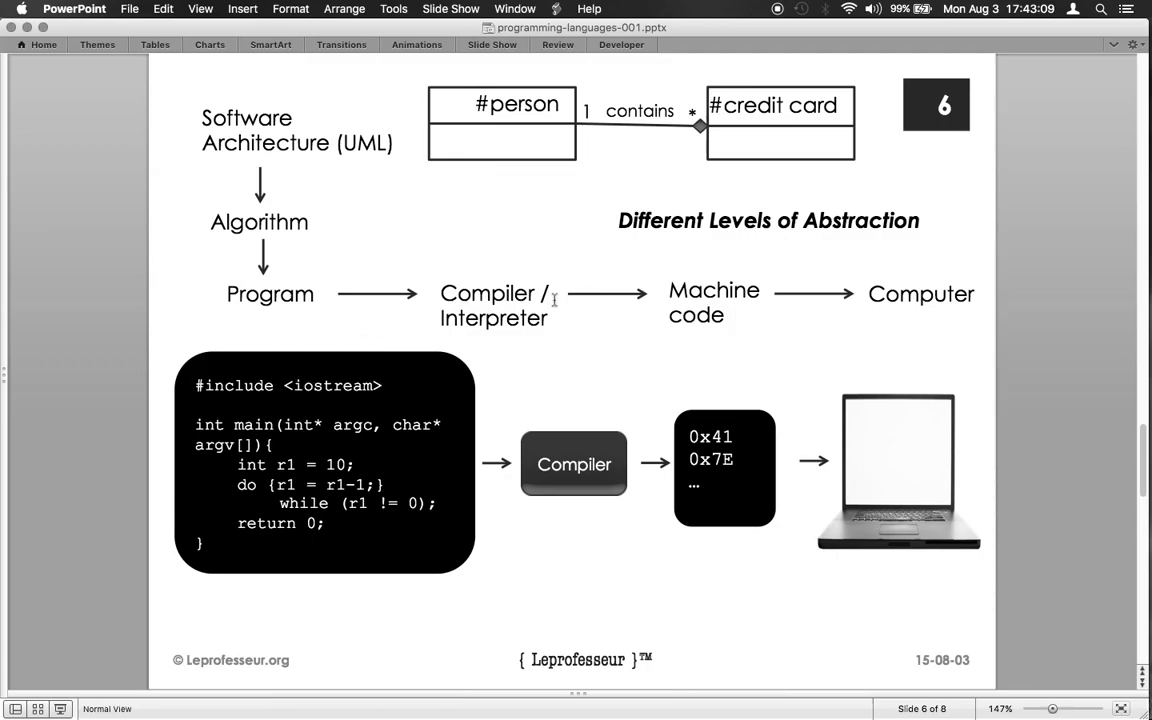
pyautogui.moveTo(558, 318)
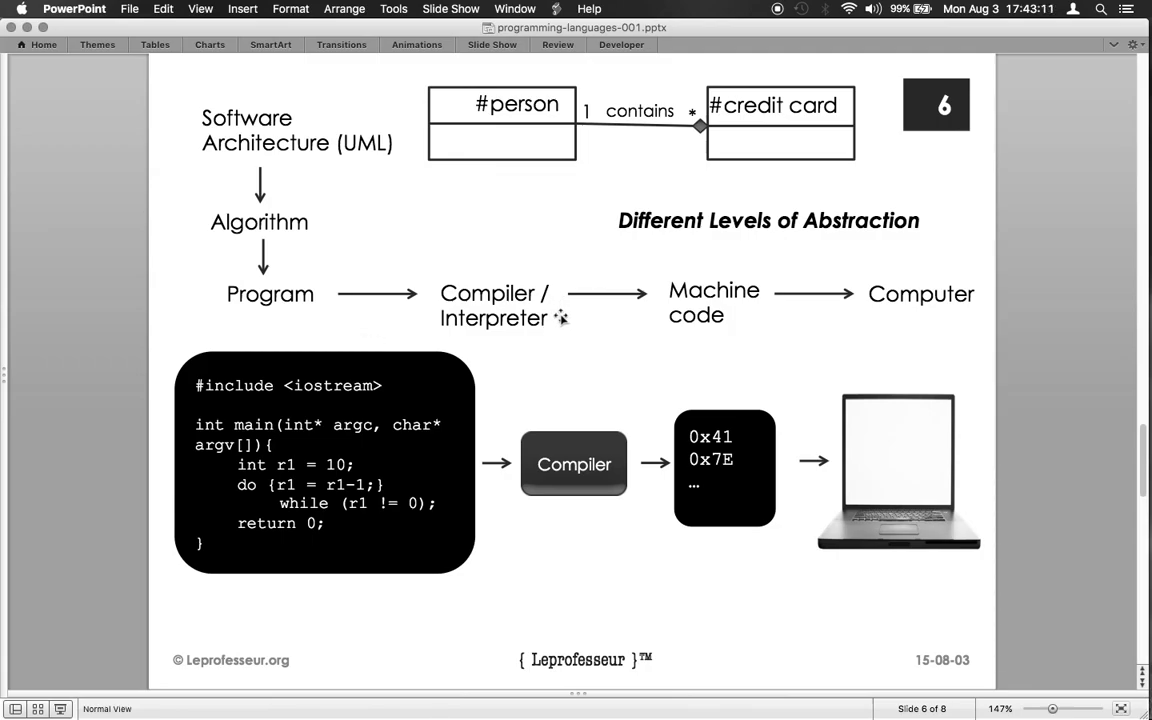
pyautogui.moveTo(627, 320)
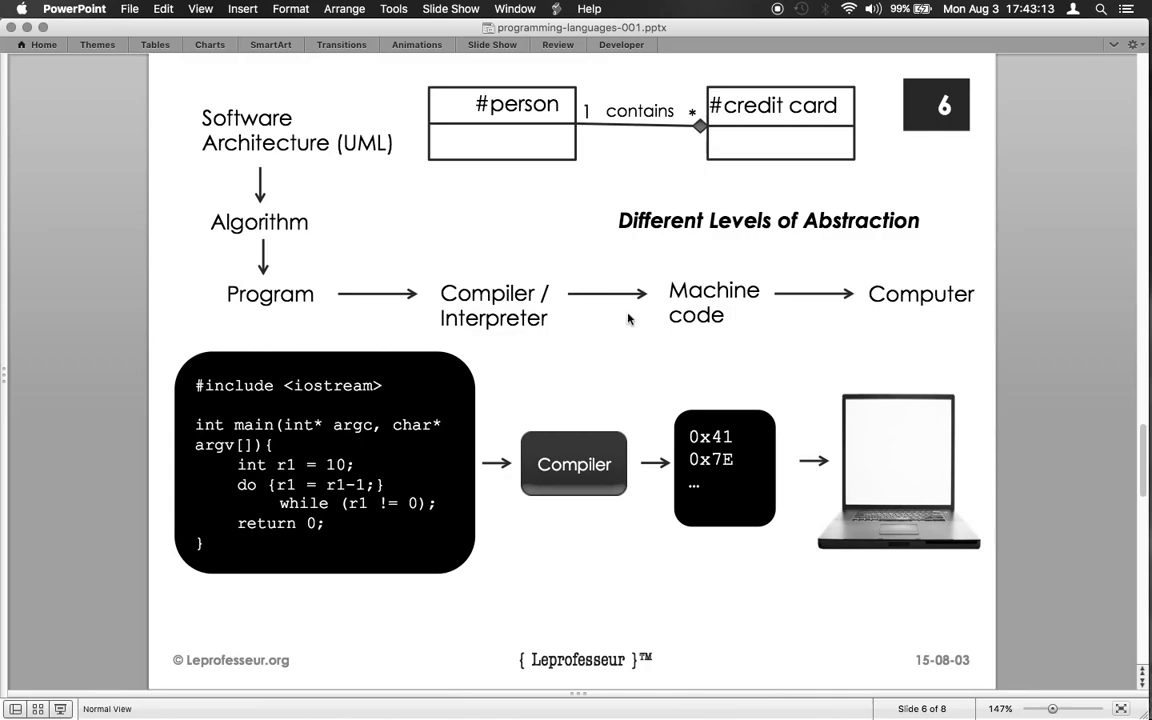
pyautogui.moveTo(545, 326)
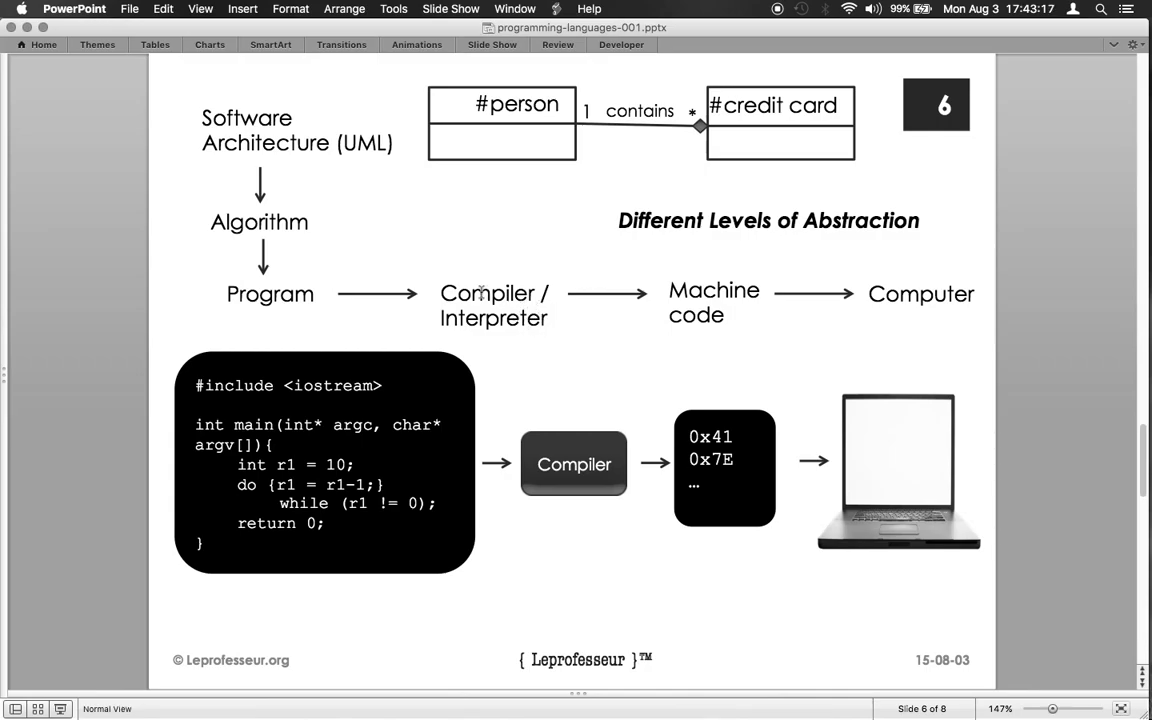
pyautogui.moveTo(535, 338)
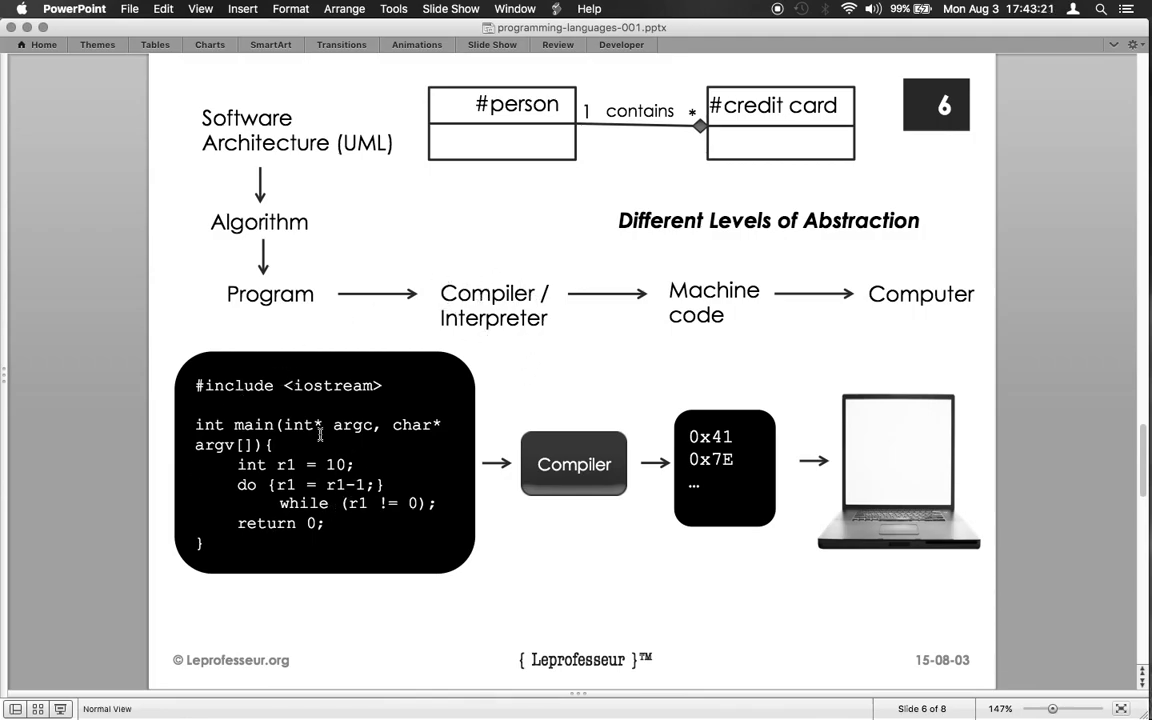
pyautogui.moveTo(462, 297)
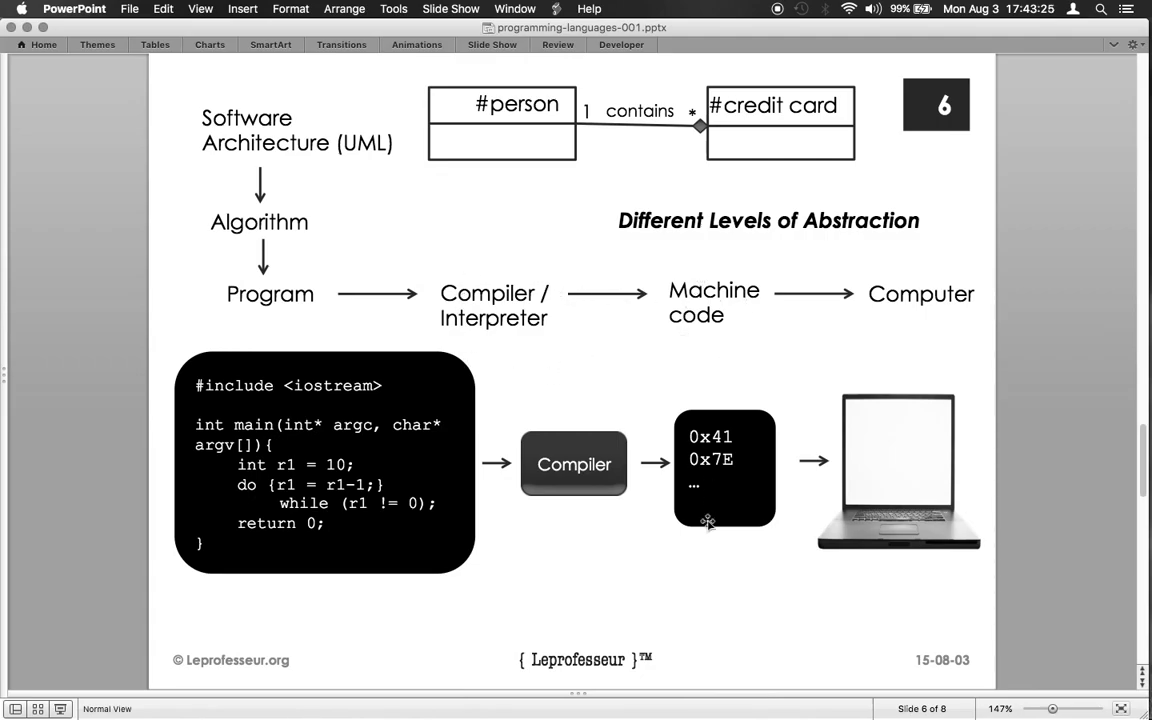
pyautogui.moveTo(797, 295)
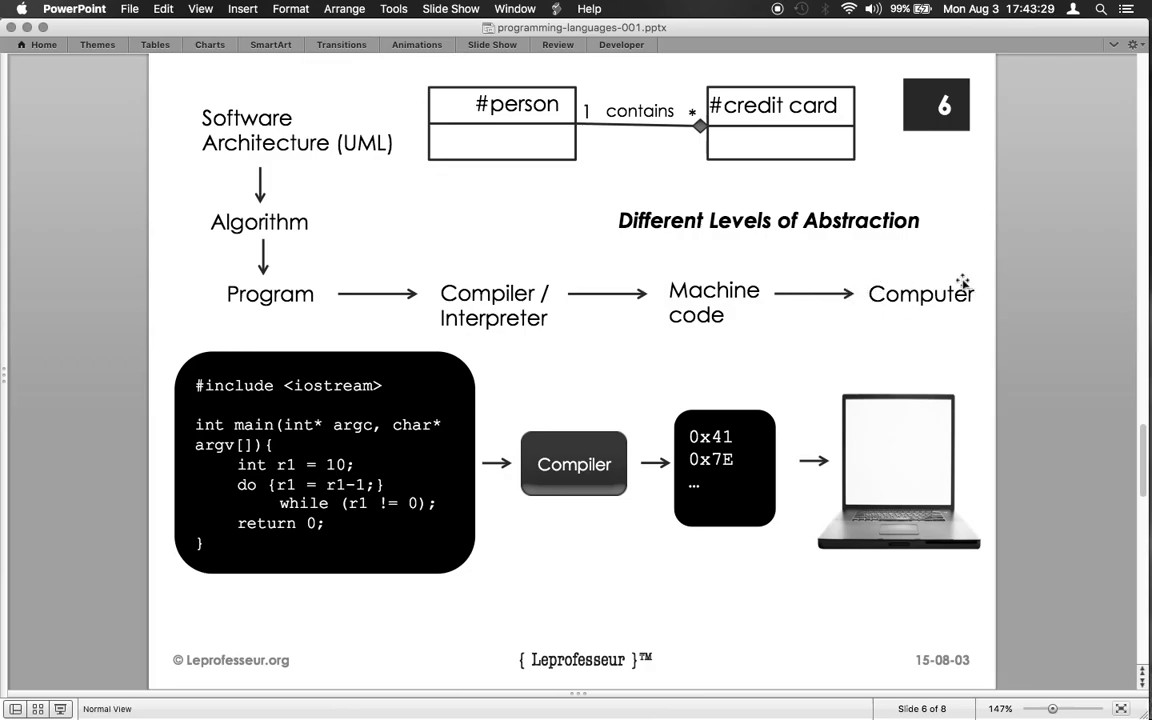
pyautogui.moveTo(876, 322)
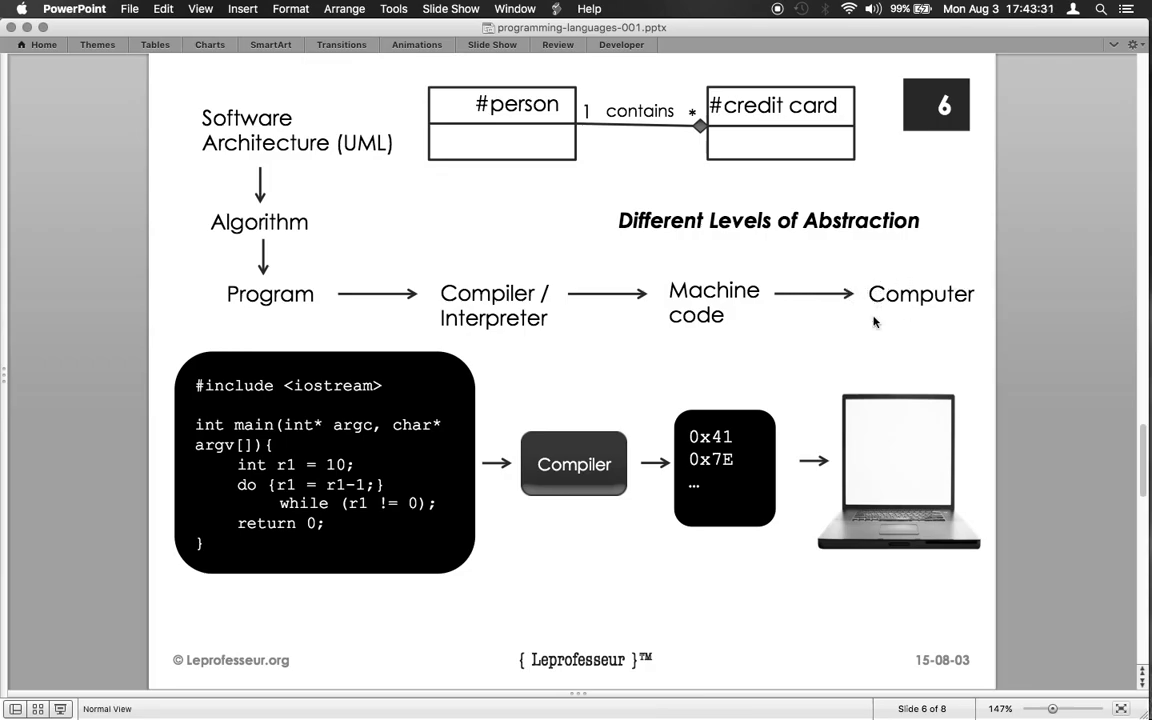
pyautogui.moveTo(834, 312)
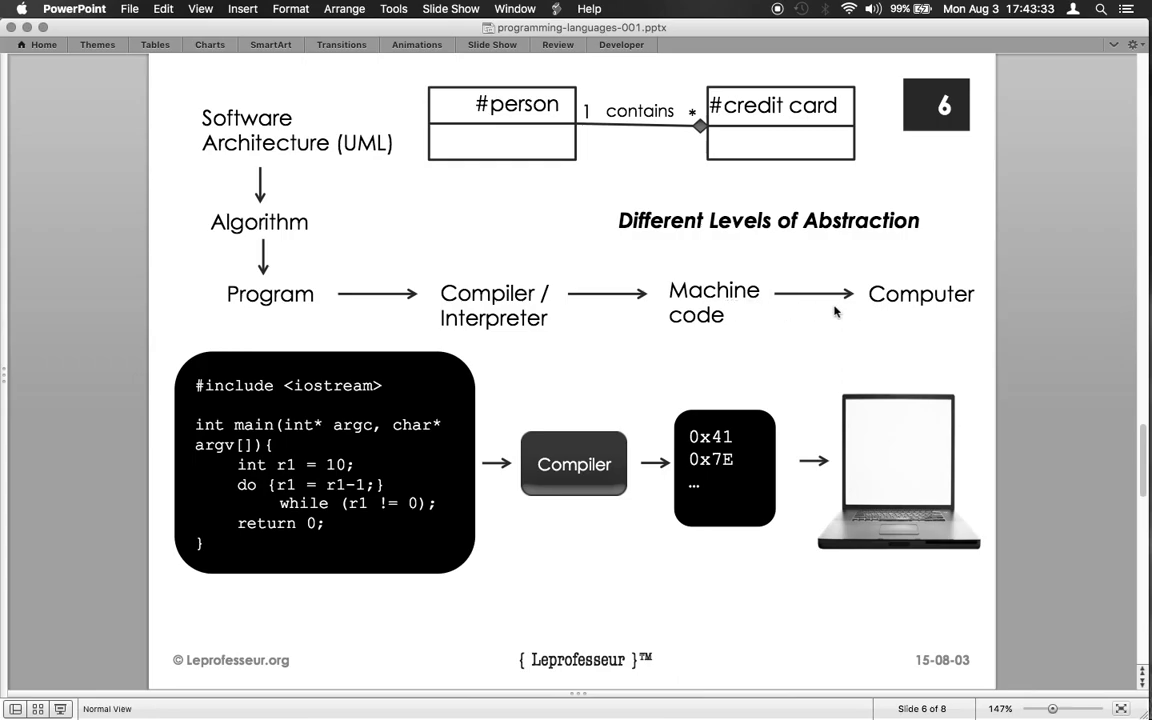
pyautogui.moveTo(877, 492)
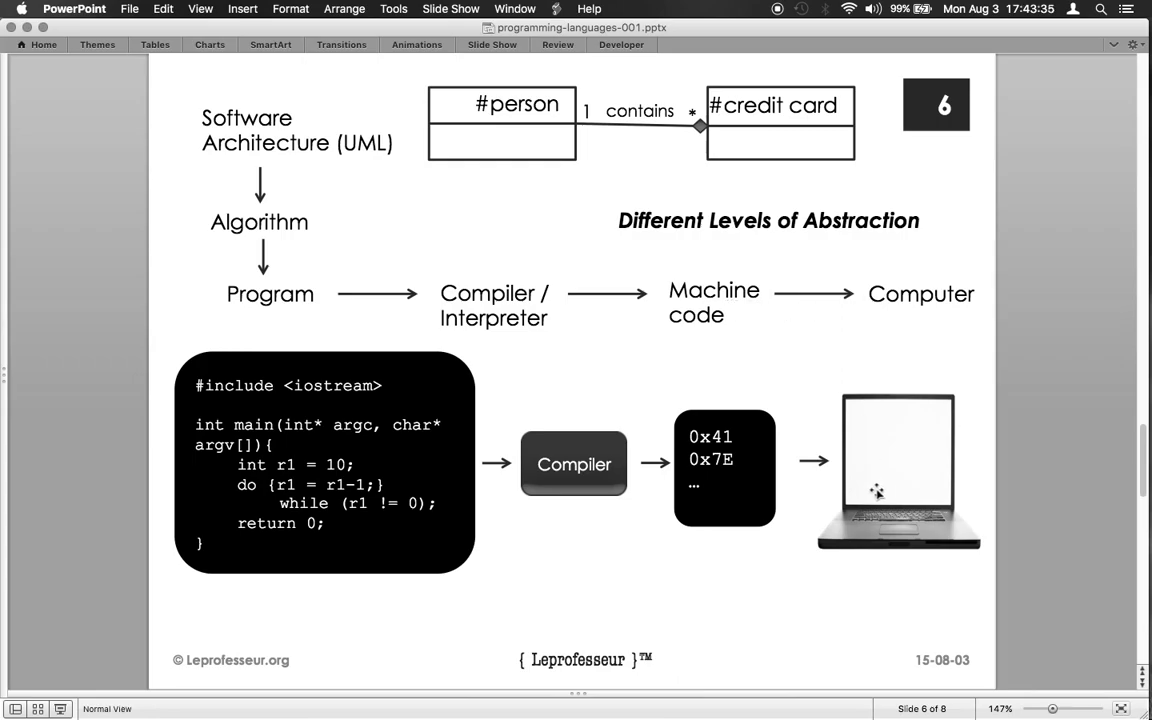
pyautogui.moveTo(532, 616)
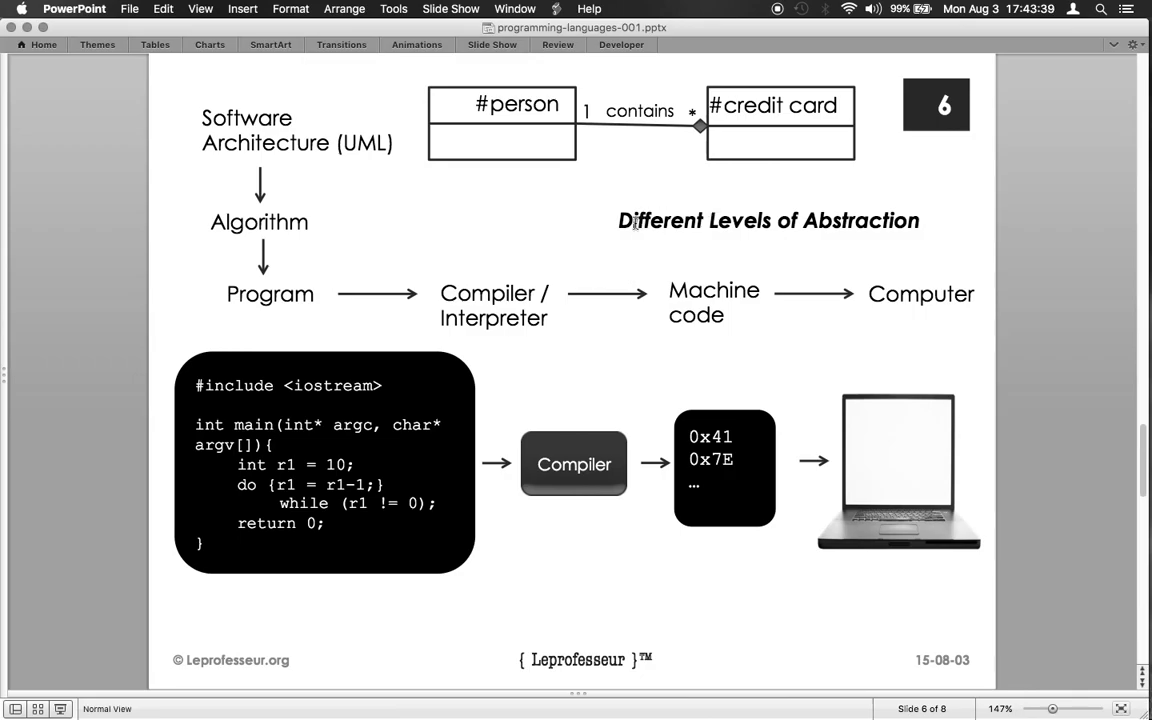
pyautogui.moveTo(538, 228)
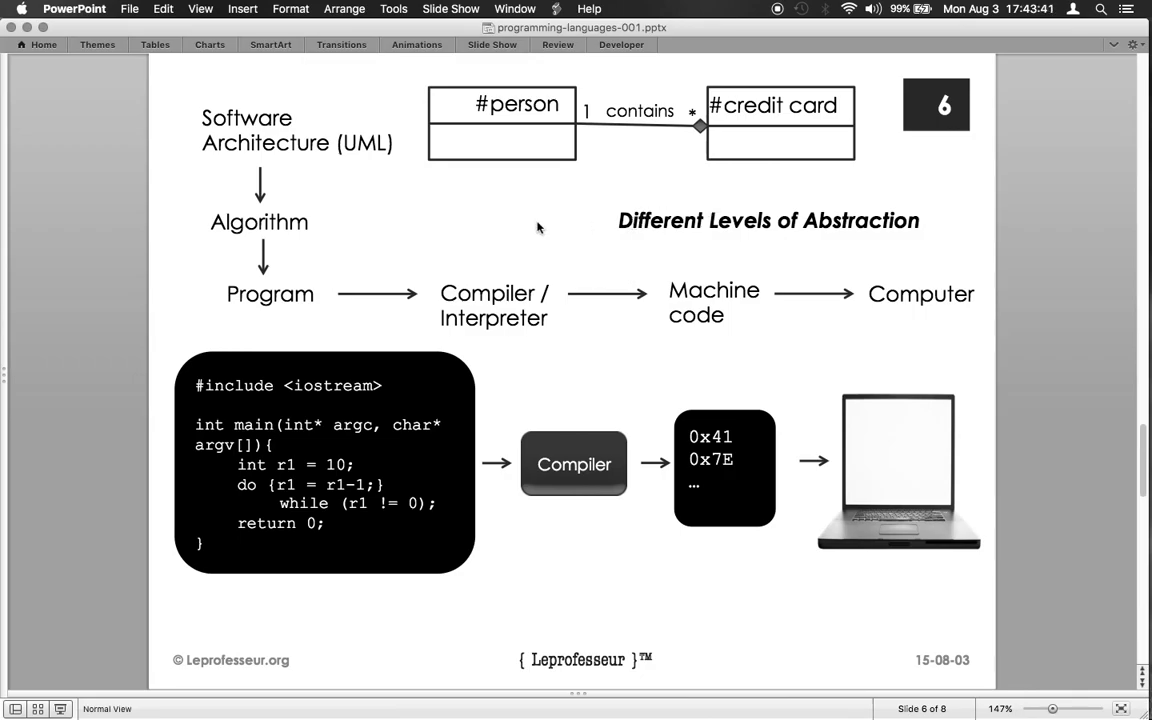
pyautogui.moveTo(462, 253)
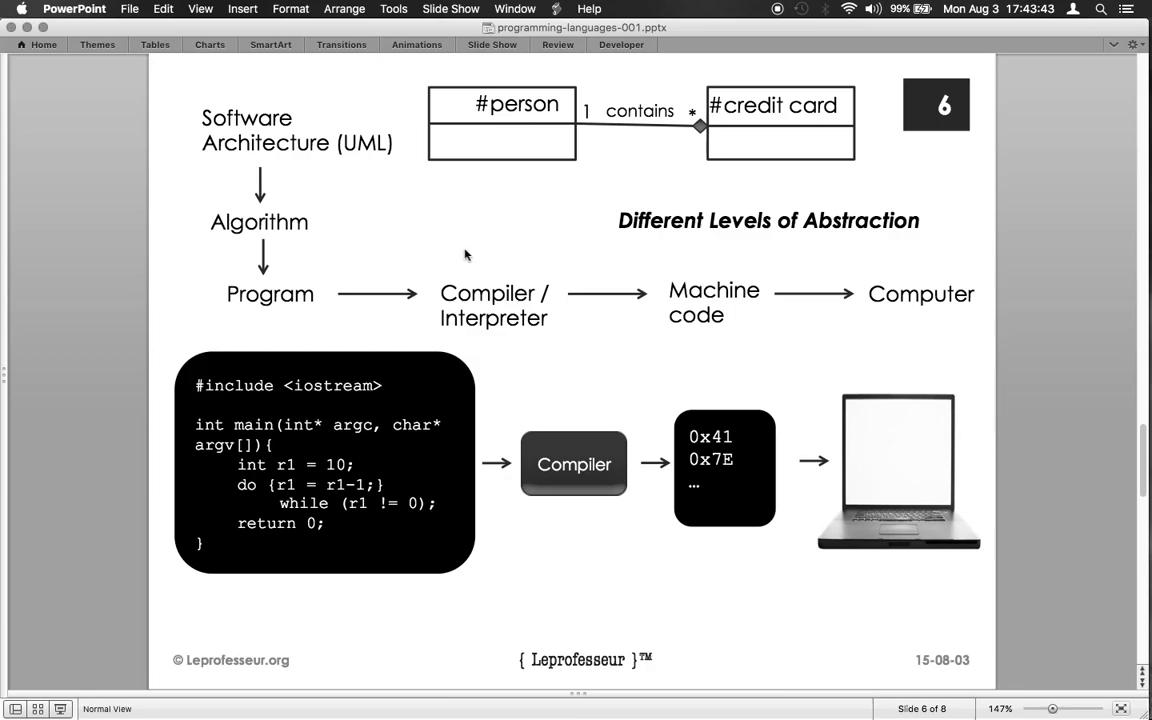
pyautogui.moveTo(634, 259)
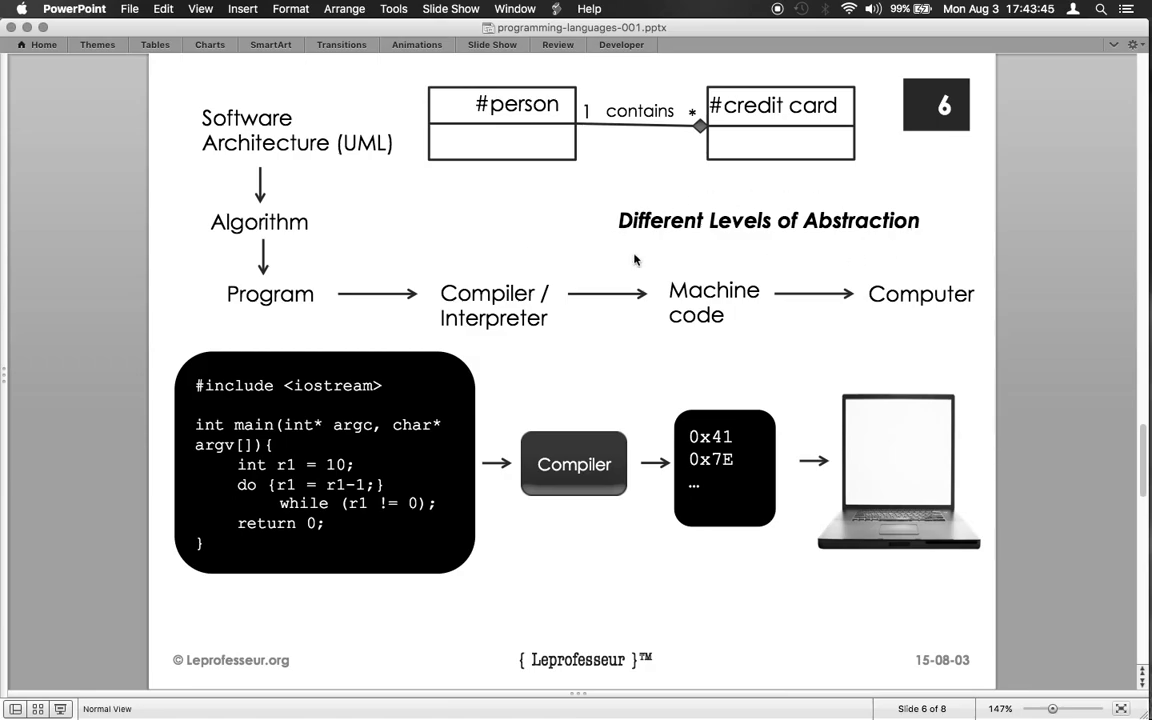
pyautogui.moveTo(839, 256)
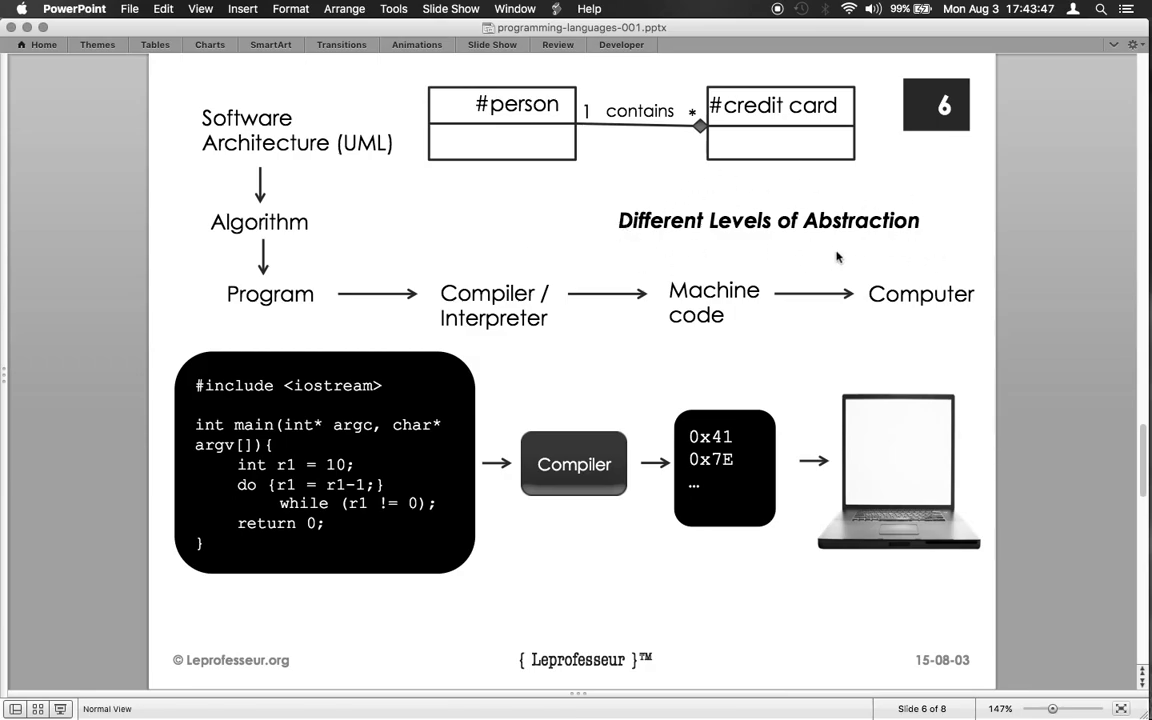
pyautogui.moveTo(830, 402)
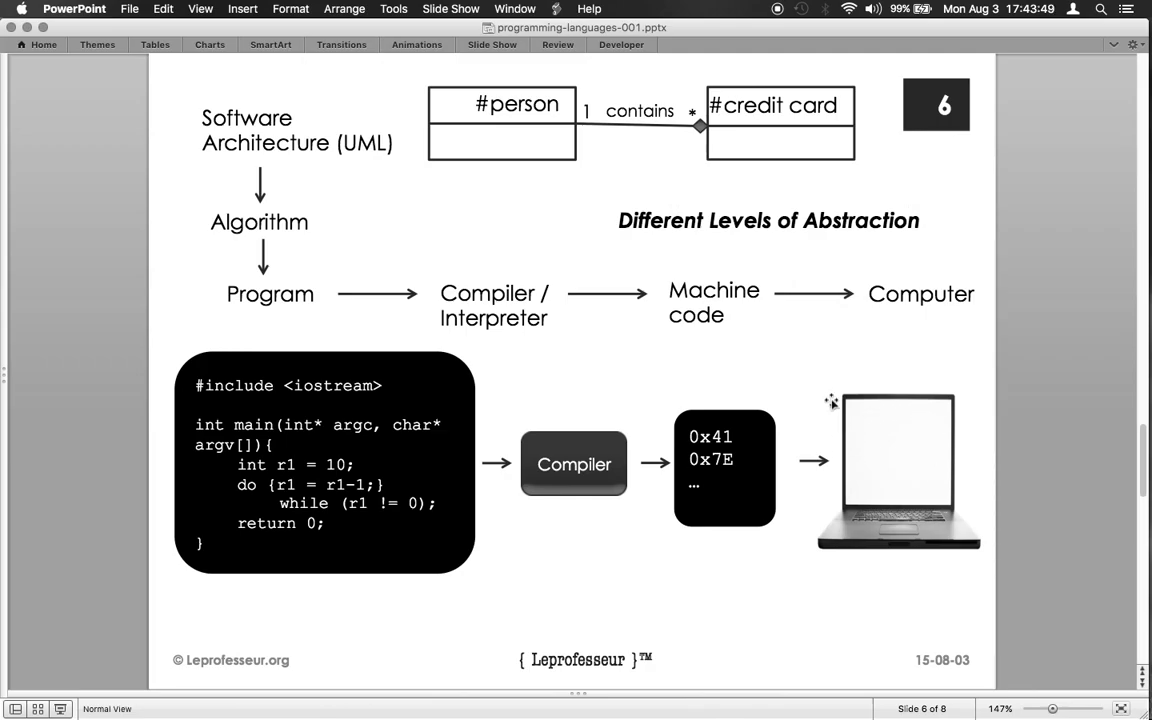
pyautogui.moveTo(612, 181)
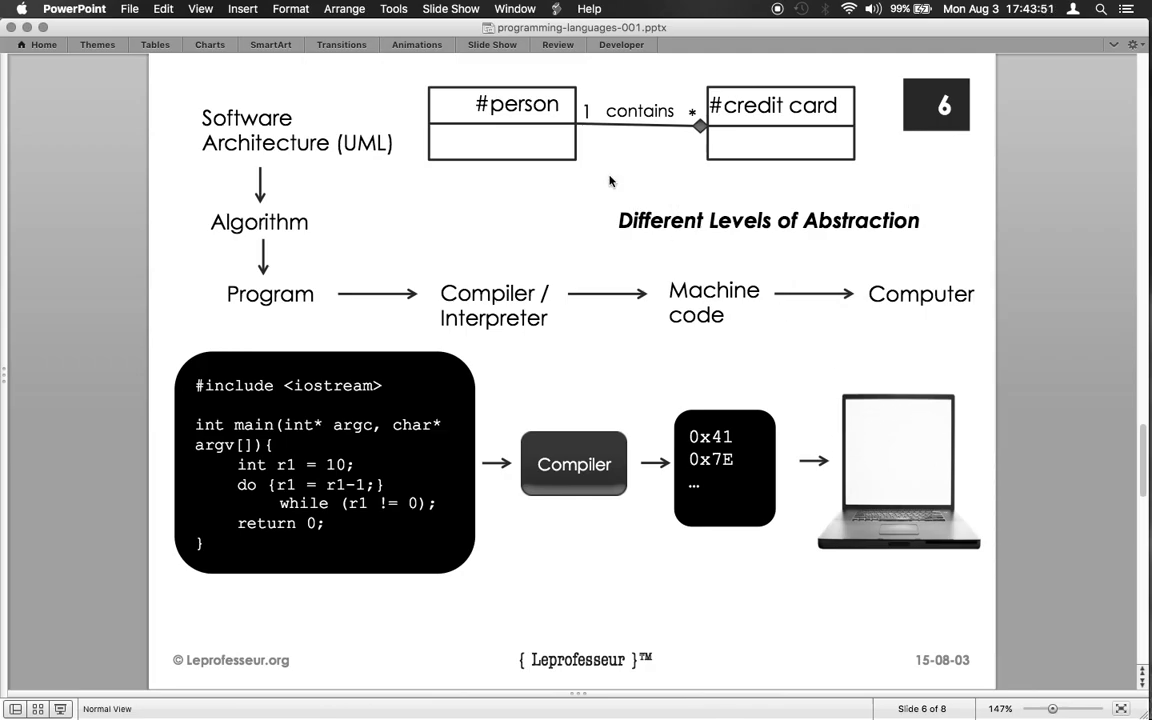
pyautogui.moveTo(1017, 172)
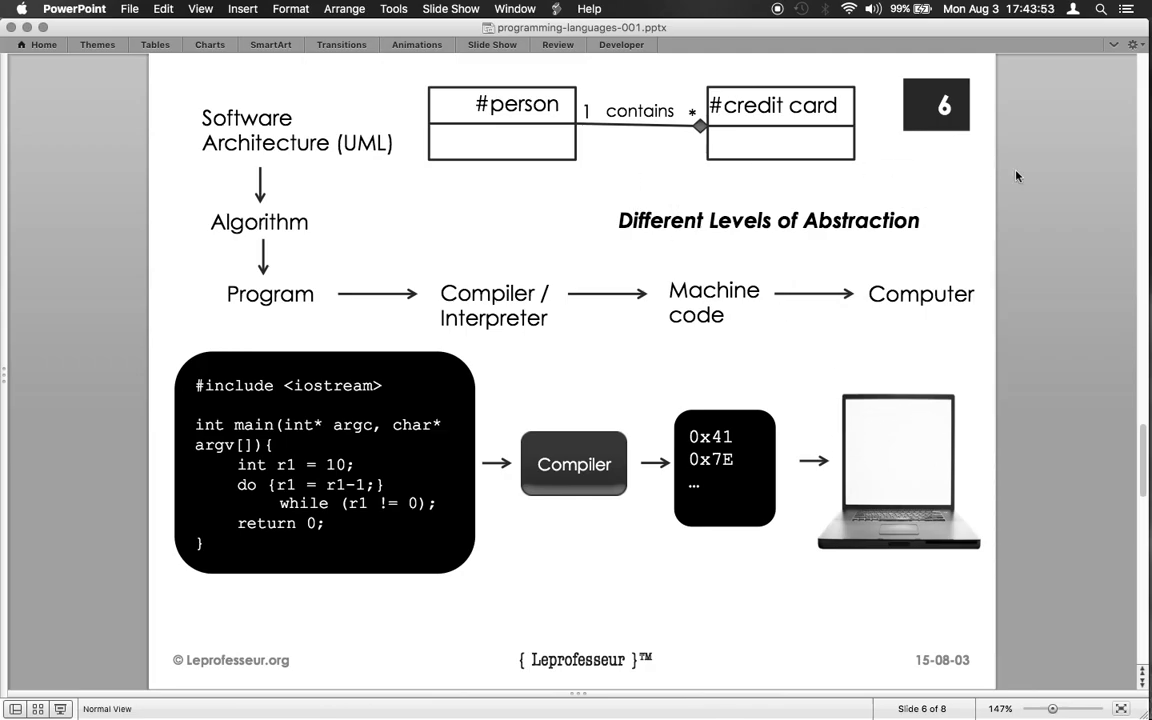